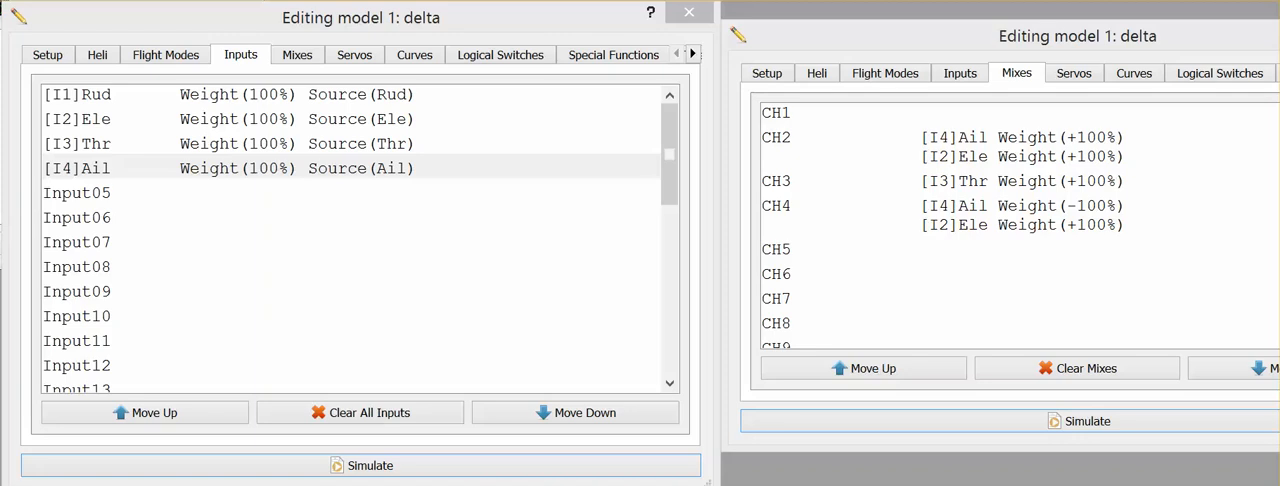
mouse_move(725, 329)
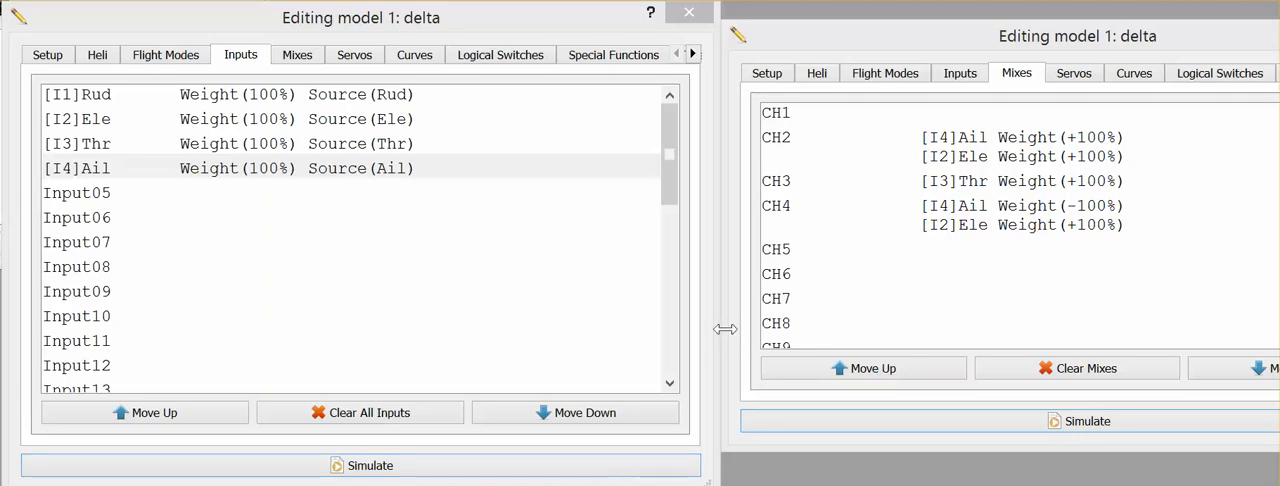
mouse_move(862, 233)
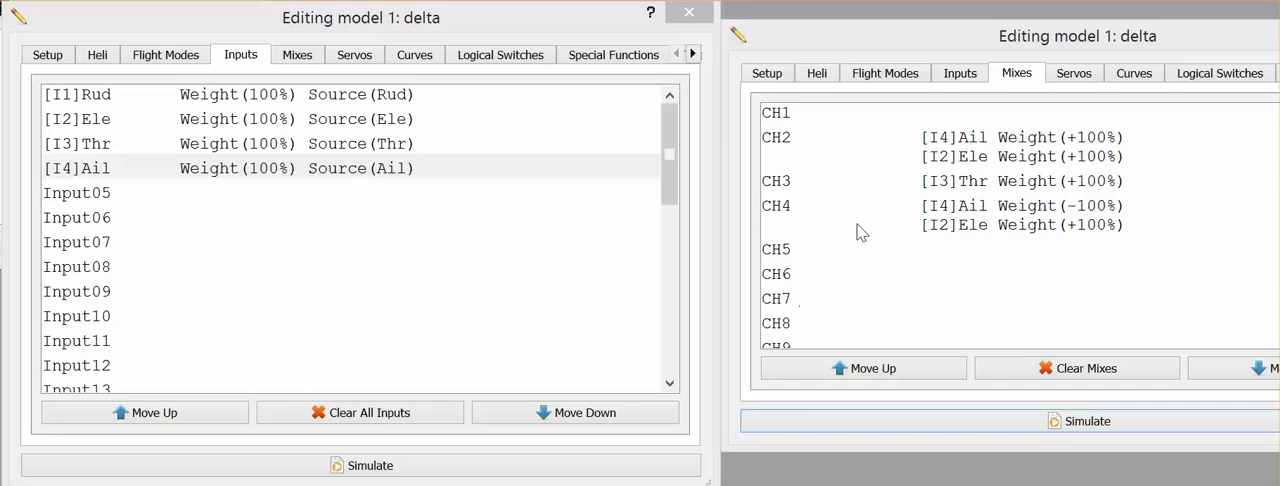
mouse_move(511, 106)
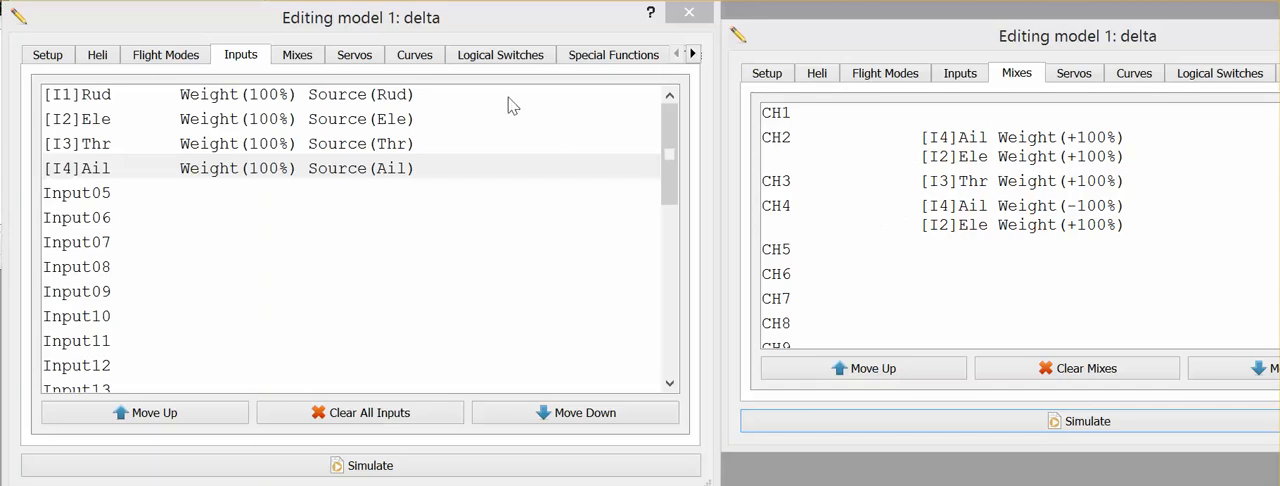
mouse_move(852, 174)
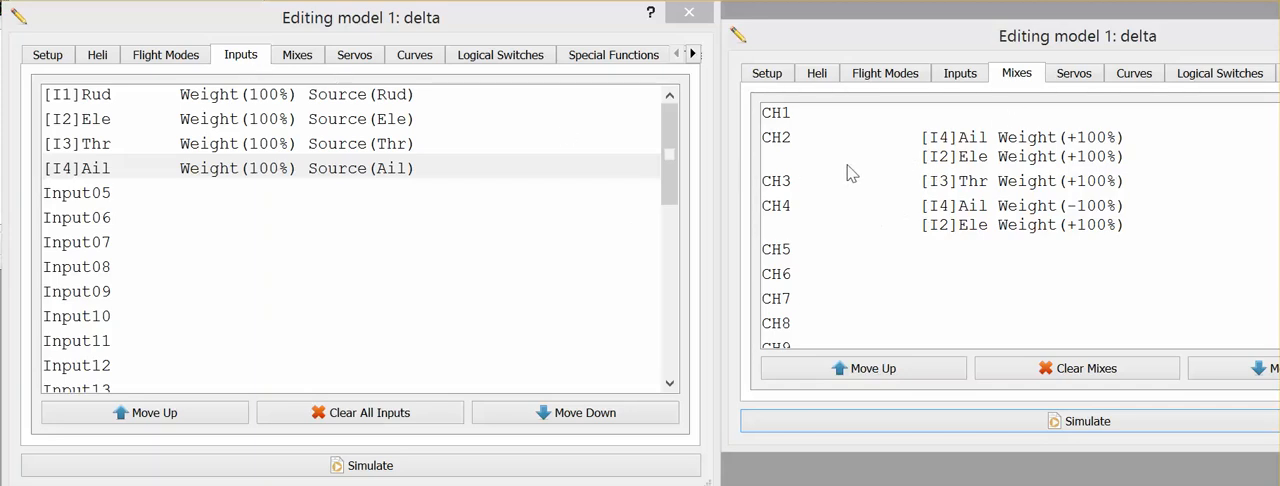
mouse_move(976, 130)
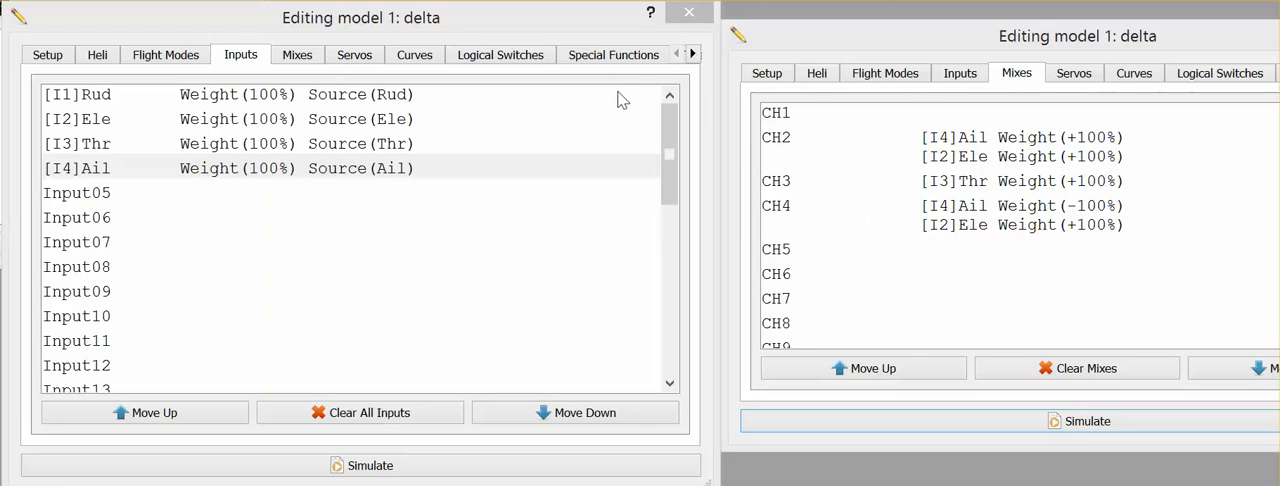
mouse_move(1025, 90)
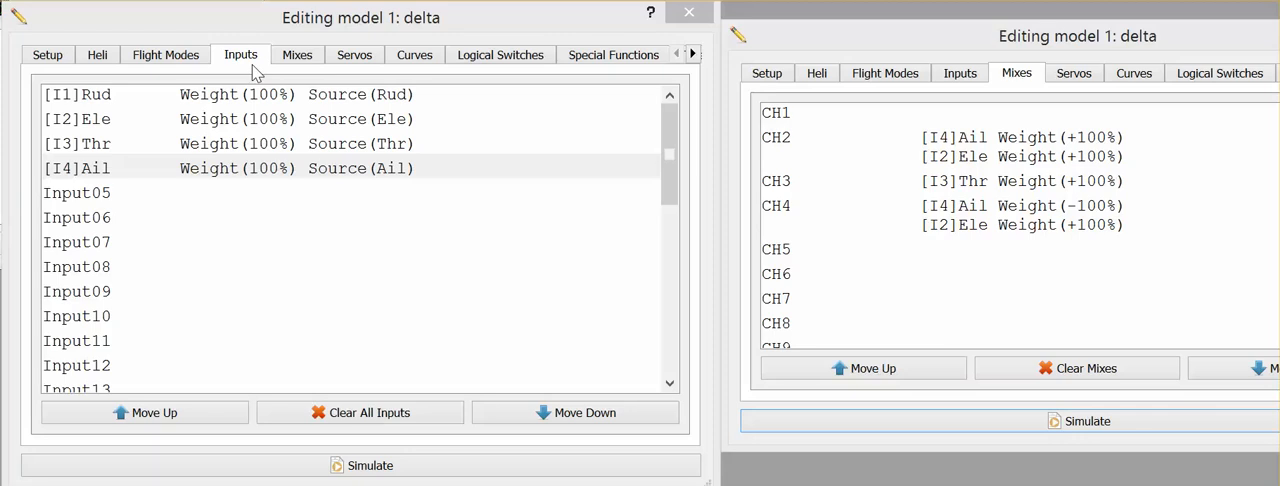
mouse_move(253, 112)
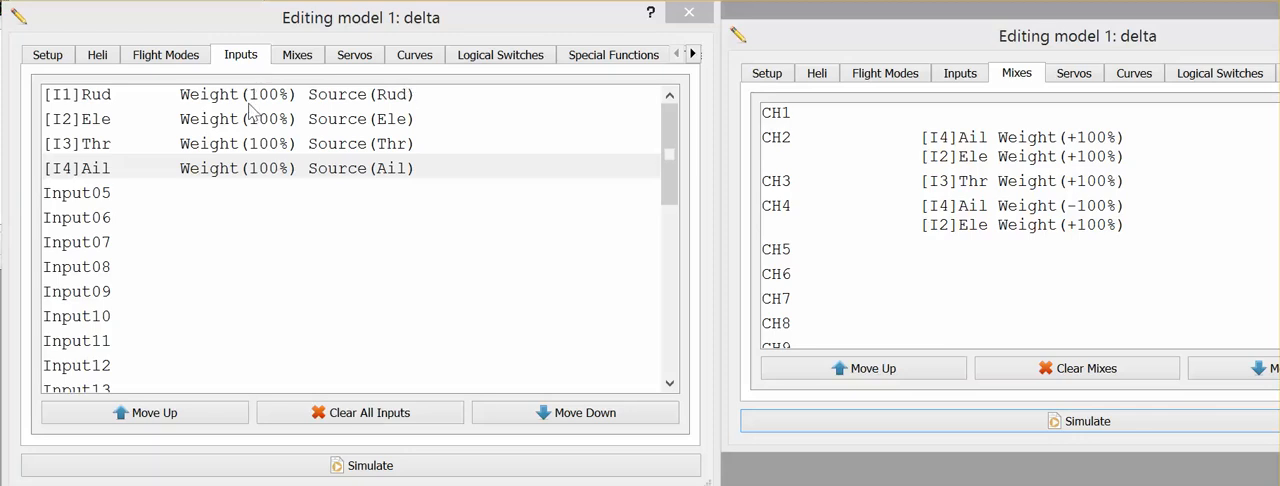
mouse_move(788, 242)
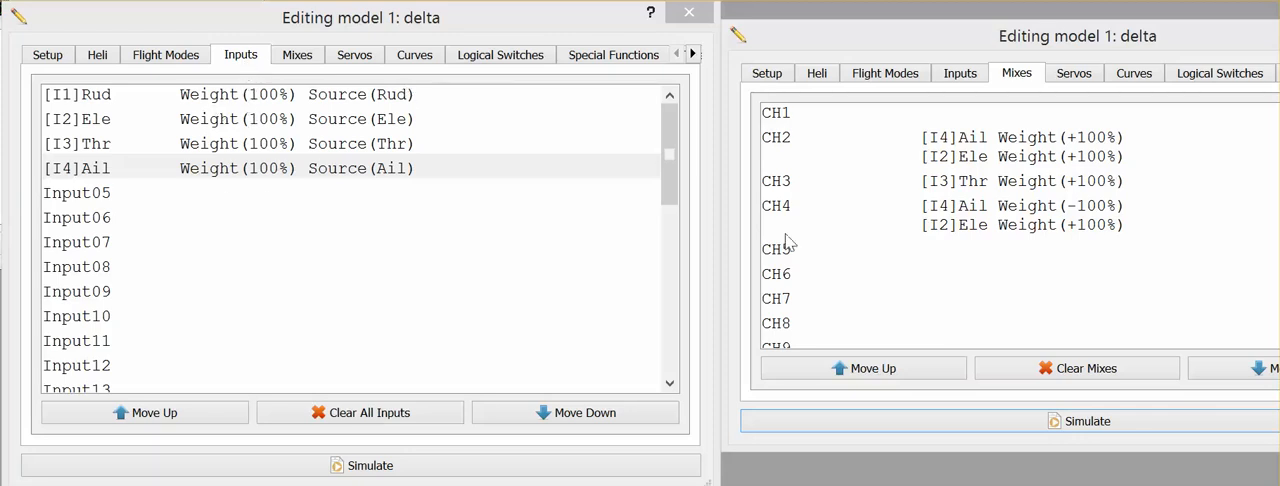
mouse_move(967, 150)
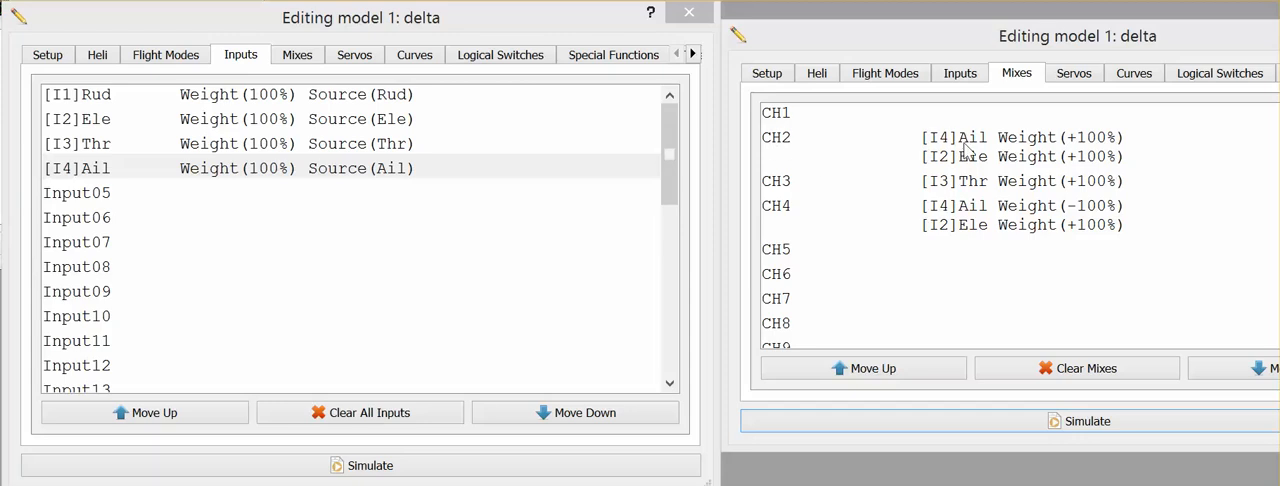
mouse_move(968, 150)
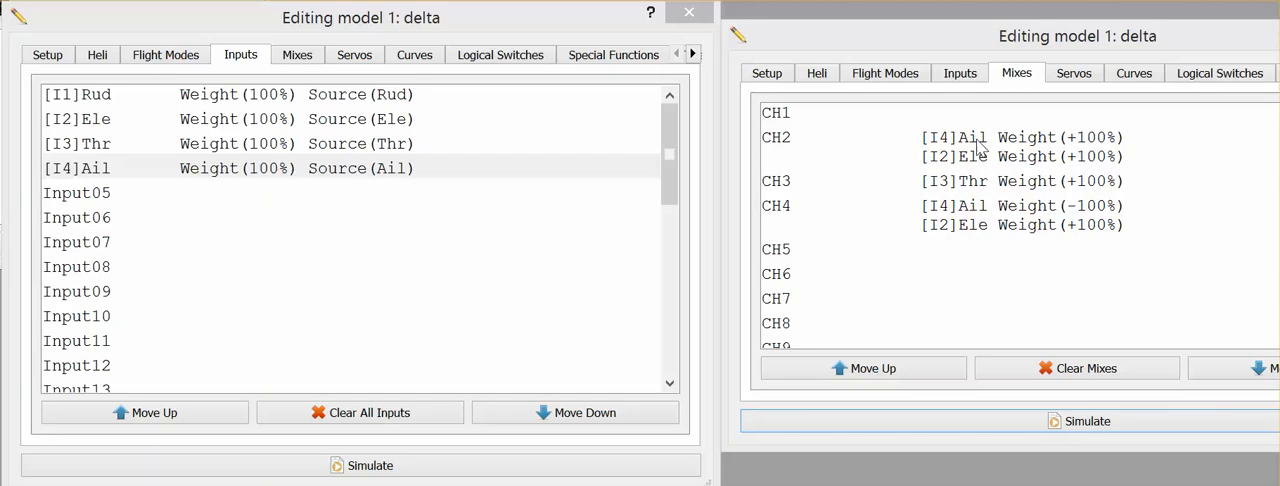
mouse_move(975, 150)
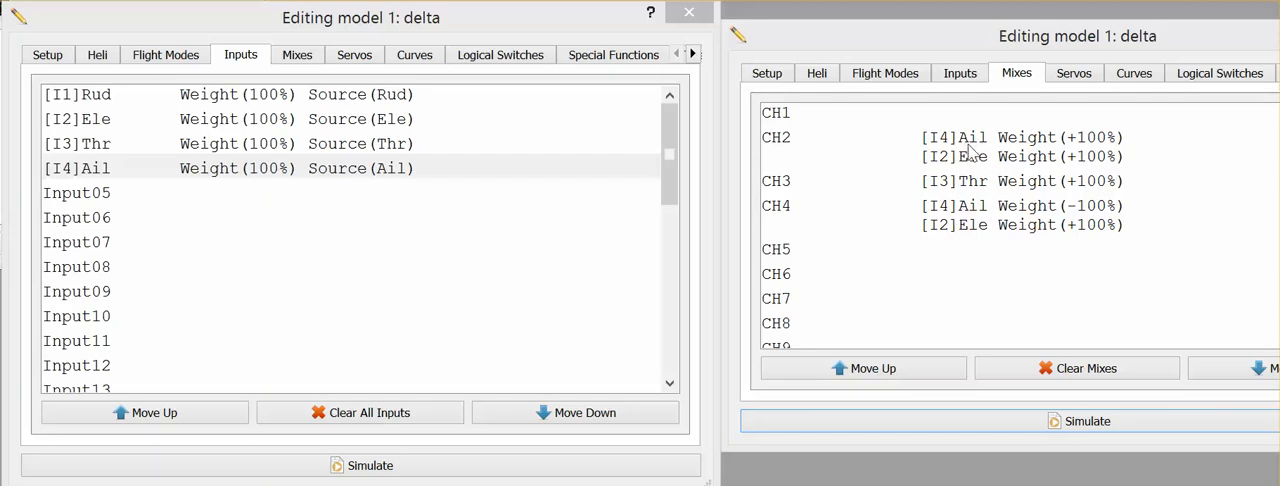
mouse_move(1040, 153)
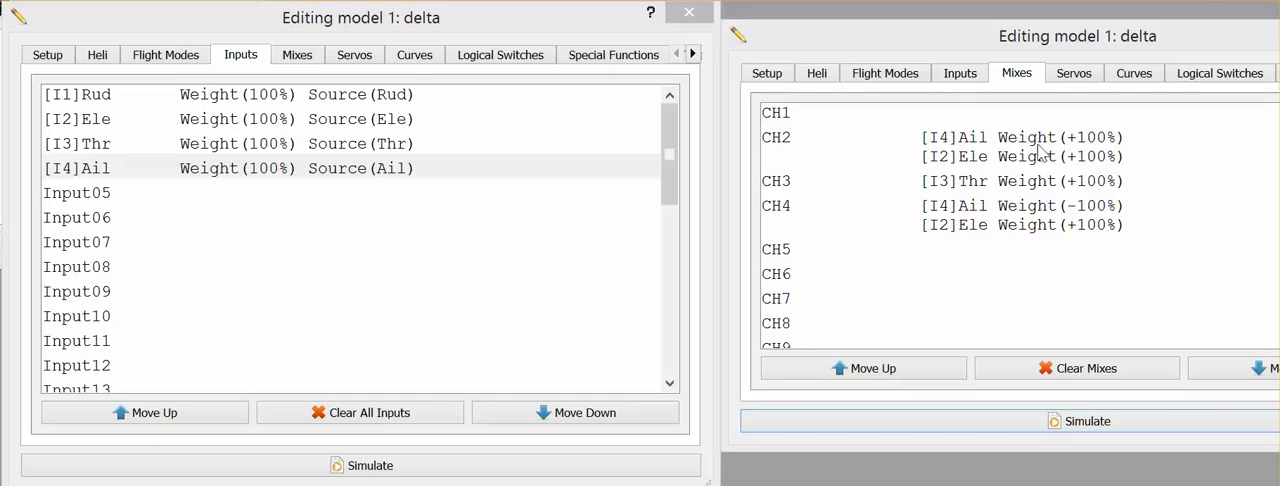
mouse_move(1043, 225)
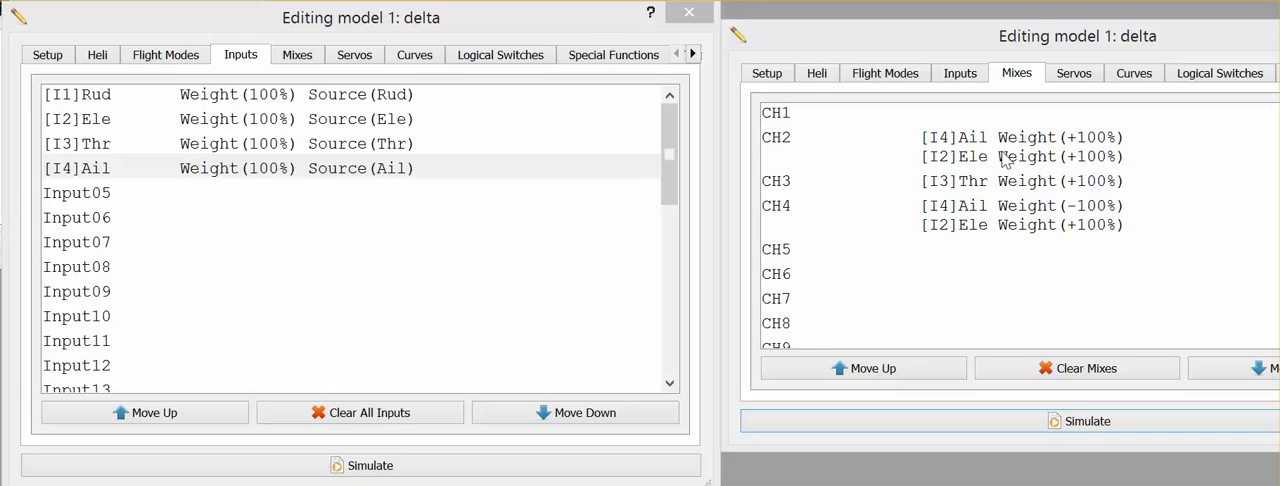
mouse_move(1085, 235)
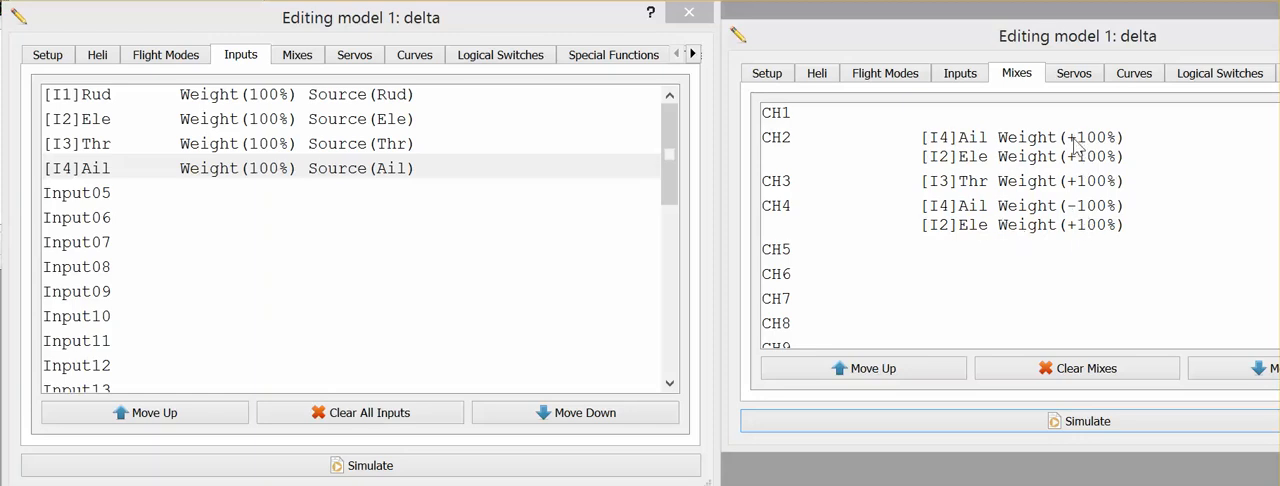
mouse_move(1100, 213)
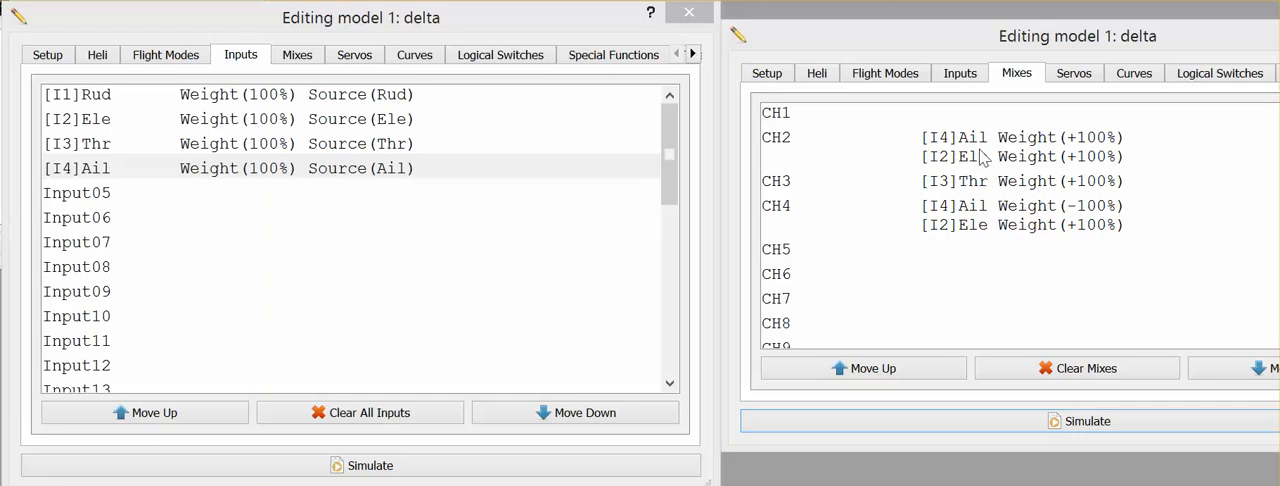
mouse_move(913, 138)
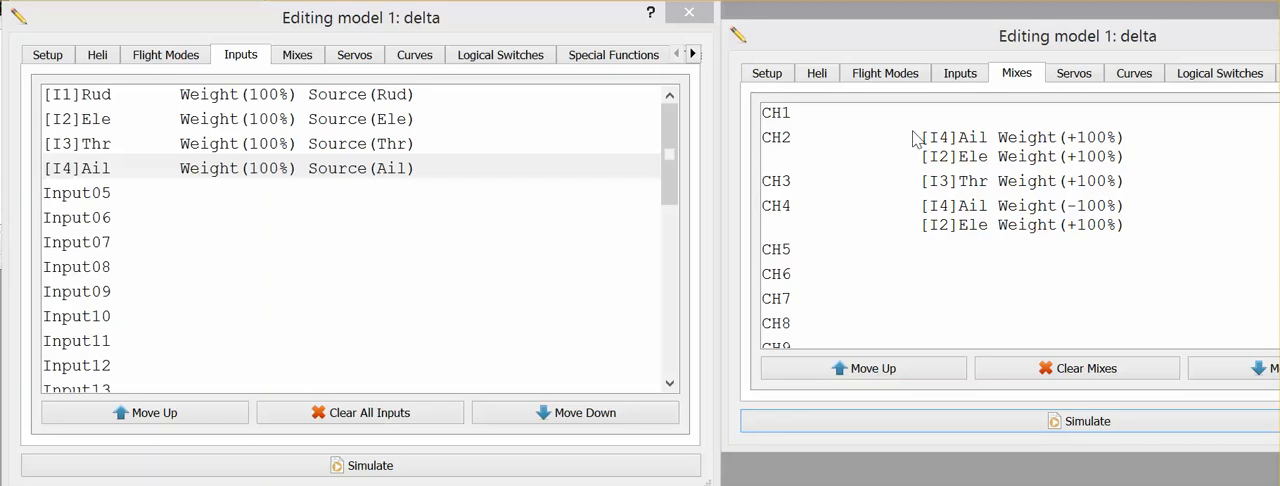
mouse_move(843, 206)
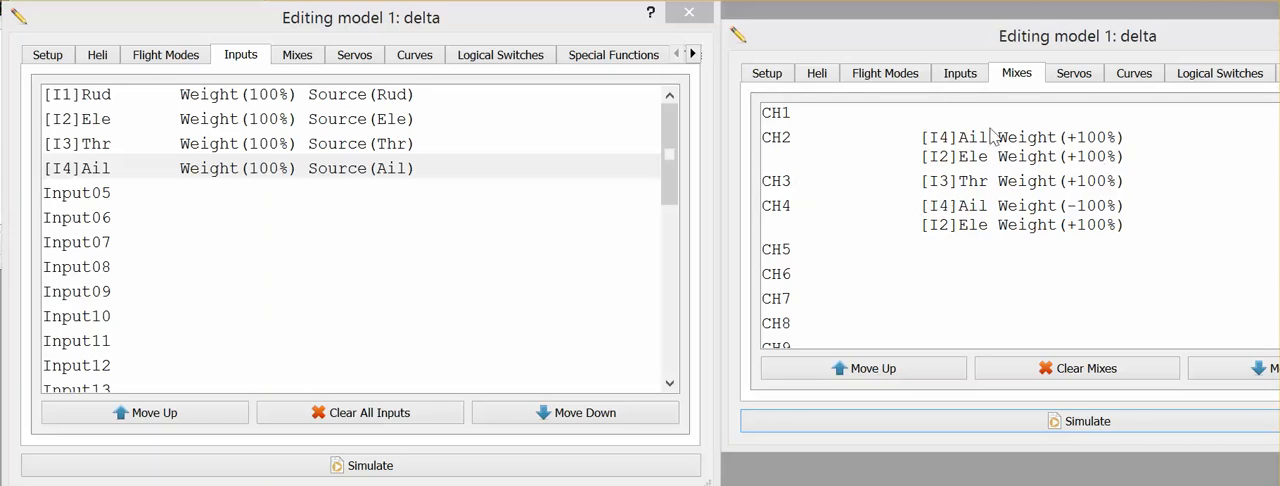
mouse_move(967, 150)
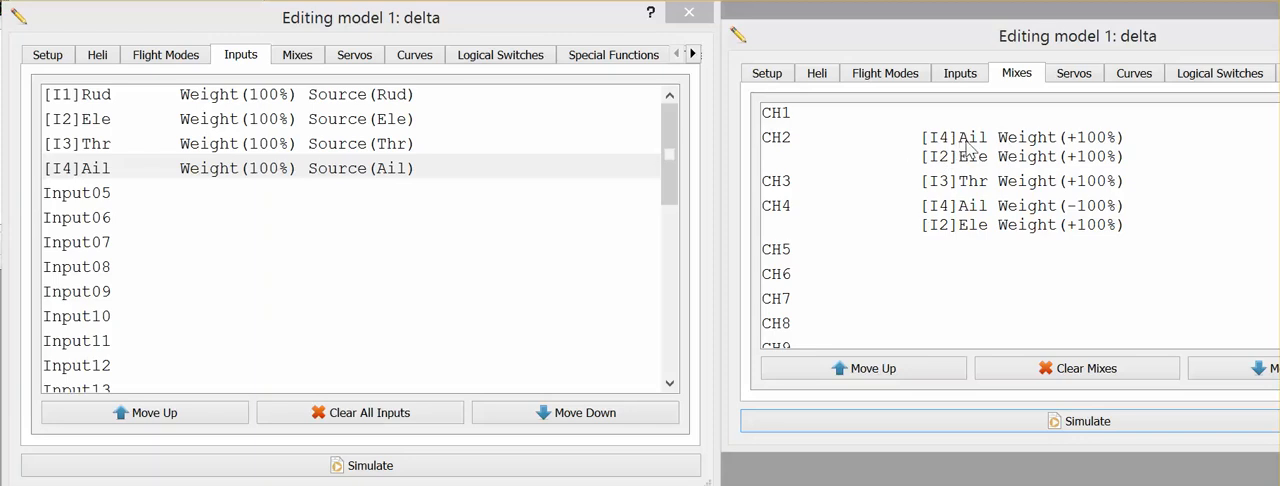
mouse_move(1005, 150)
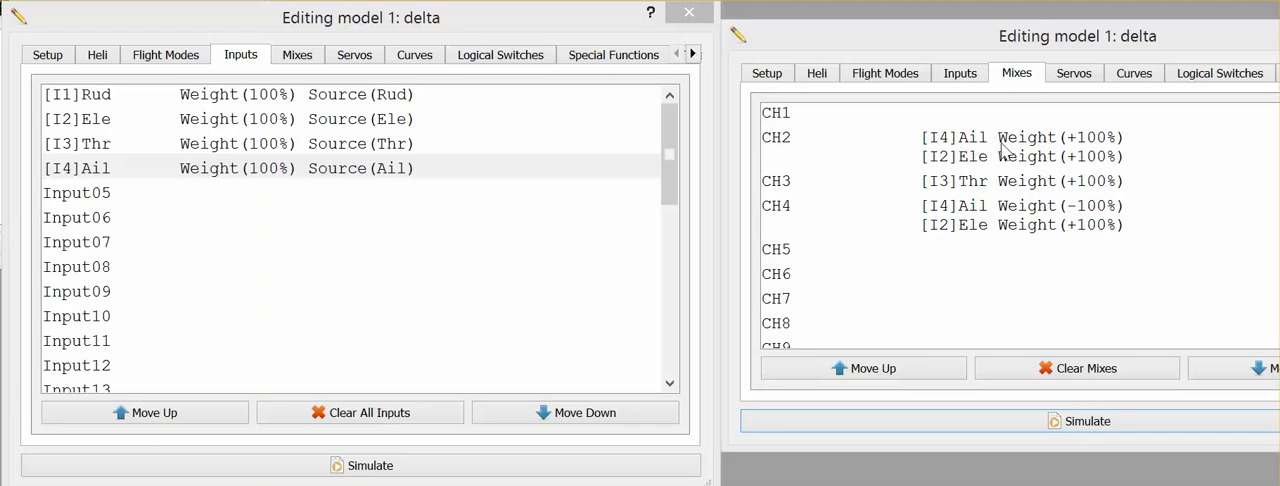
mouse_move(882, 146)
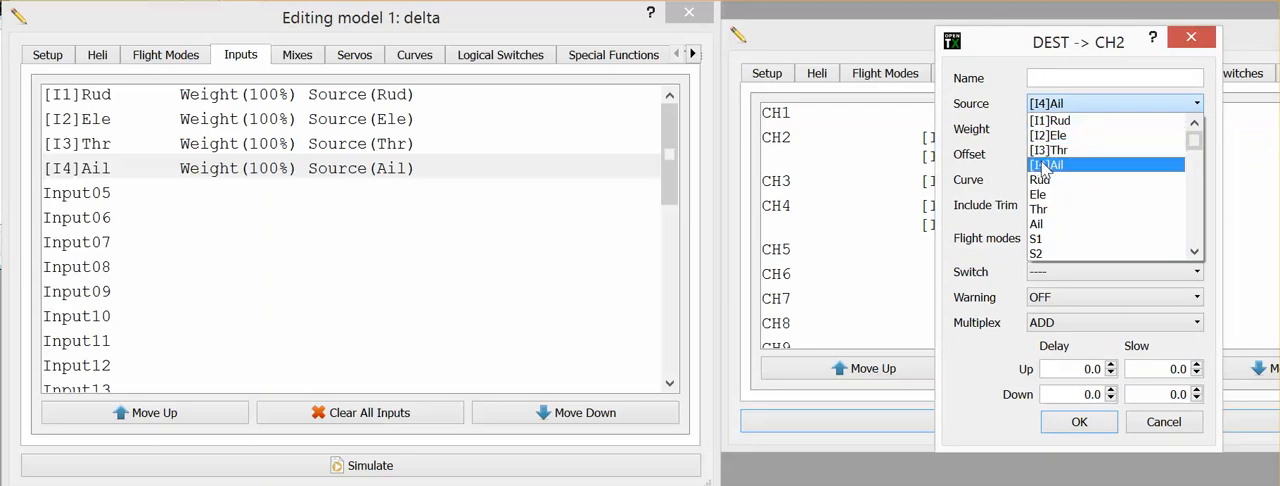
mouse_move(1070, 135)
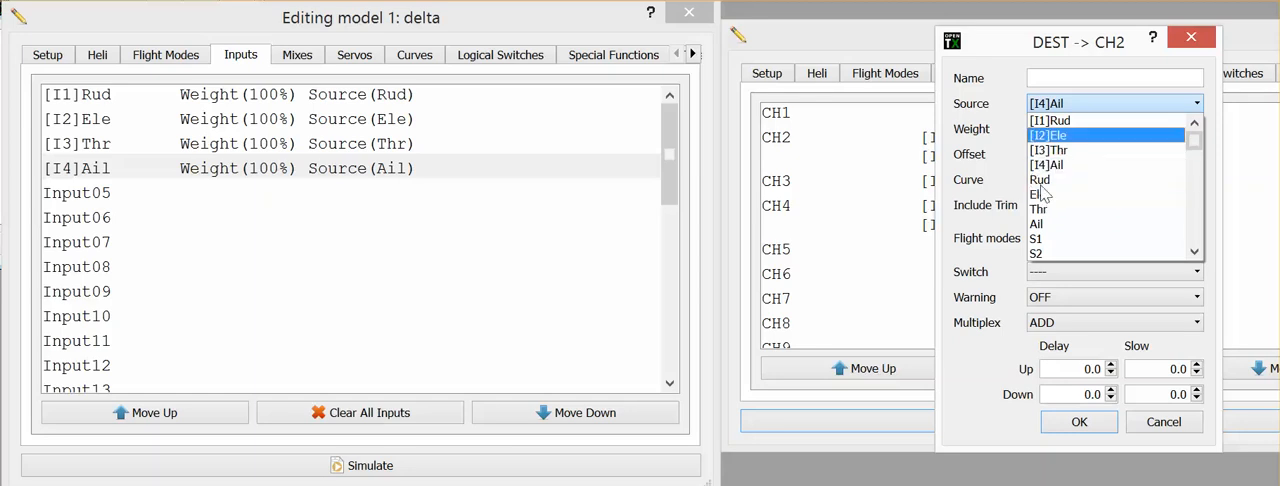
mouse_move(1040, 208)
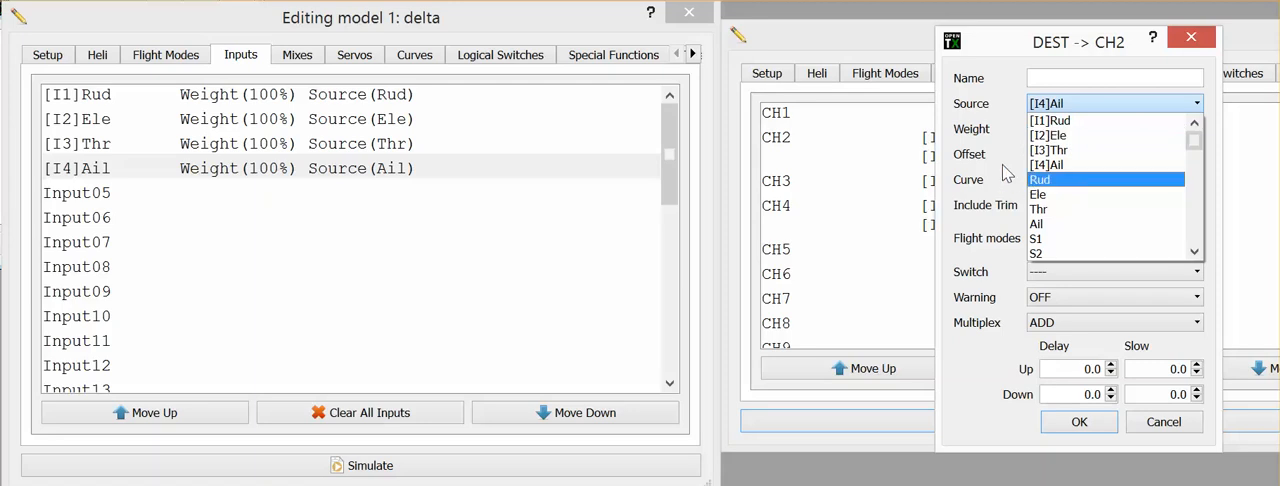
mouse_move(1037, 193)
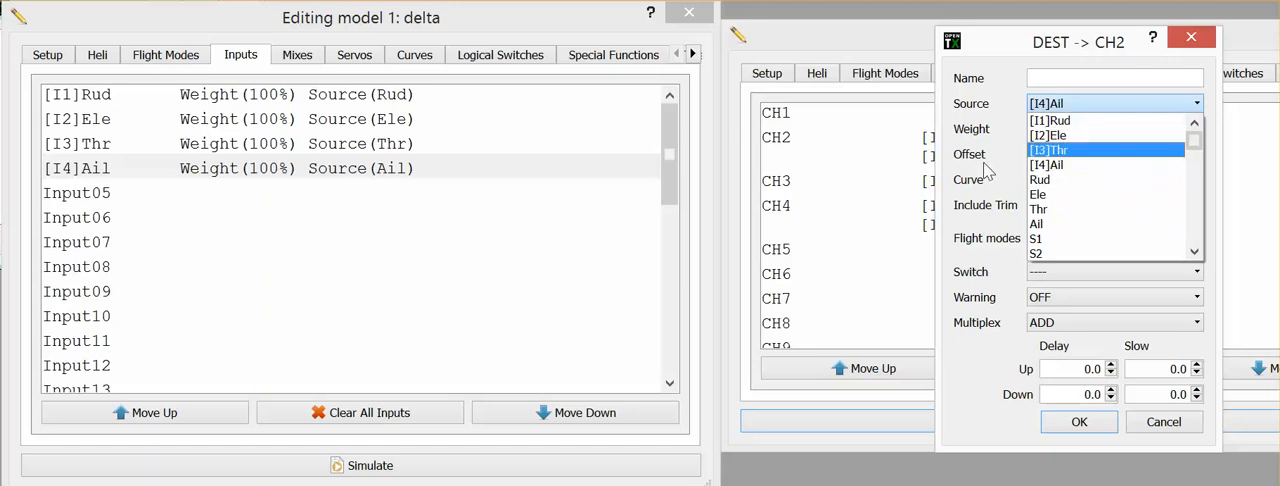
mouse_move(990, 170)
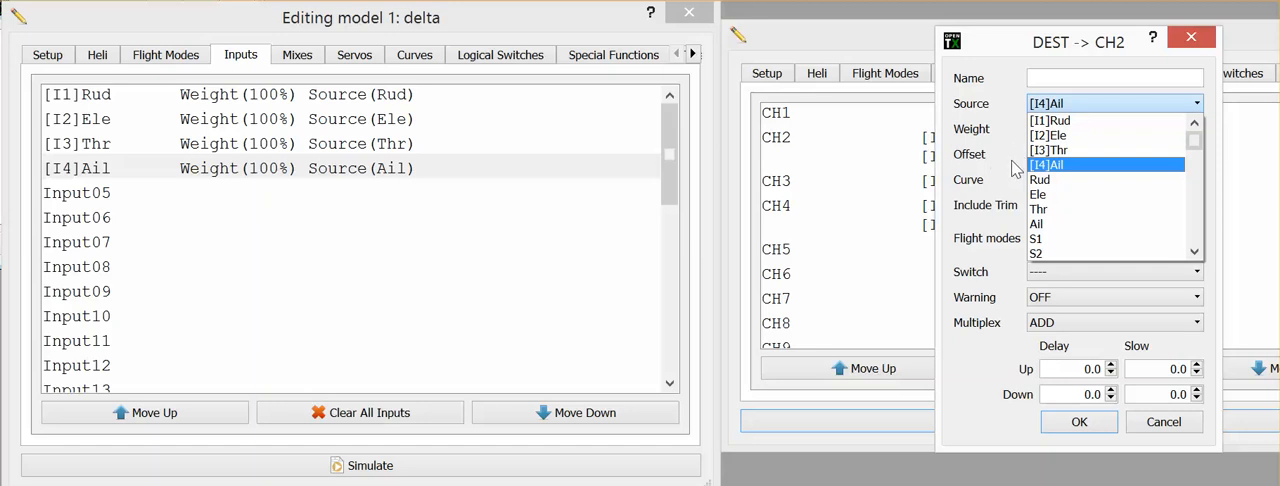
mouse_move(979, 181)
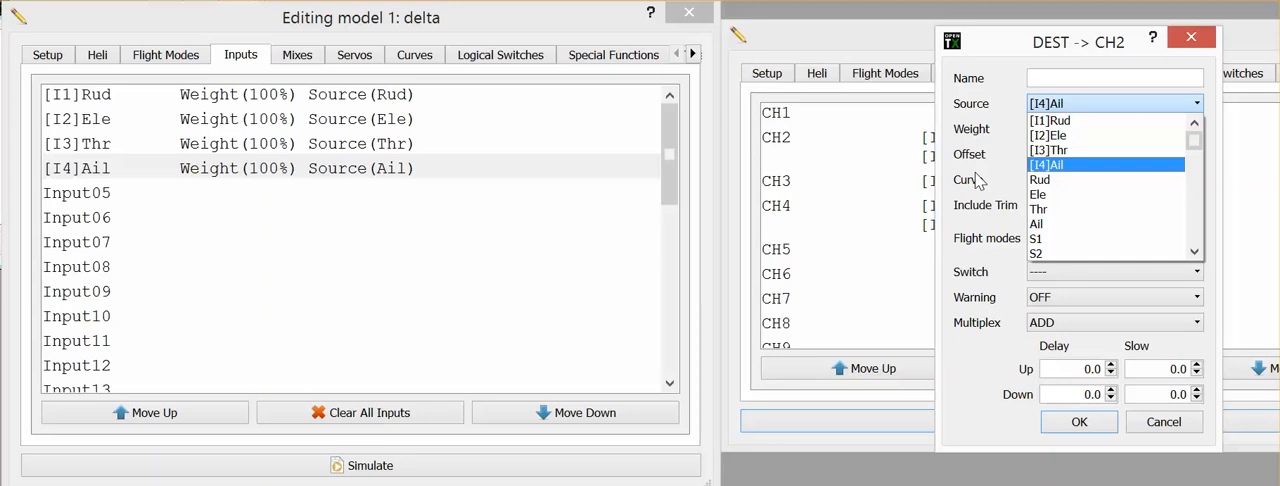
mouse_move(997, 176)
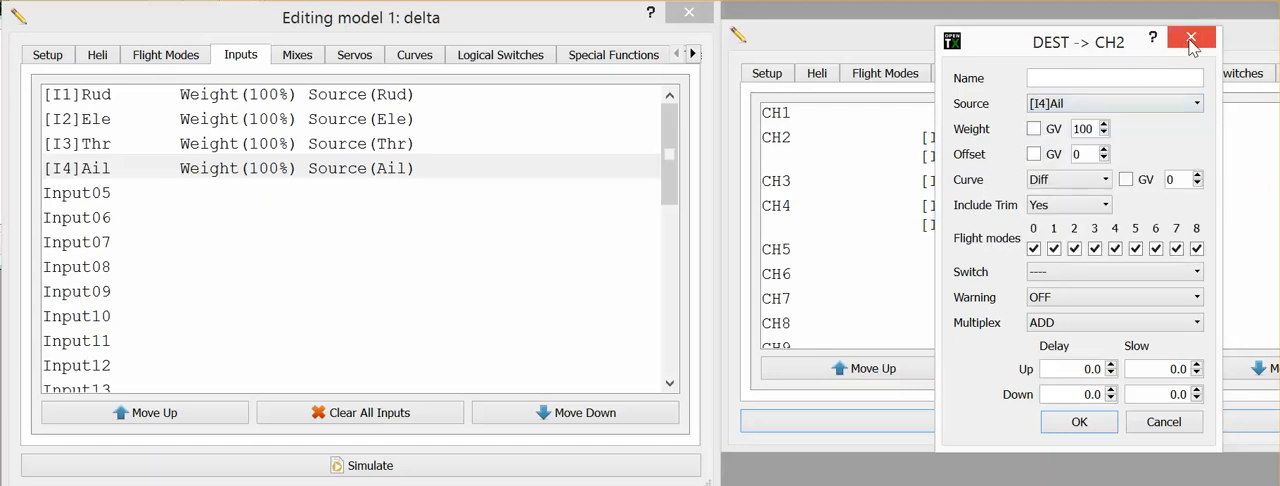
Close the DEST -> CH2 mix dialog, leaving [I4]Ail as its source.
click(1191, 40)
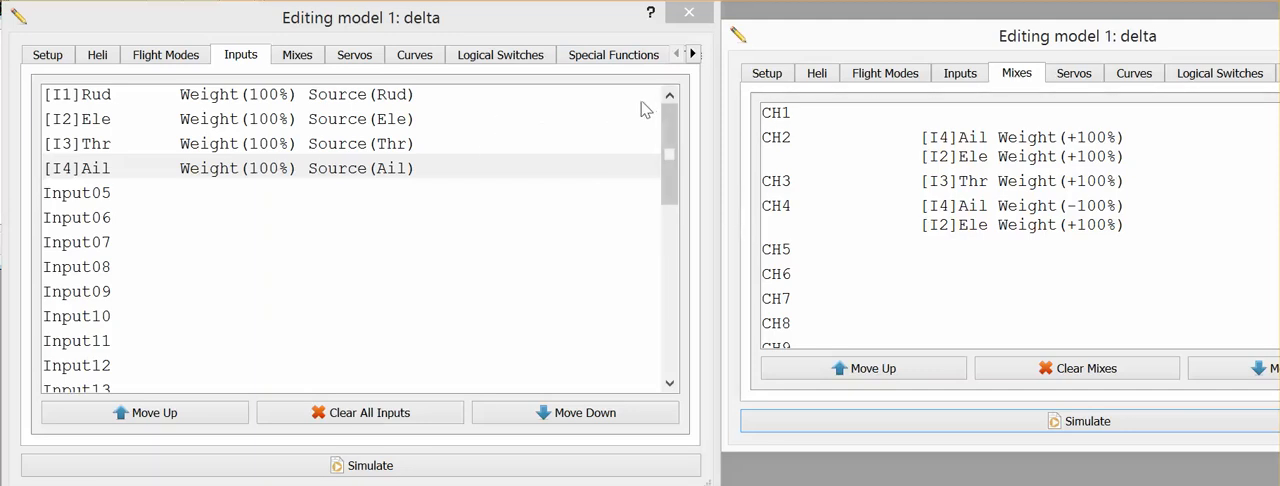
mouse_move(222, 105)
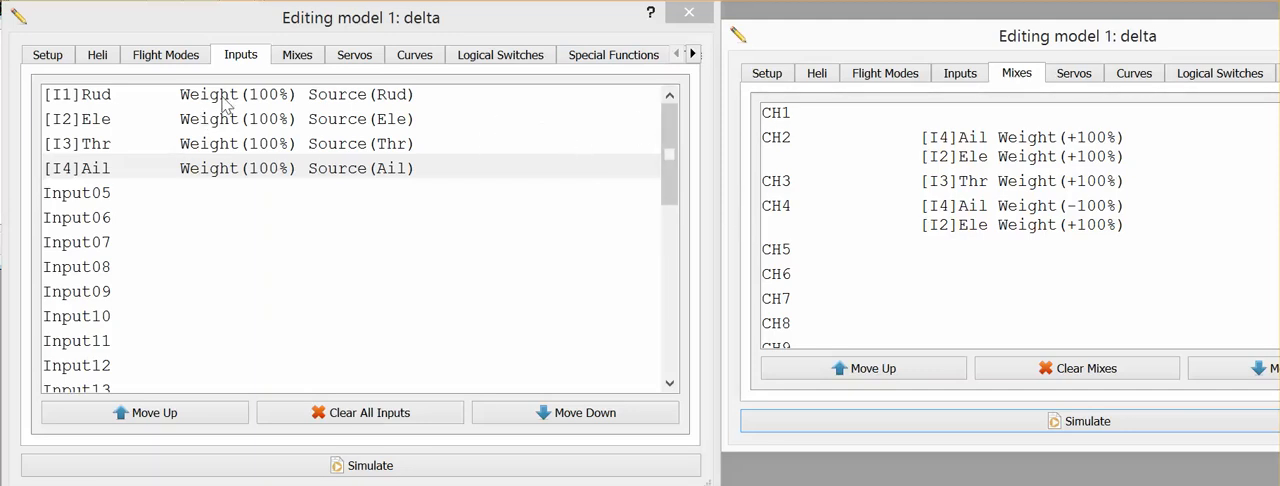
click(200, 94)
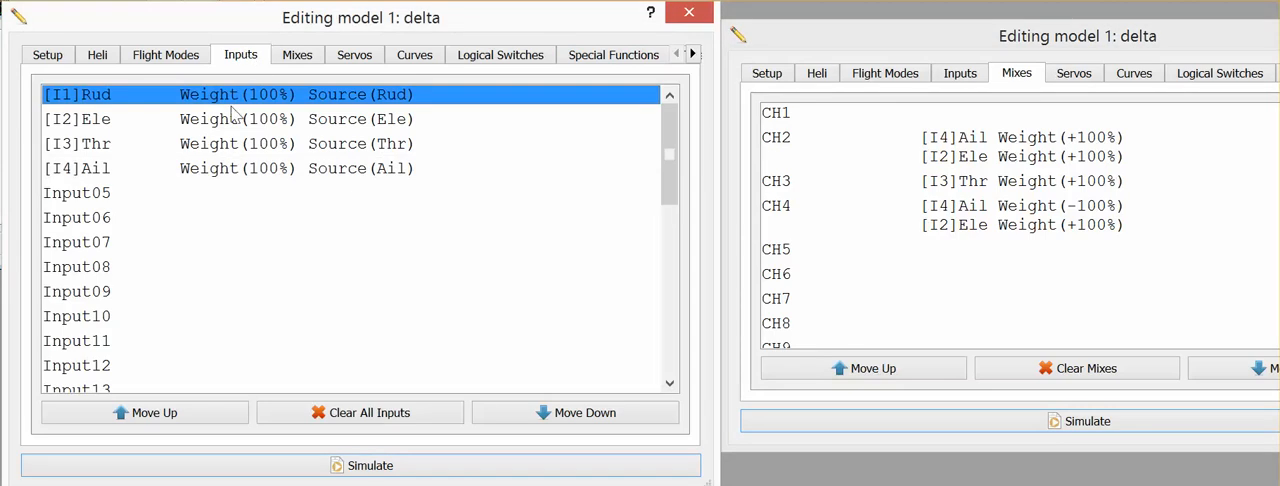
mouse_move(205, 100)
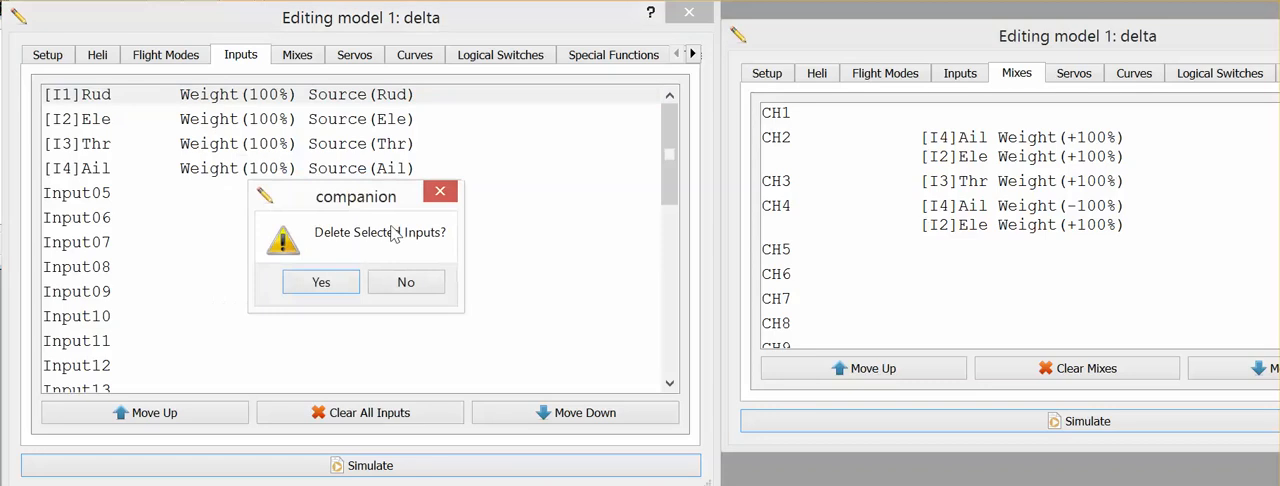
click(320, 281)
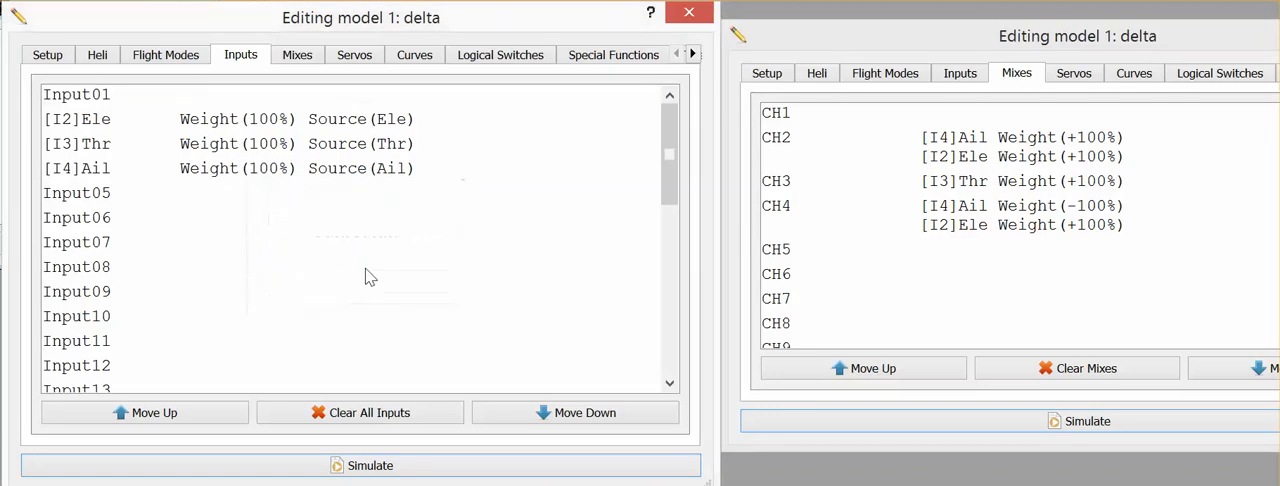
mouse_move(391, 100)
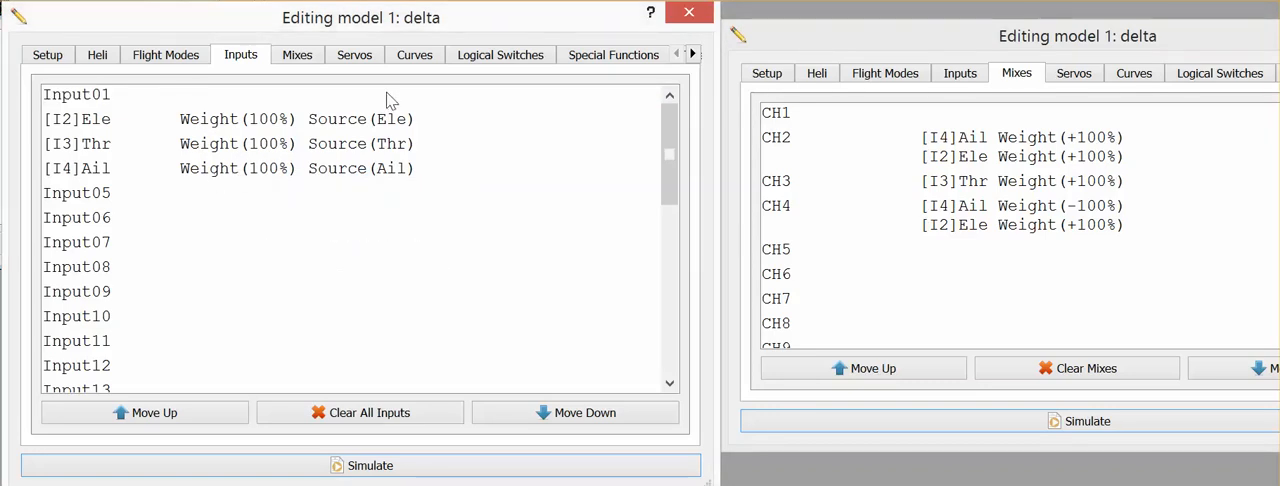
mouse_move(375, 180)
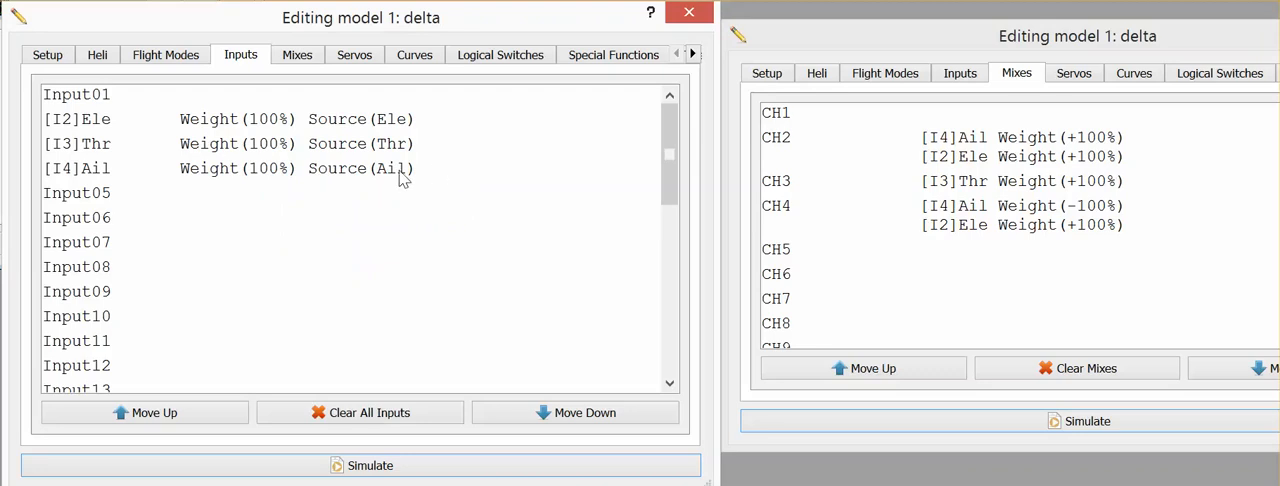
mouse_move(948, 153)
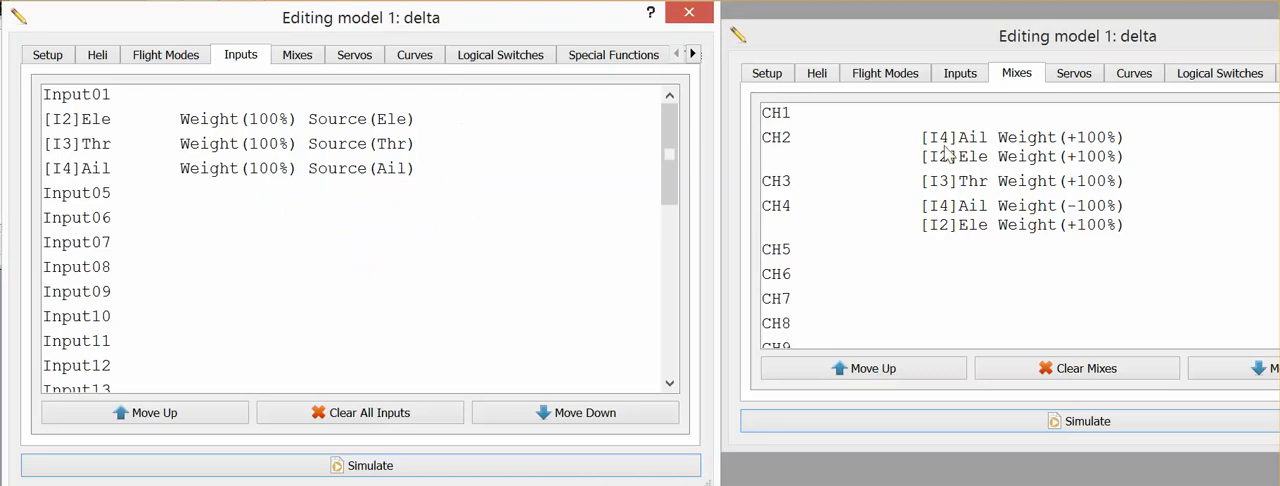
mouse_move(930, 150)
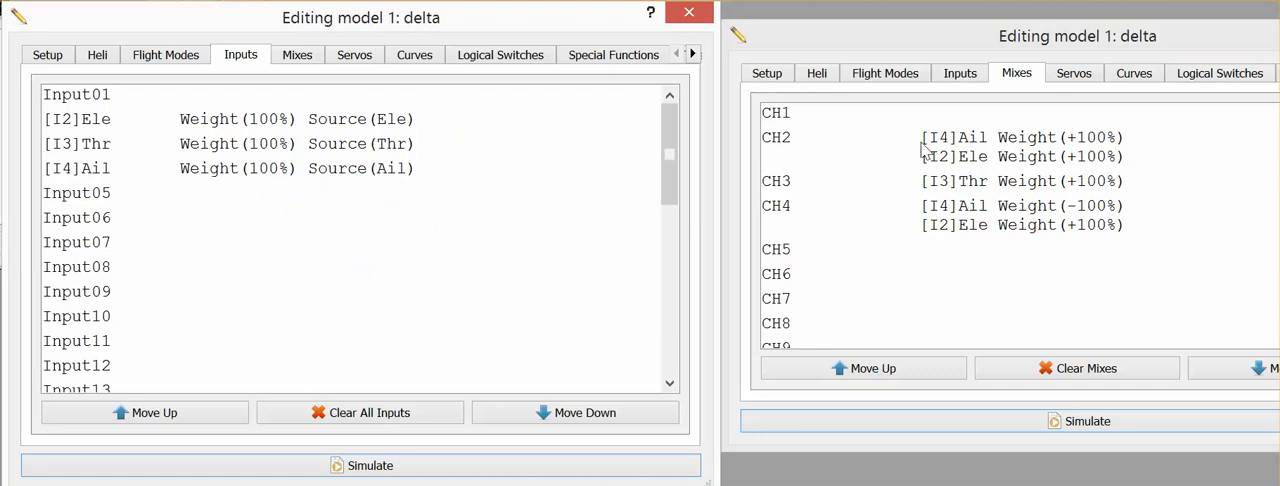
mouse_move(958, 148)
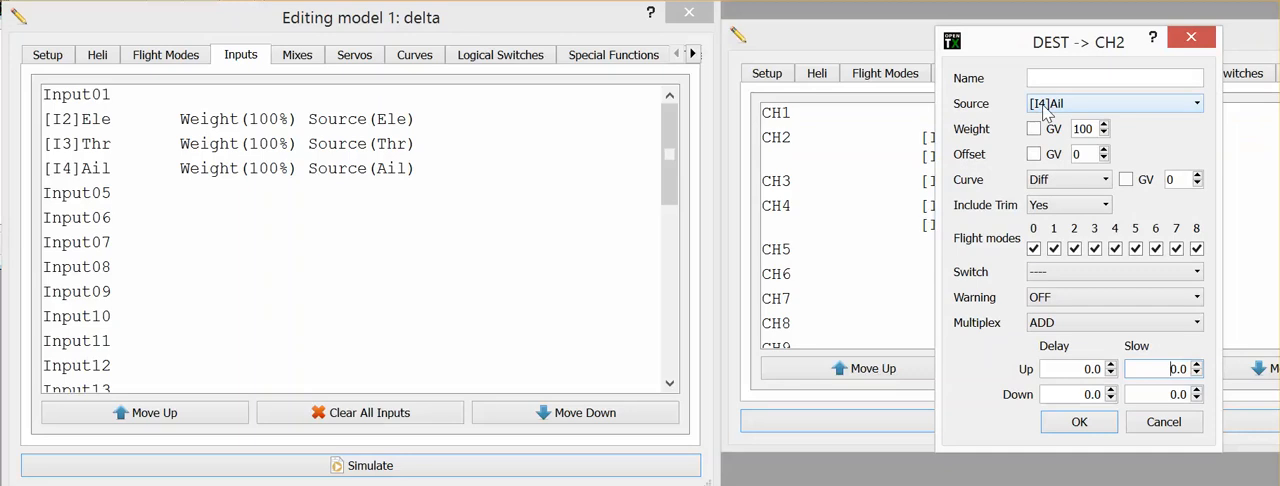
mouse_move(1044, 110)
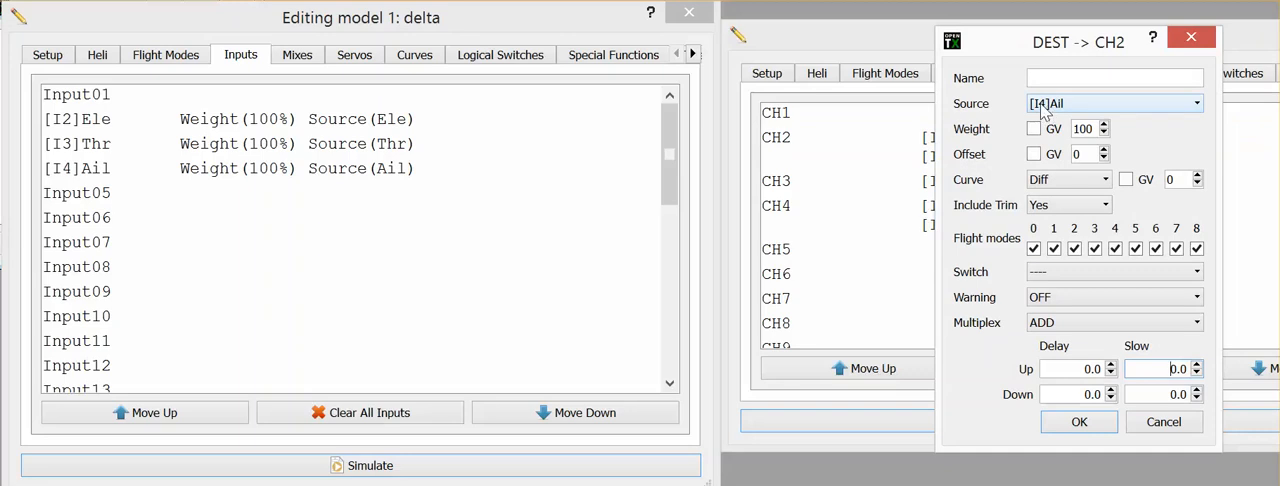
mouse_move(1048, 110)
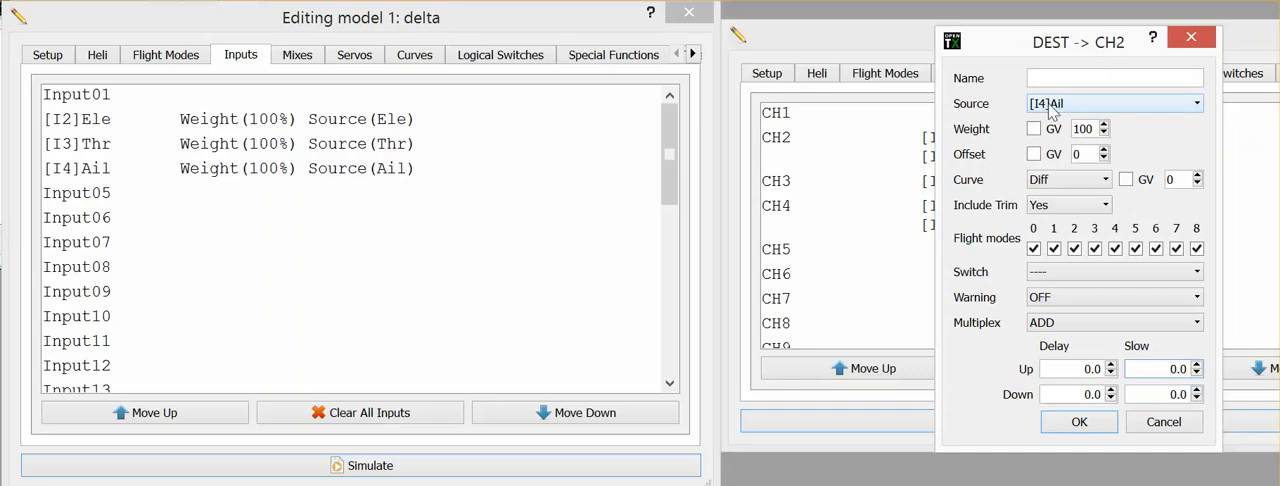
click(1195, 103)
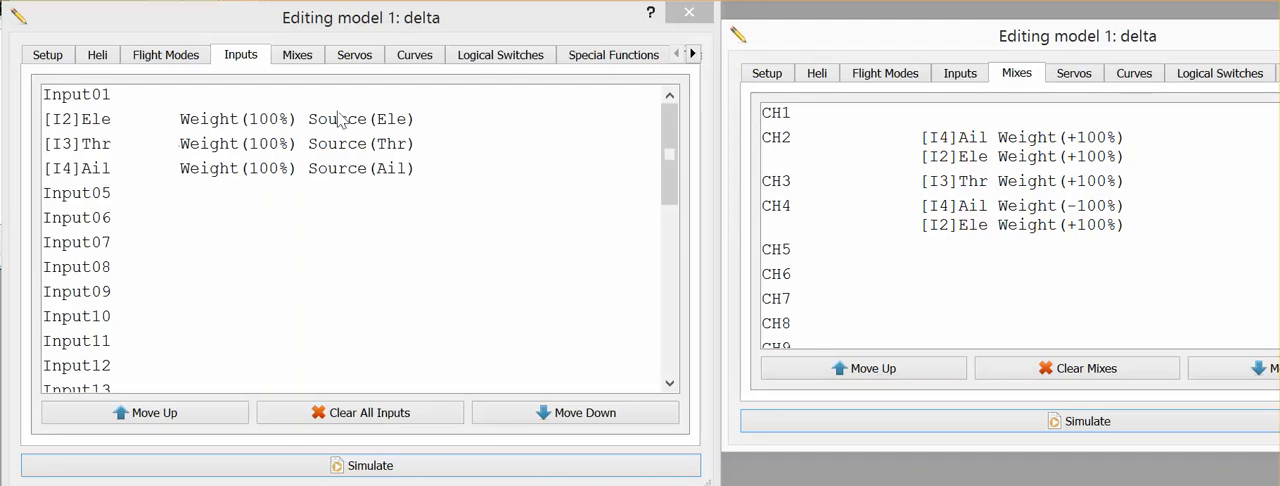
mouse_move(168, 160)
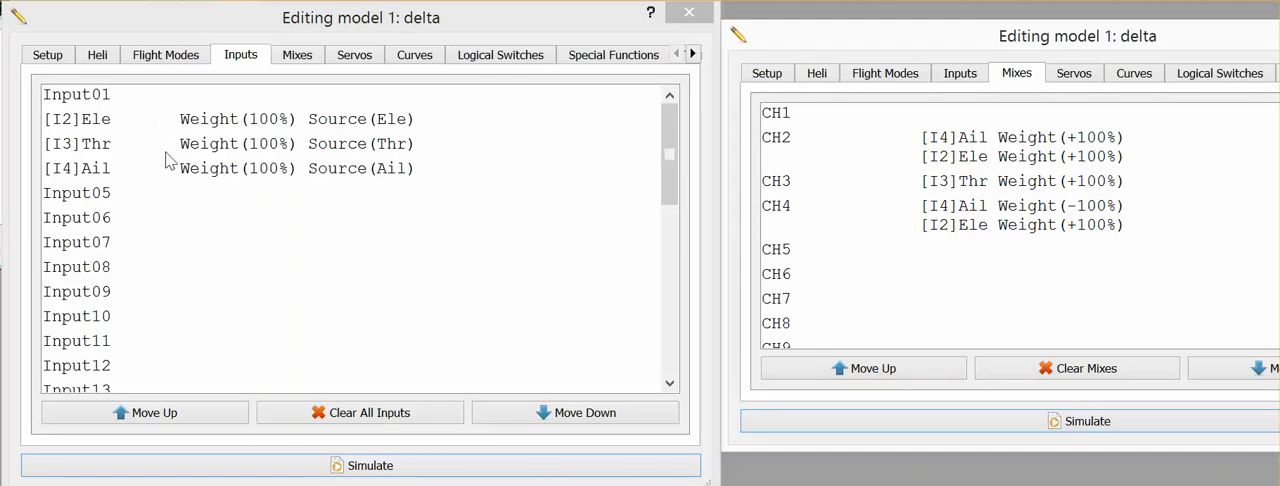
mouse_move(289, 133)
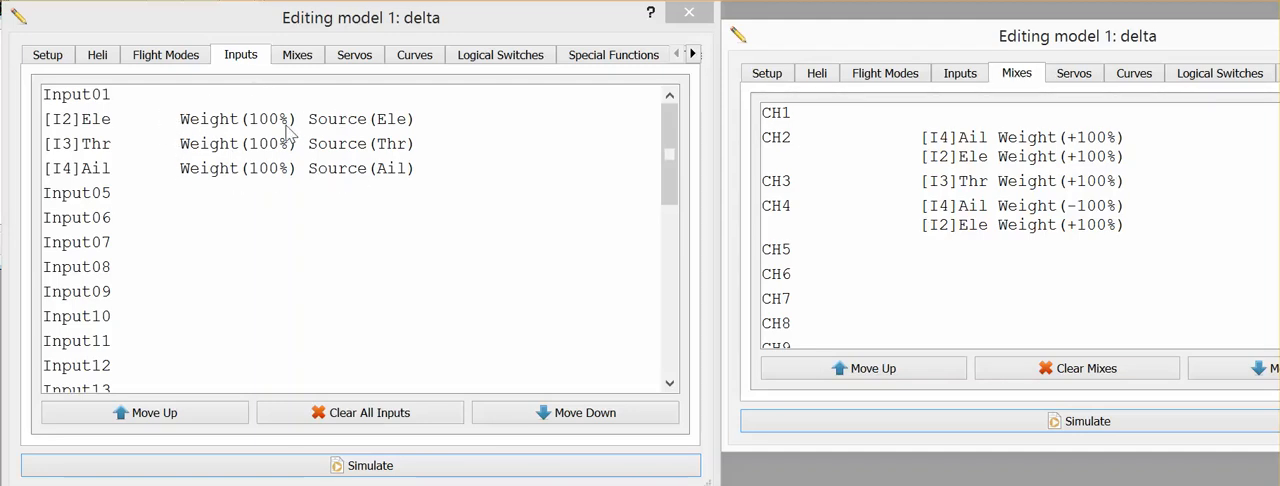
mouse_move(260, 120)
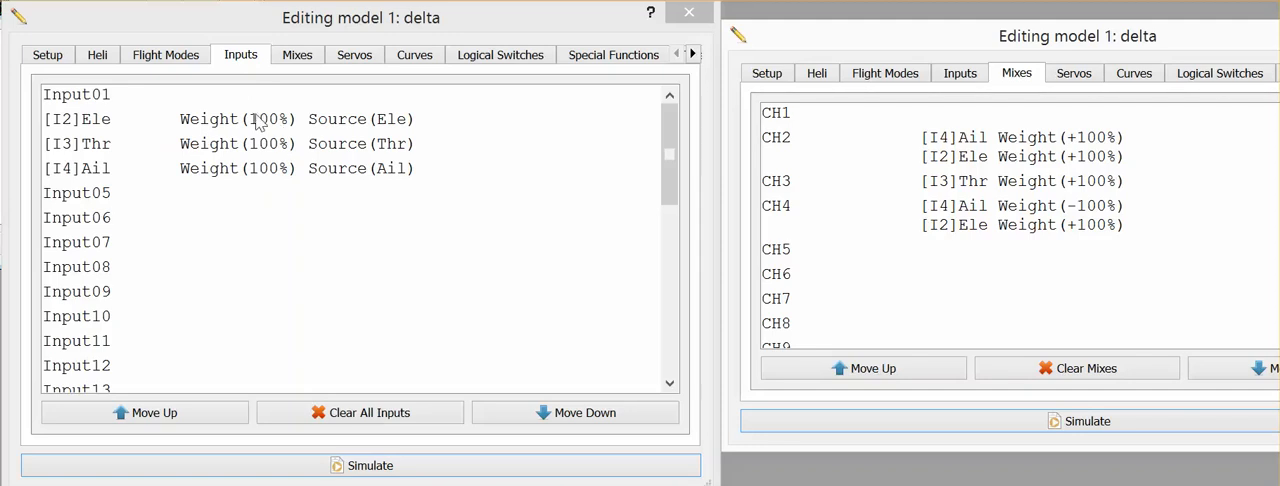
mouse_move(328, 135)
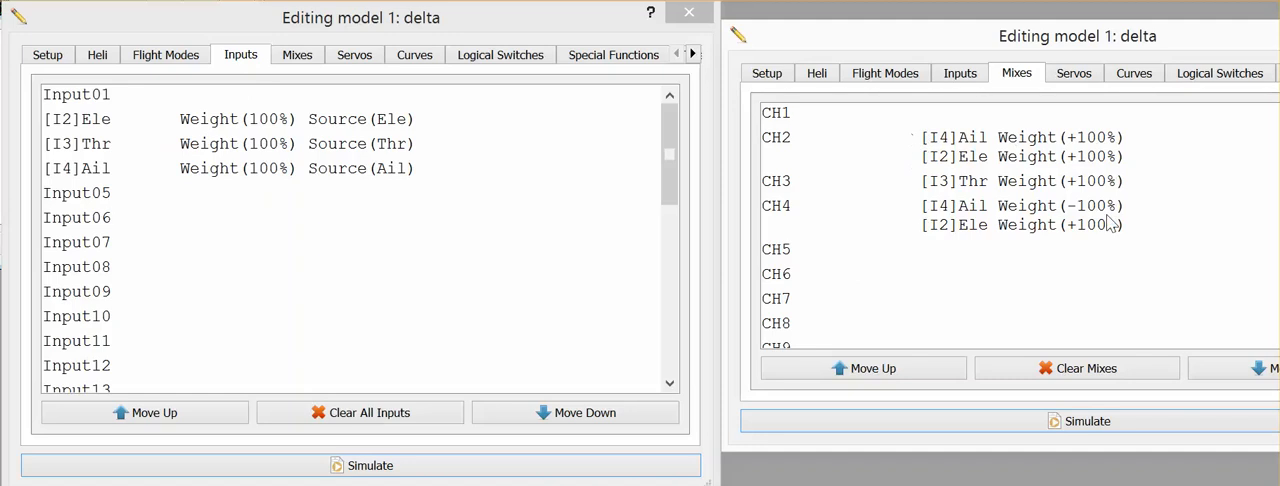
mouse_move(957, 100)
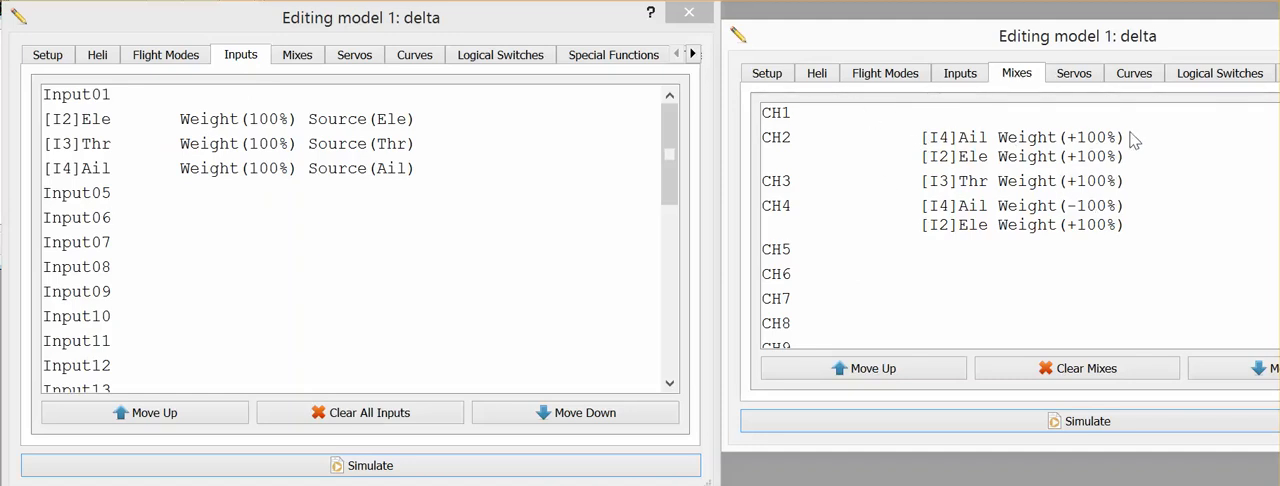
mouse_move(1016, 146)
text(80)
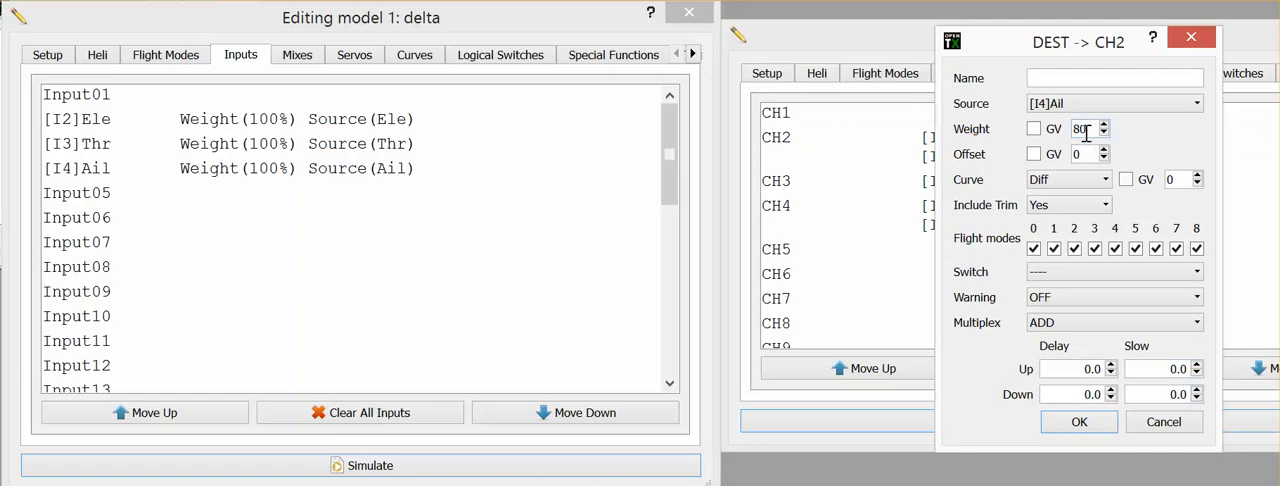
Apply an 80% weight to CH2's I4 Ail mix, then restore it to 100%.
click(1079, 421)
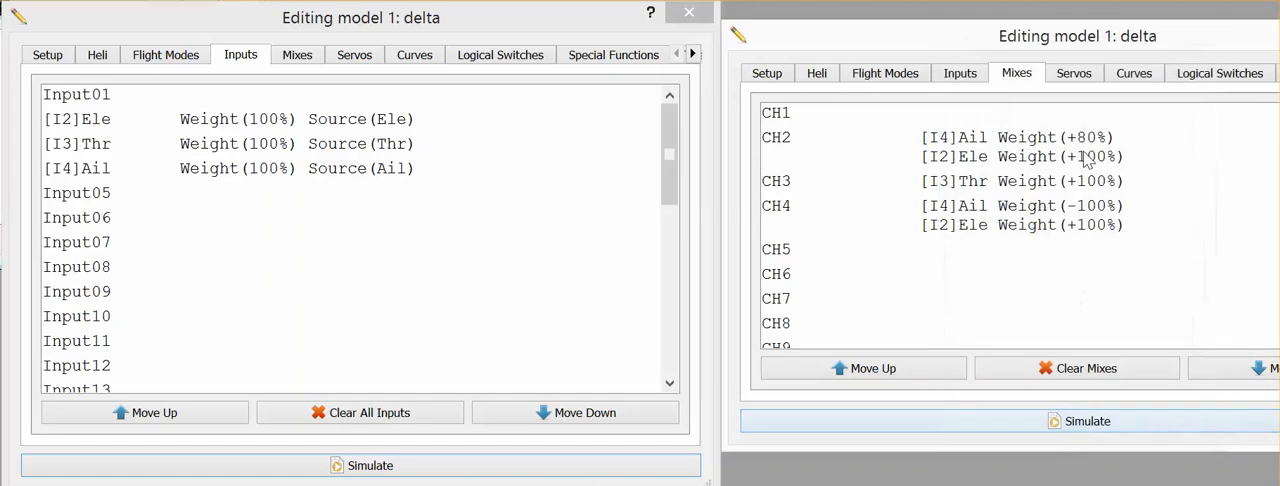
mouse_move(925, 115)
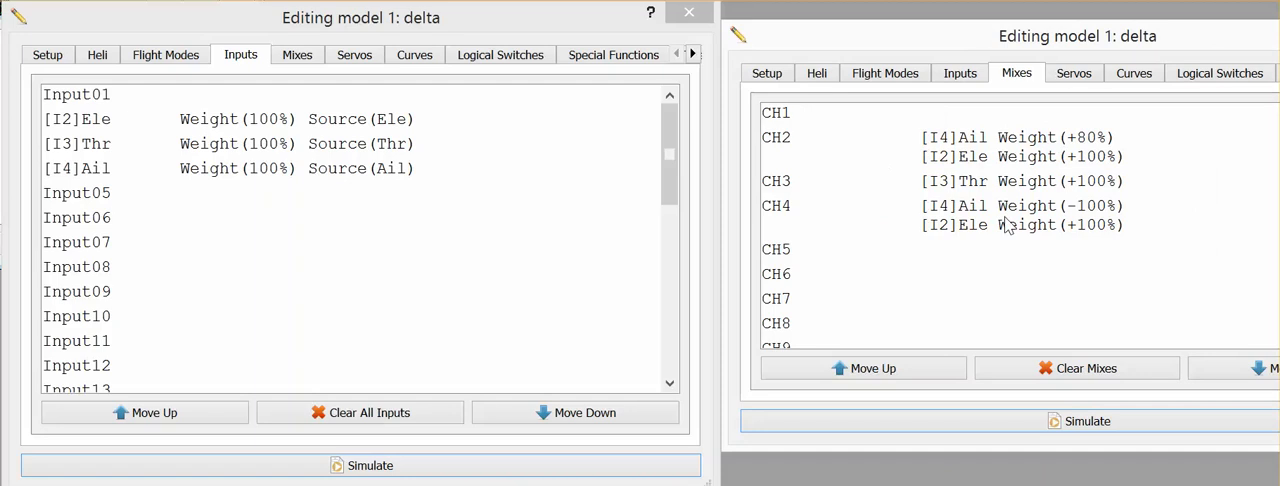
mouse_move(1087, 145)
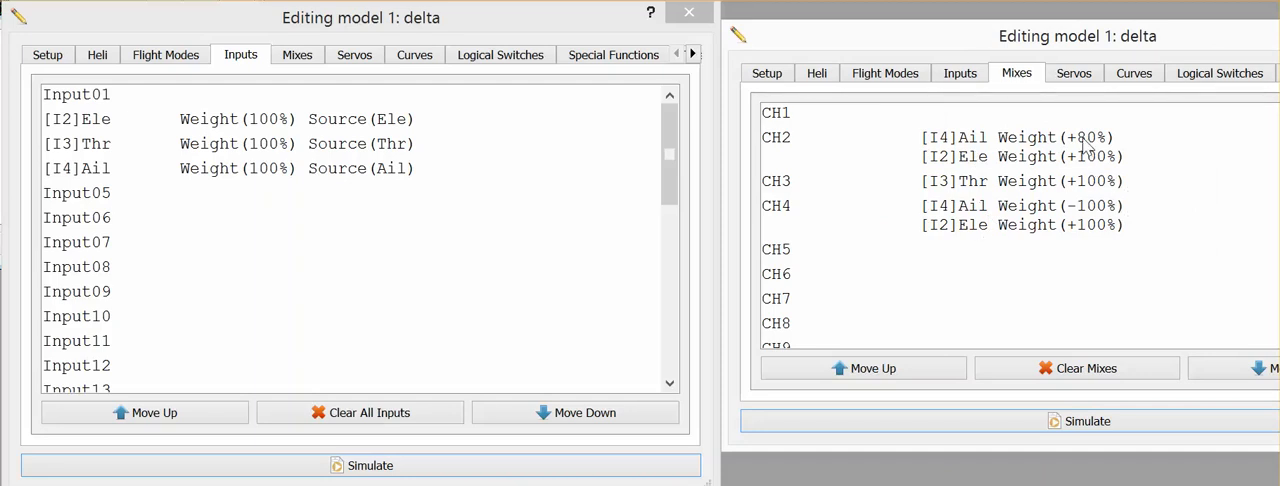
double_click(1015, 137)
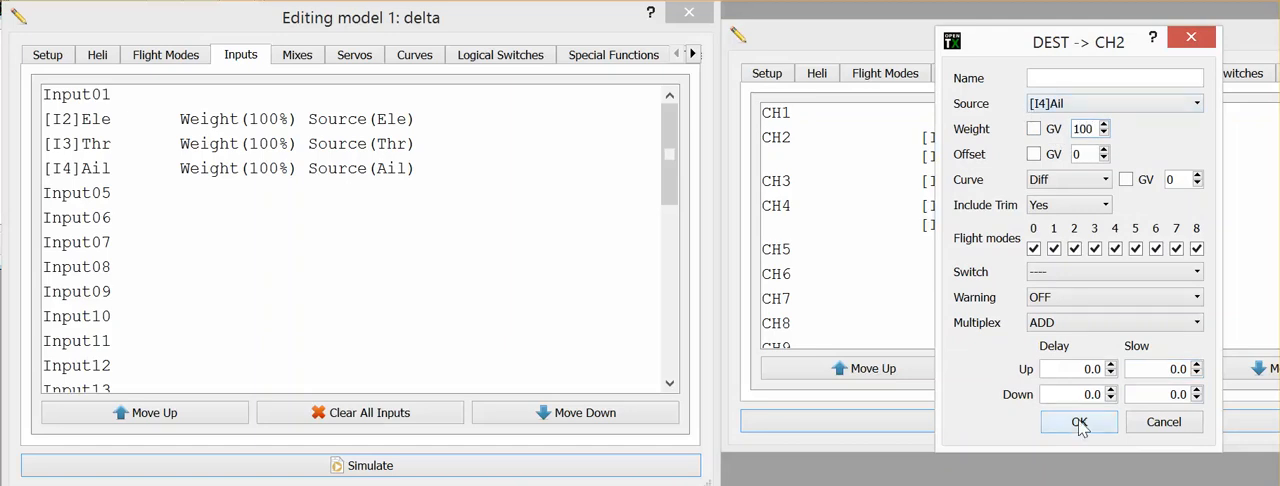
click(1079, 421)
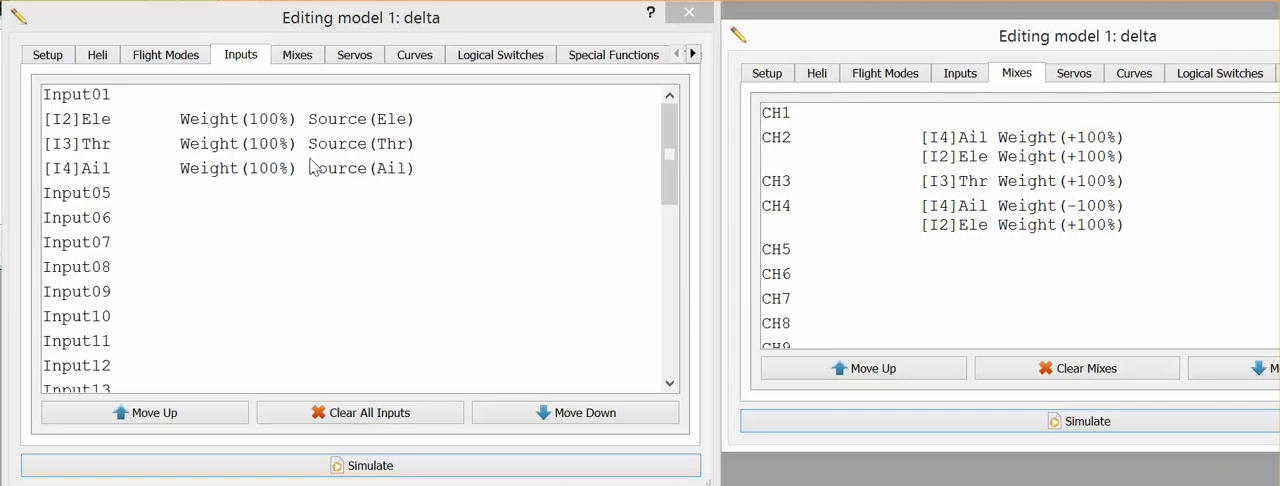
mouse_move(278, 172)
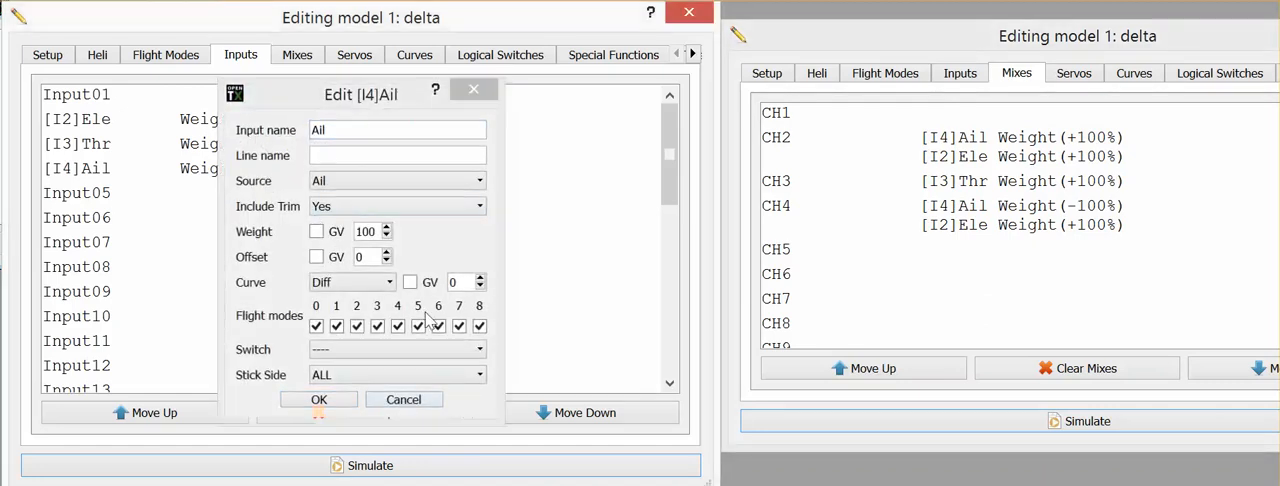
click(318, 399)
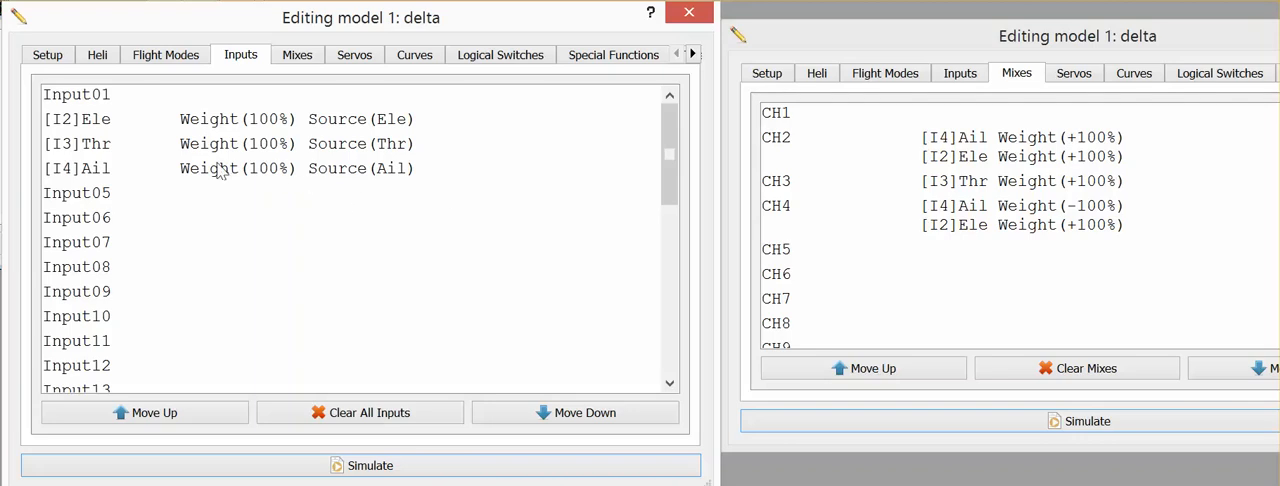
mouse_move(259, 172)
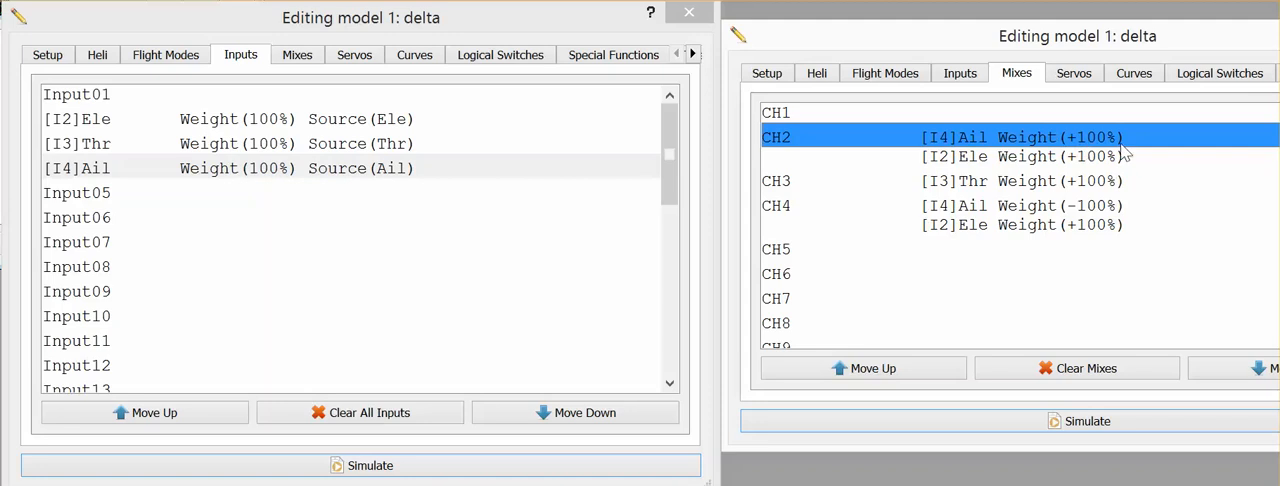
mouse_move(958, 148)
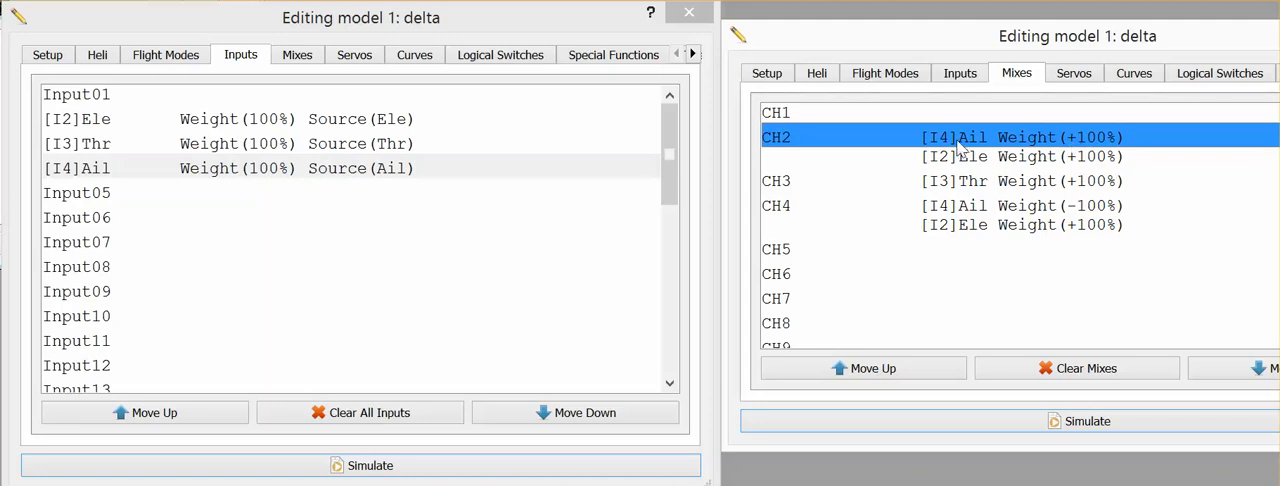
mouse_move(970, 166)
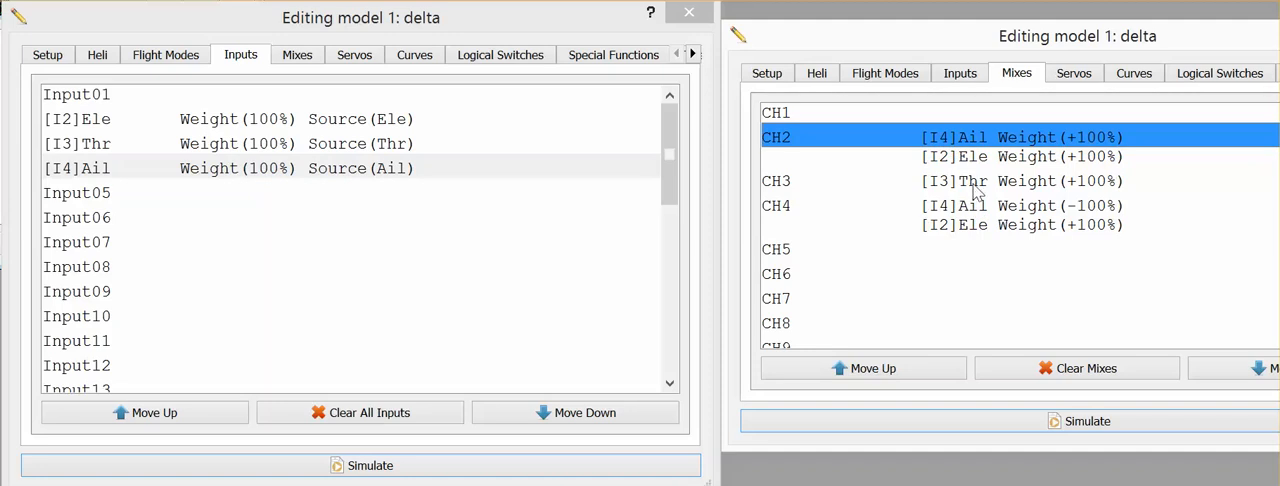
mouse_move(985, 137)
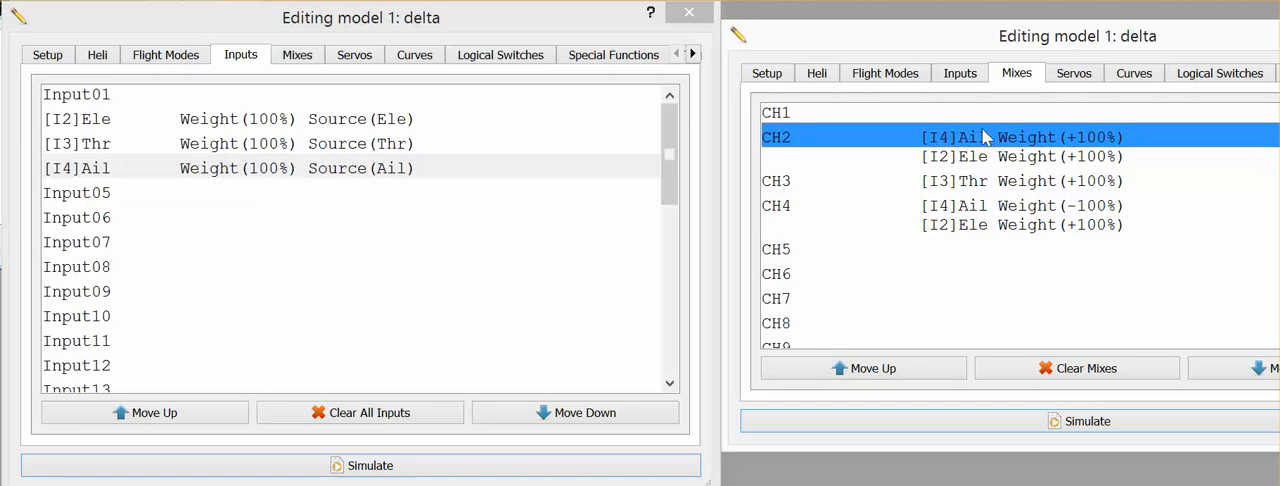
mouse_move(1010, 147)
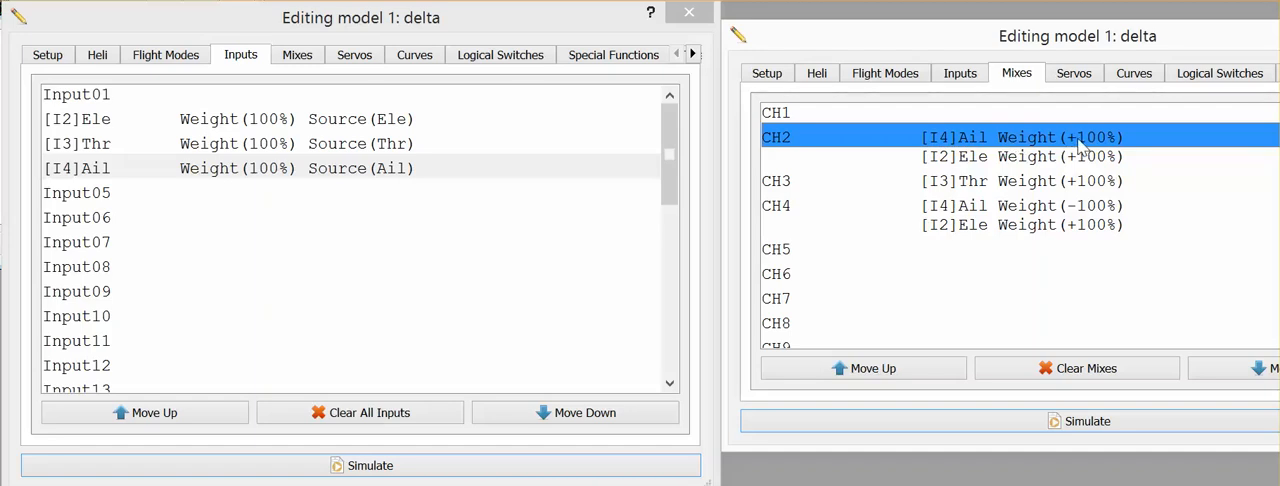
mouse_move(1083, 127)
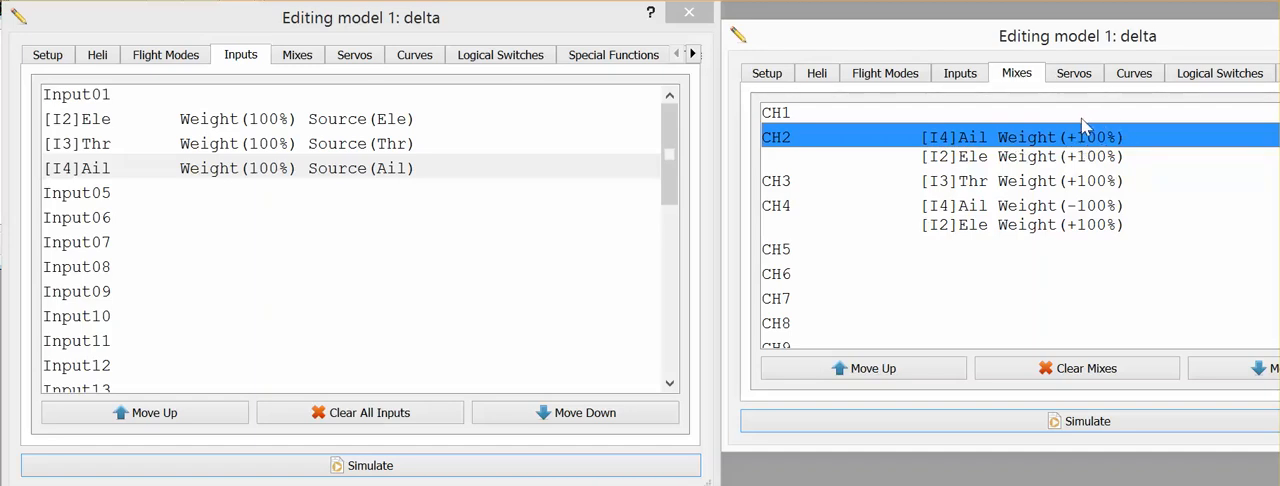
mouse_move(1105, 128)
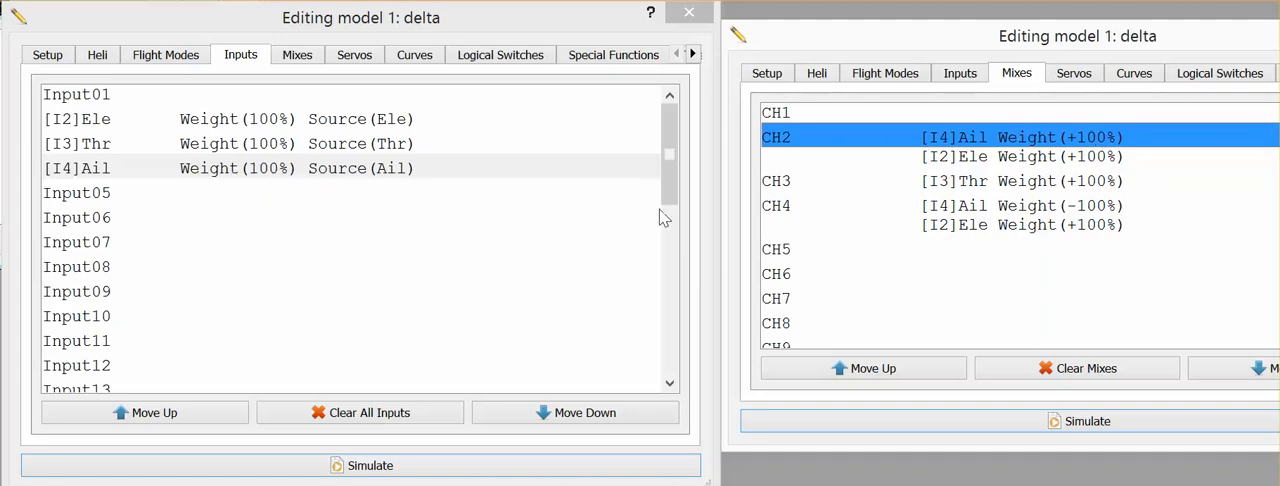
mouse_move(1075, 143)
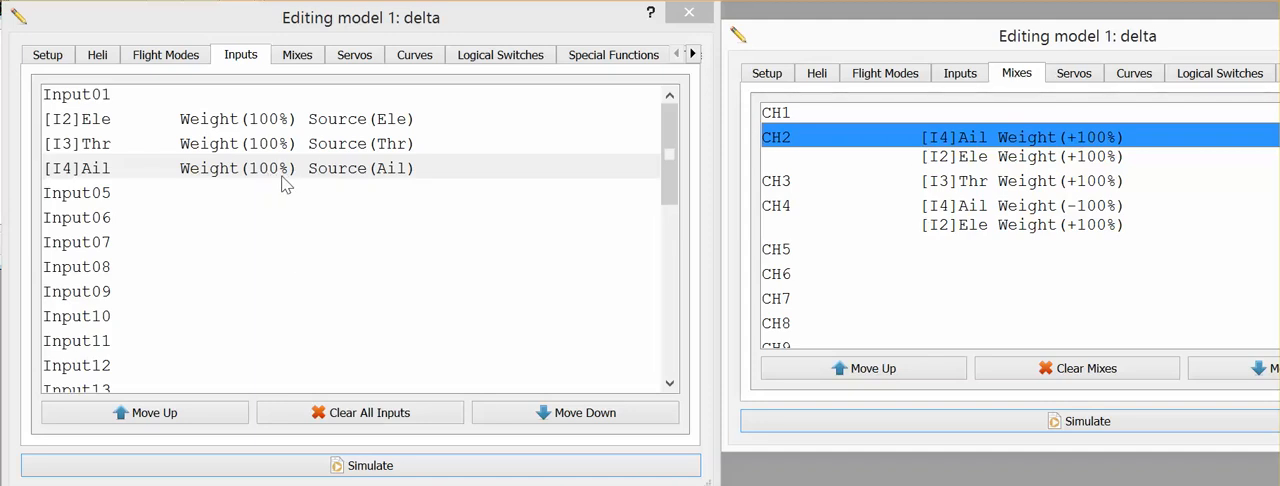
mouse_move(822, 154)
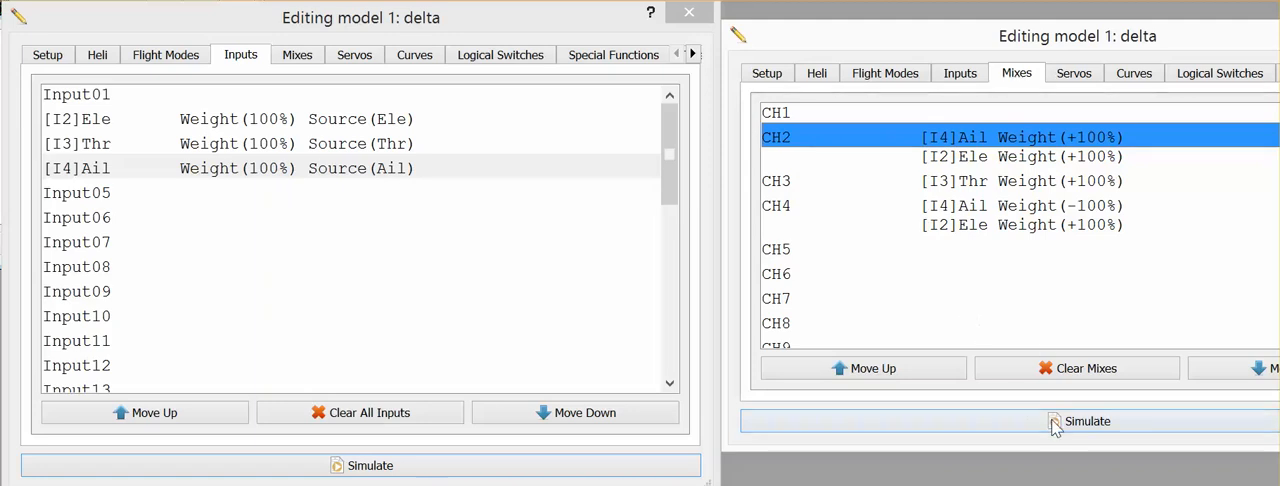
Simulate the delta model and deflect aileron to check CH2 at 100 and CH4 at -100.
click(1079, 421)
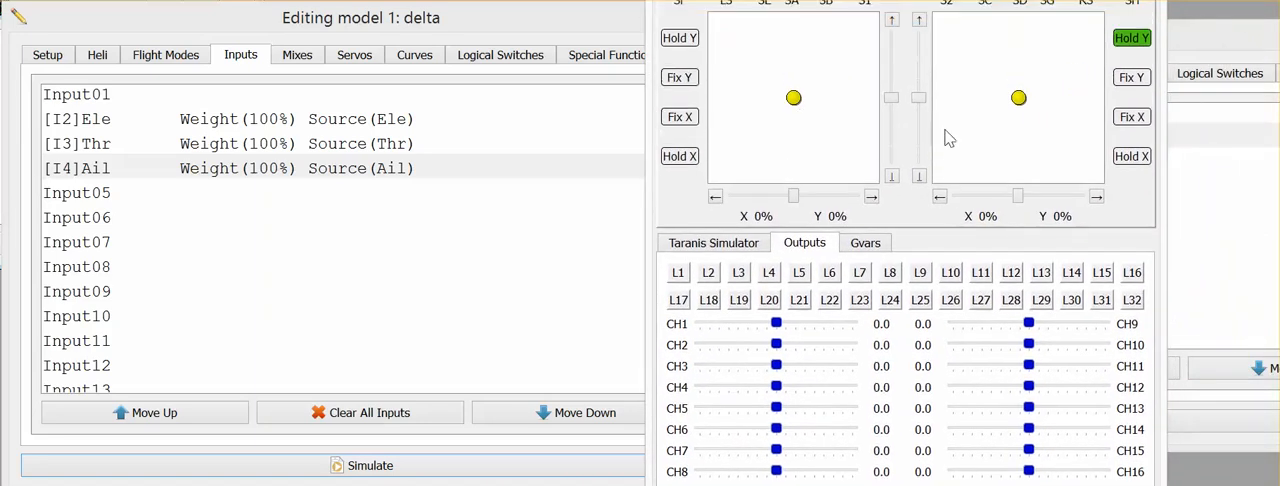
mouse_move(799, 356)
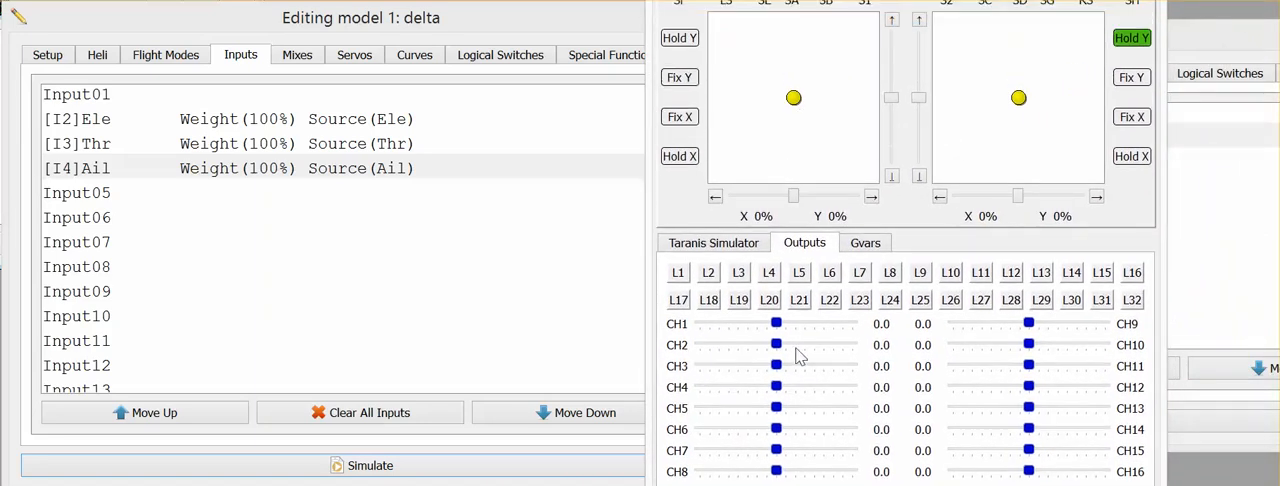
drag(1018, 97, 1093, 98)
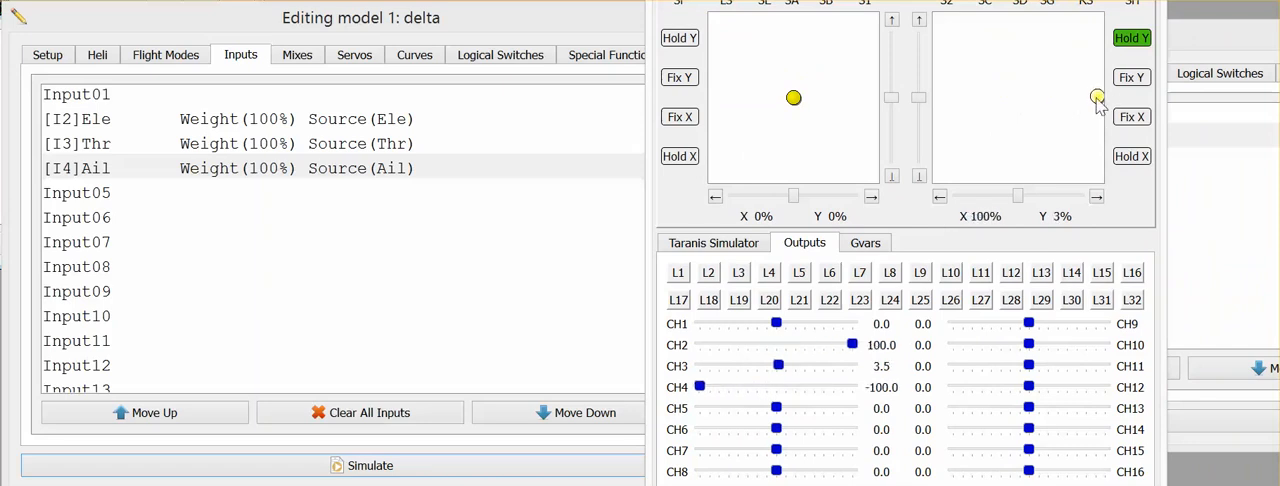
drag(1098, 98, 940, 102)
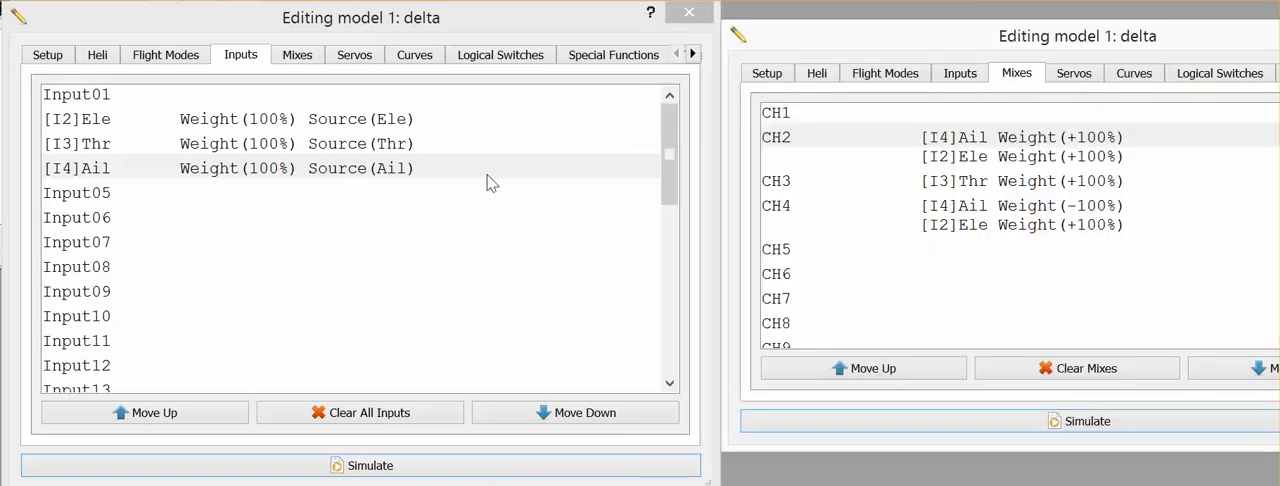
Set the [I4]Ail input weight to 50%, then select the CH2 mix line.
double_click(77, 168)
text(50)
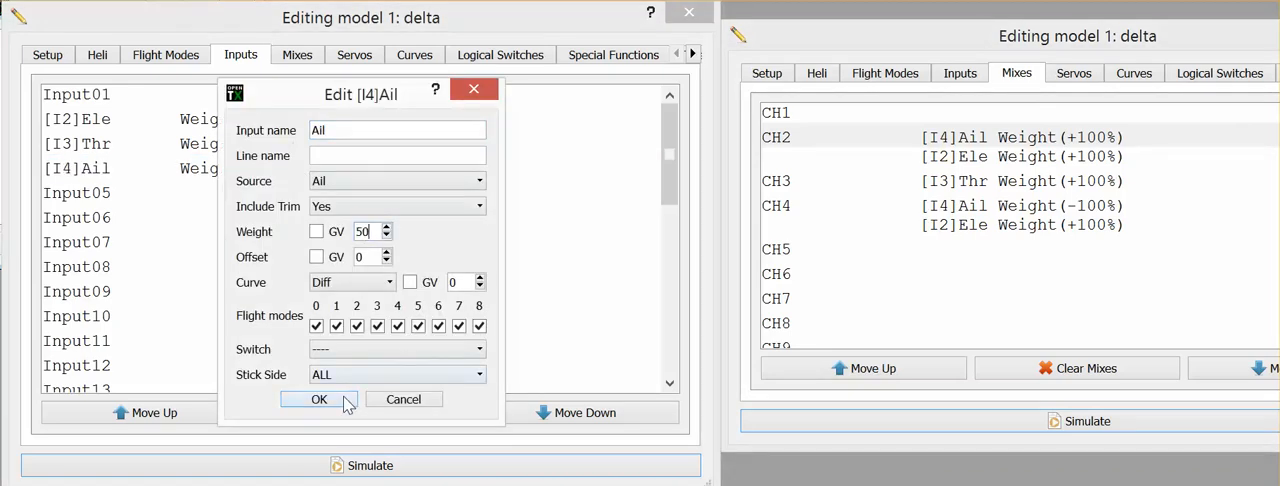
click(319, 399)
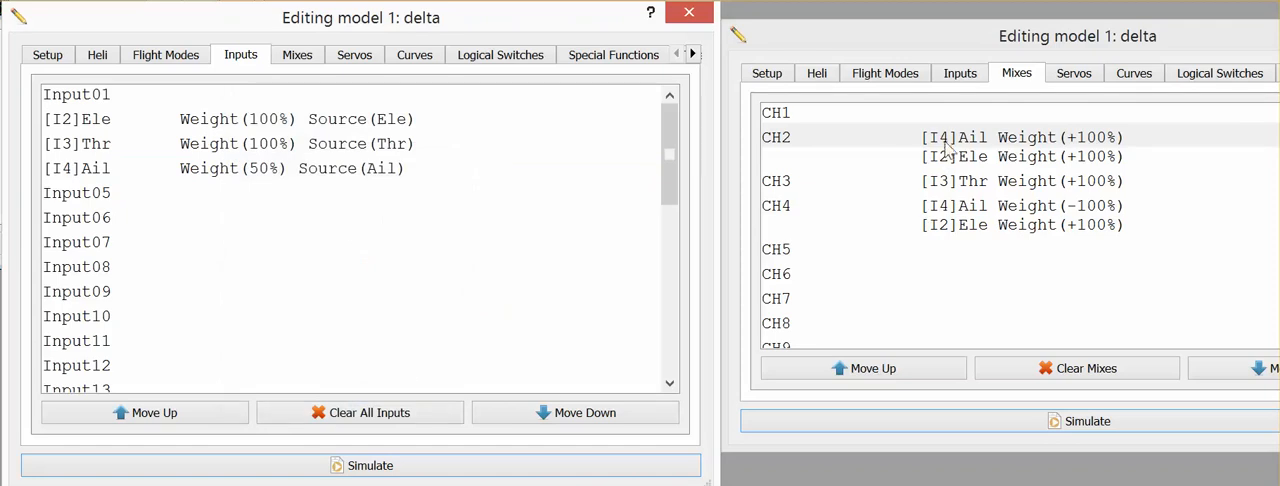
mouse_move(1010, 143)
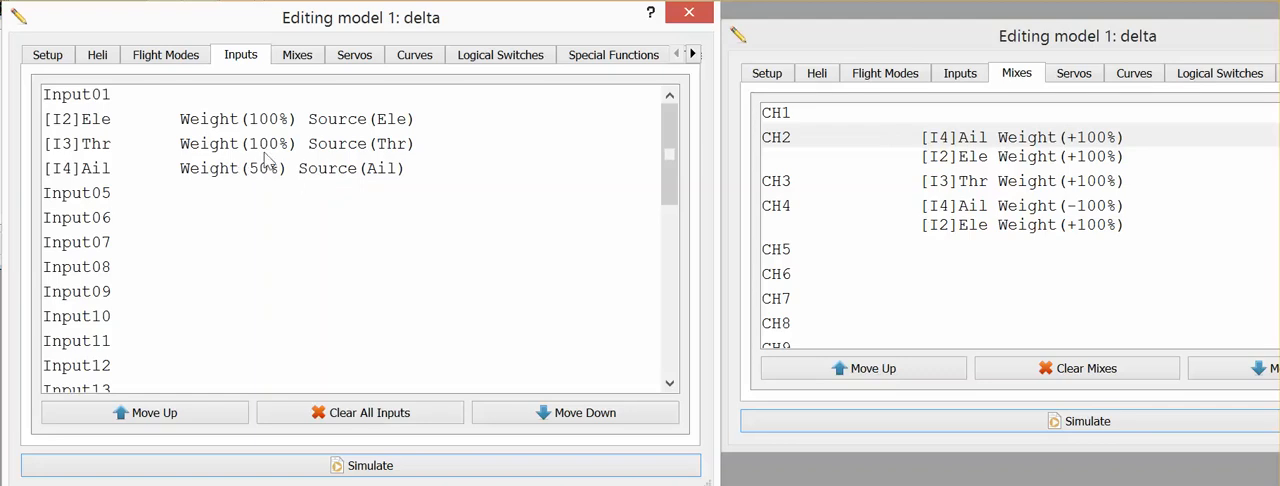
mouse_move(950, 193)
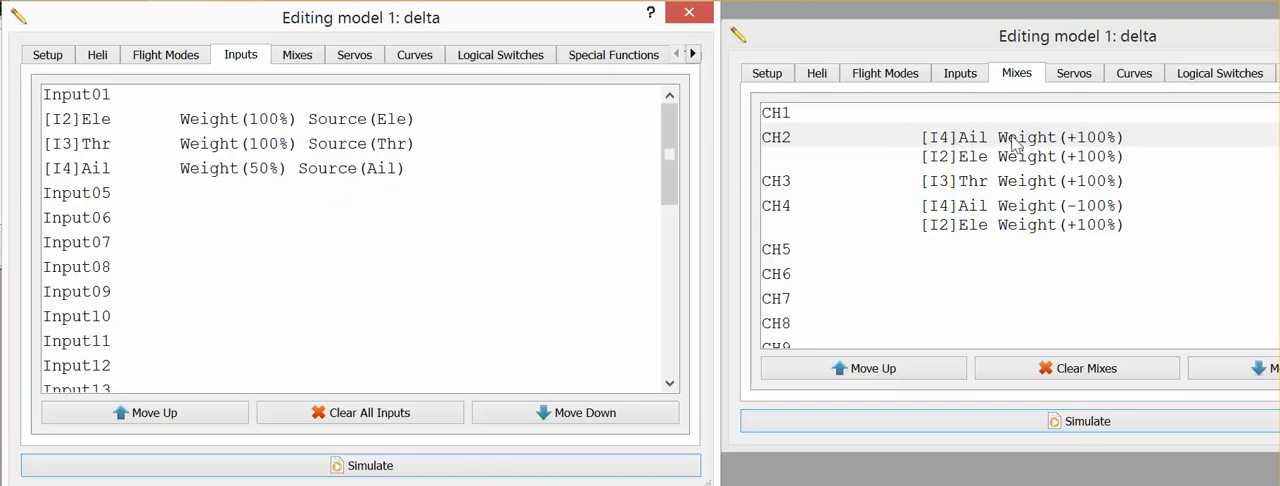
click(1020, 137)
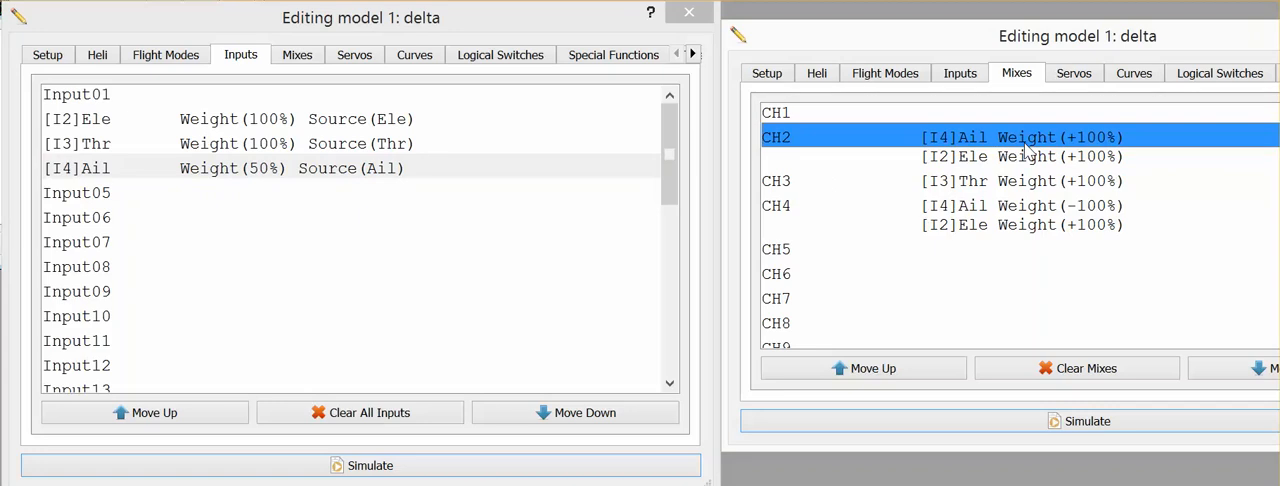
mouse_move(360, 160)
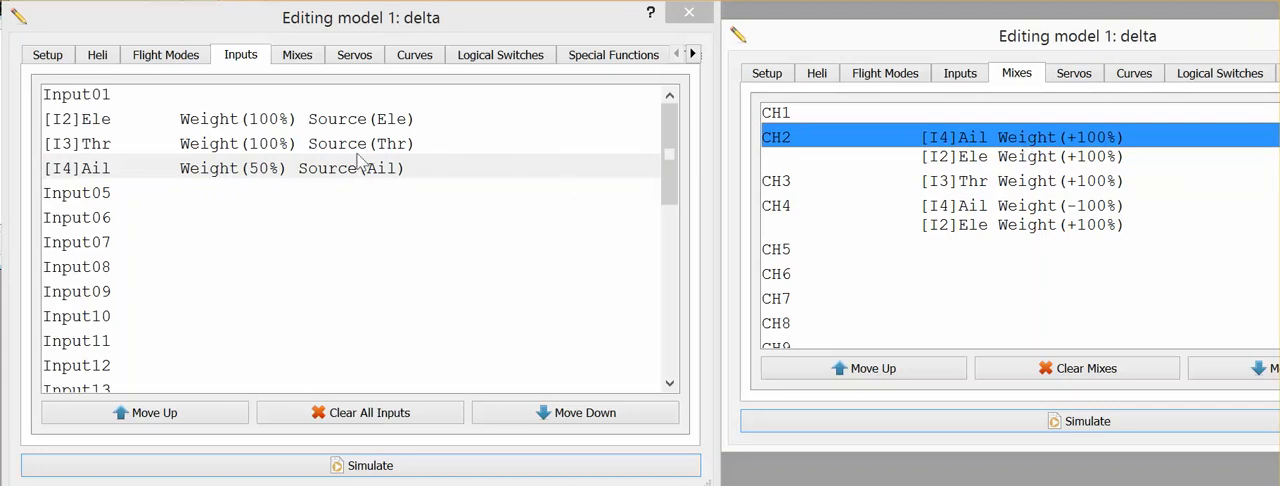
mouse_move(1040, 408)
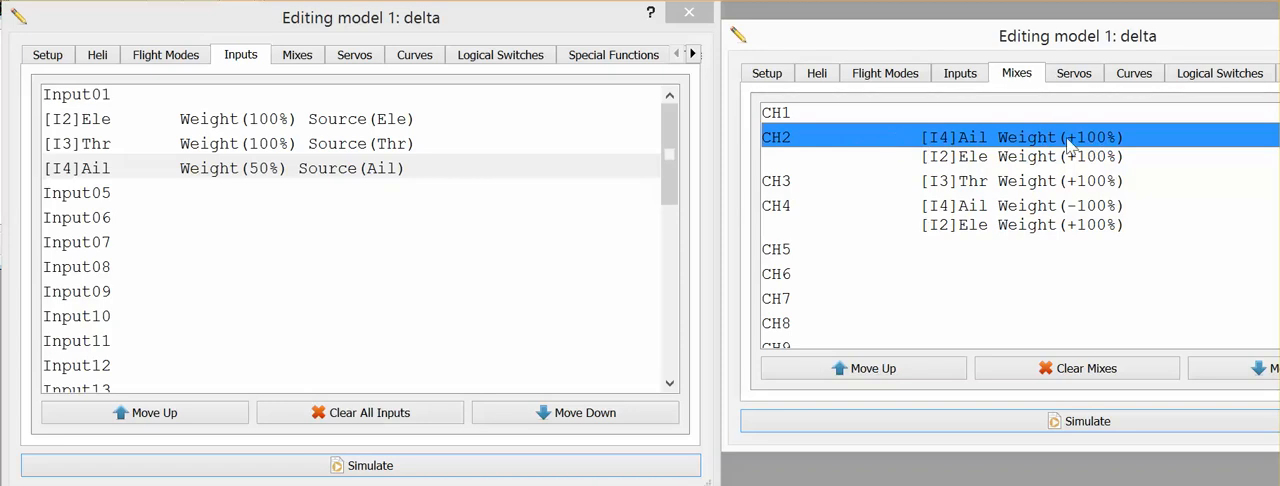
mouse_move(1092, 148)
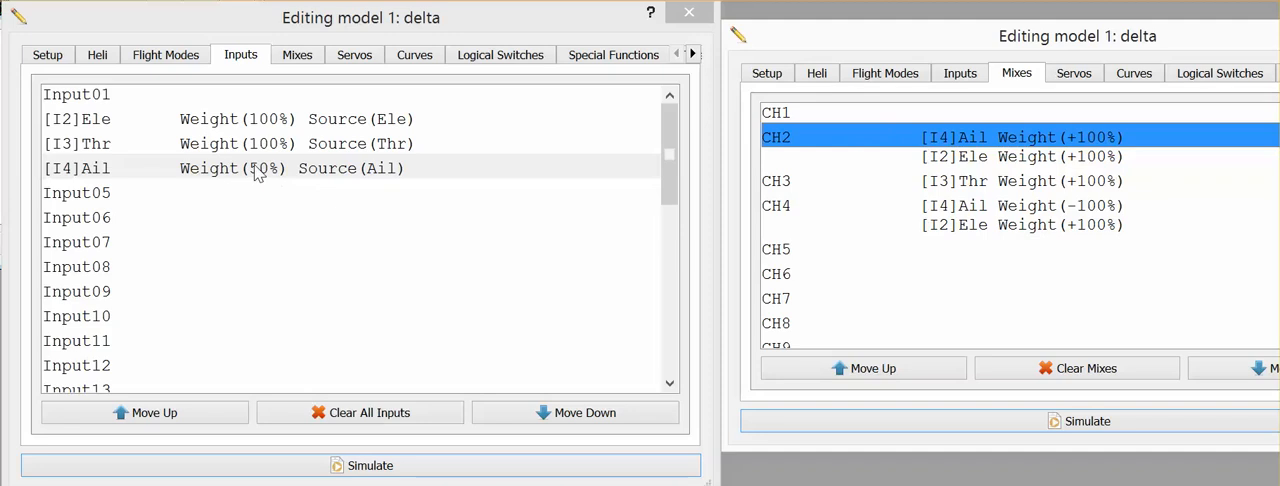
Simulate and sweep aileron left and right, seeing CH2 and CH4 reach only ±50.
click(224, 168)
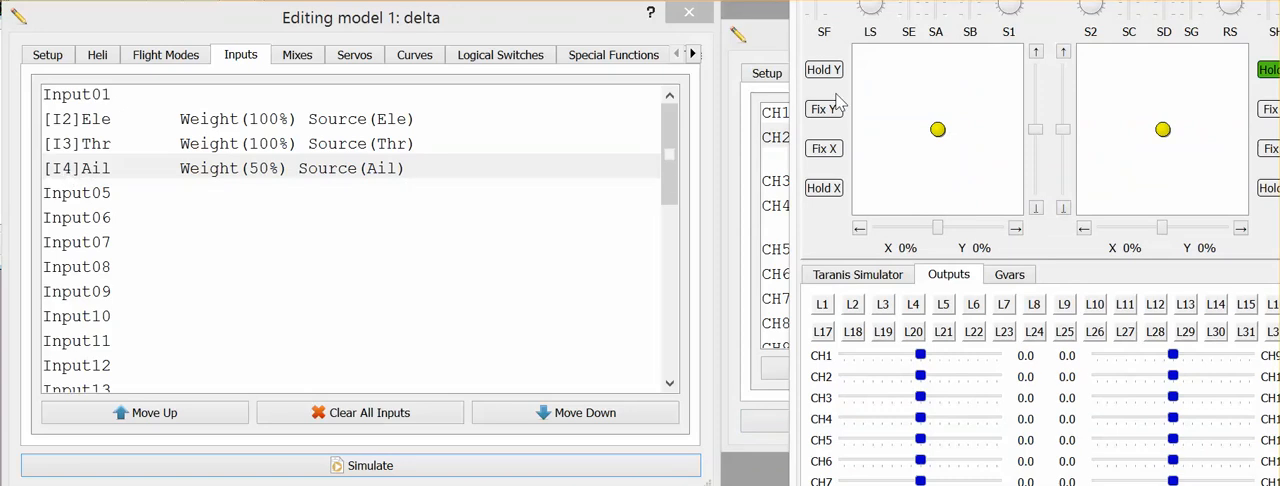
mouse_move(920, 385)
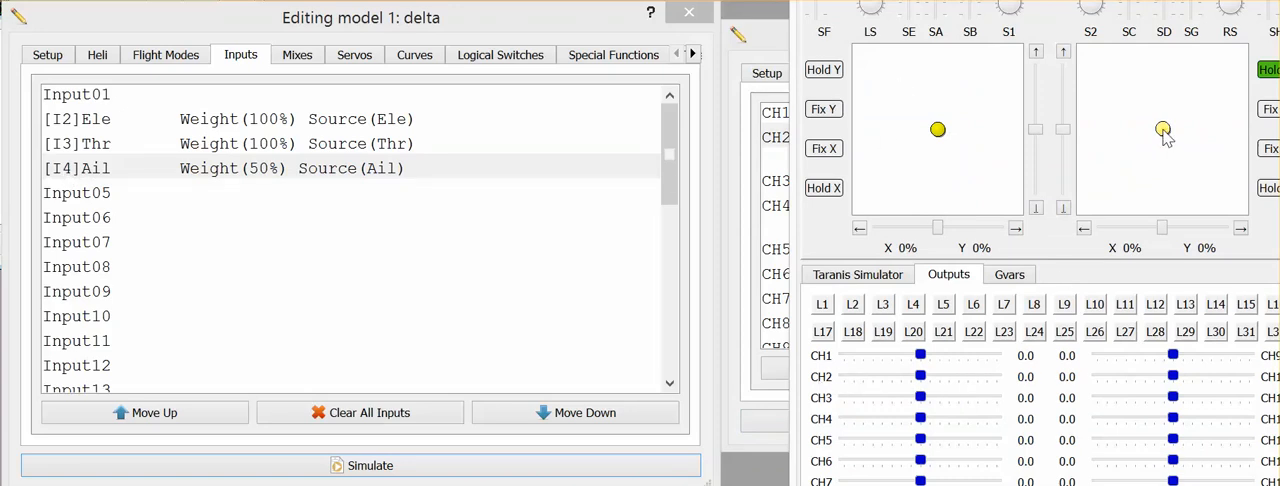
drag(1163, 129, 1085, 137)
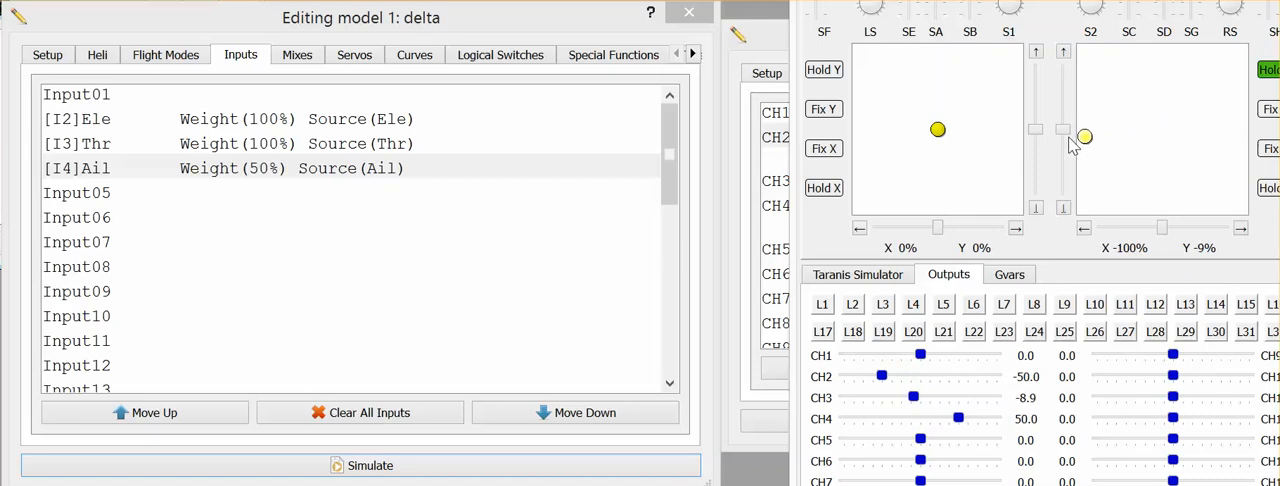
drag(1084, 137, 1240, 137)
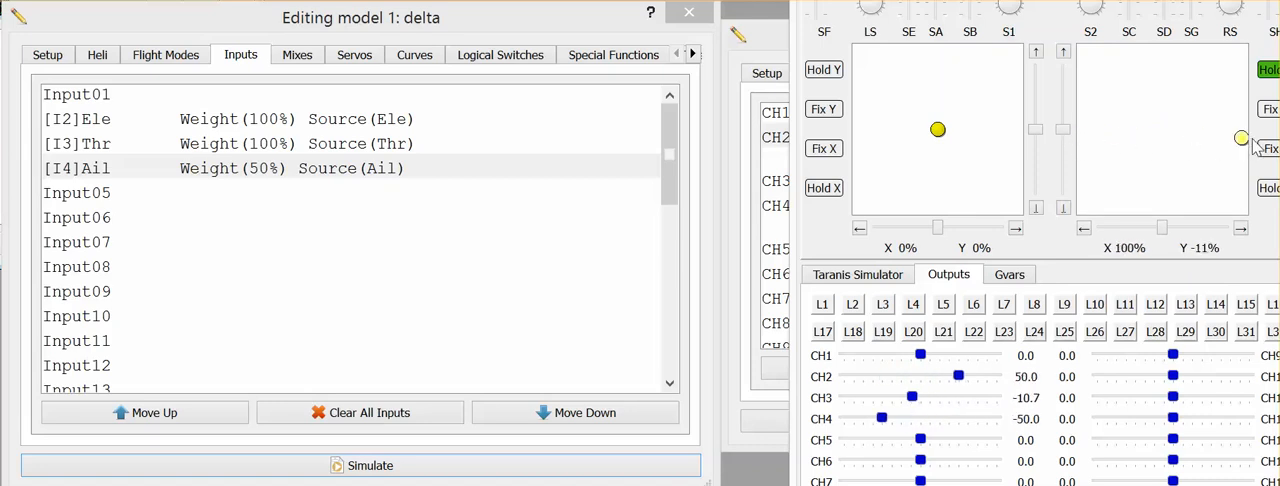
drag(1240, 137, 1088, 135)
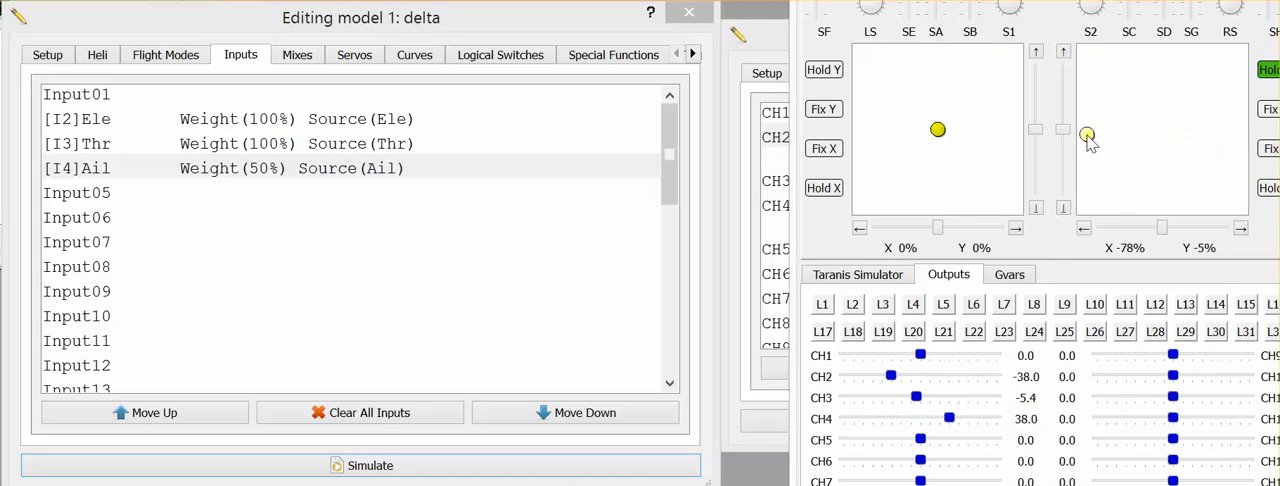
drag(1087, 135, 1162, 134)
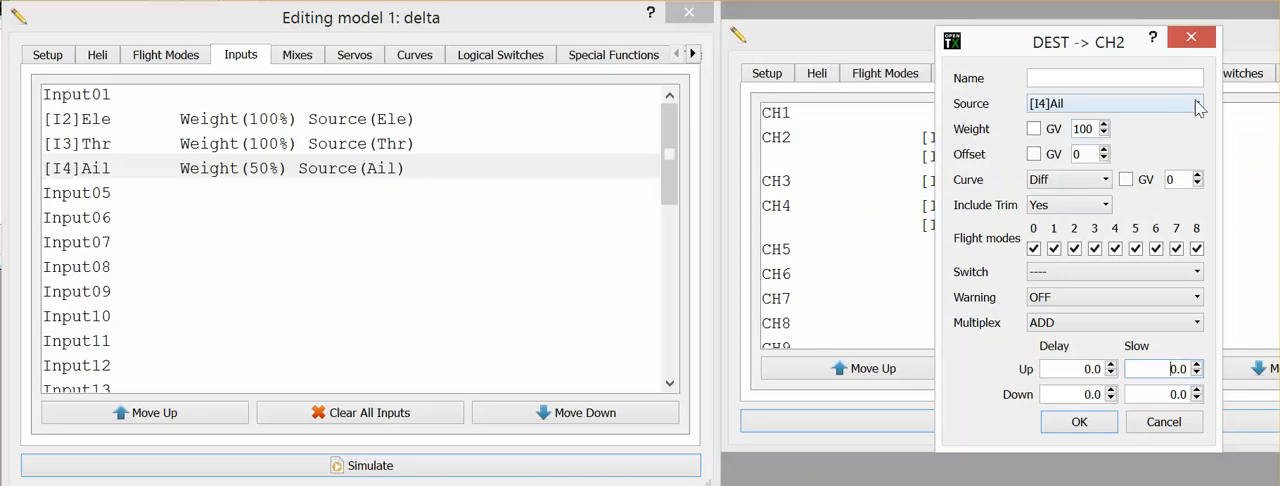
Change the CH2 mix source from [I4]Ail to the raw Ail stick and confirm.
click(1196, 103)
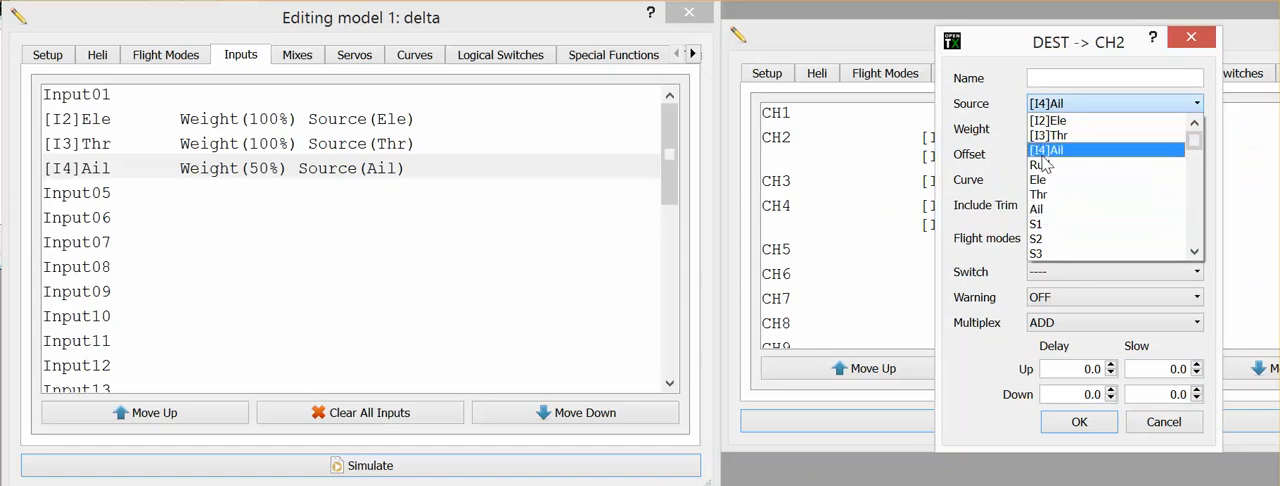
click(1037, 150)
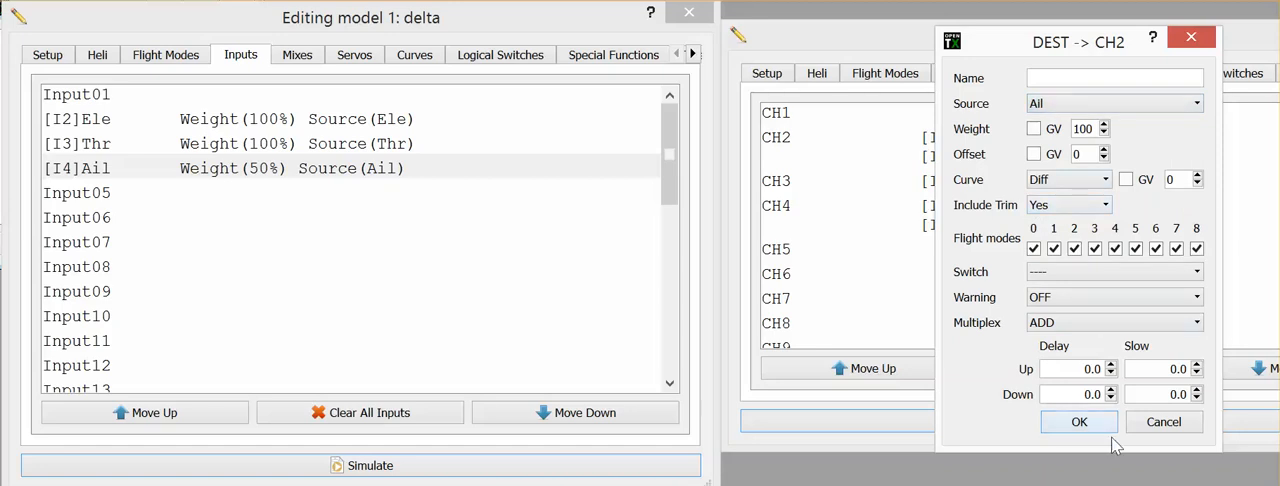
click(1079, 421)
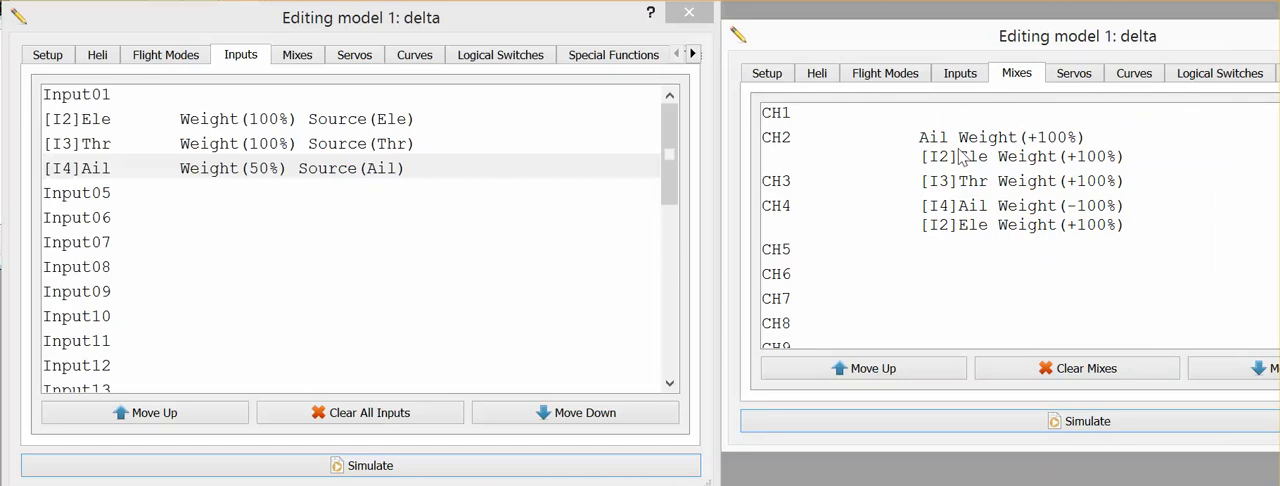
mouse_move(962, 133)
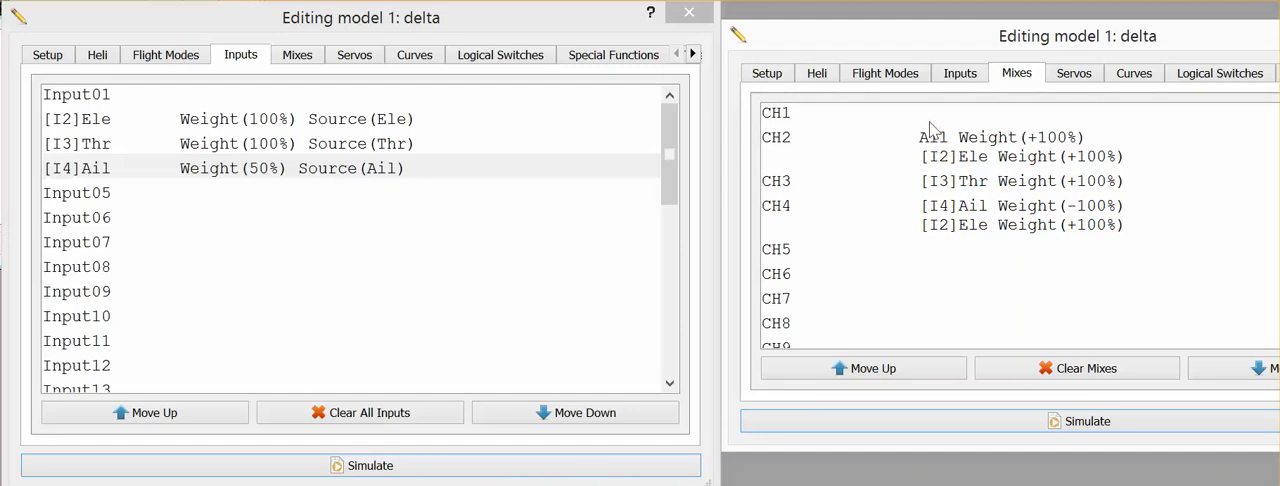
mouse_move(943, 147)
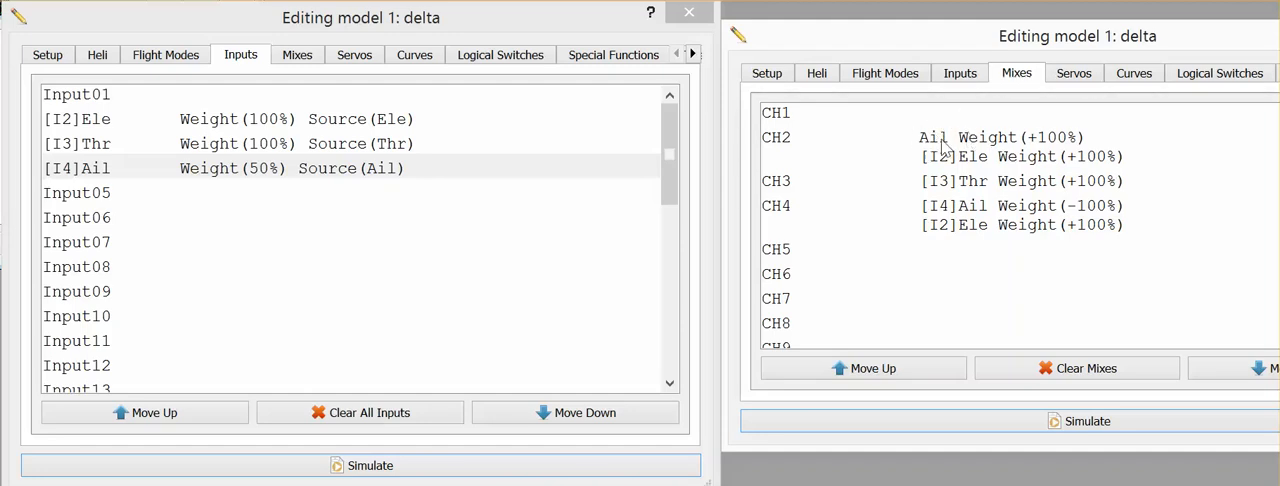
mouse_move(252, 170)
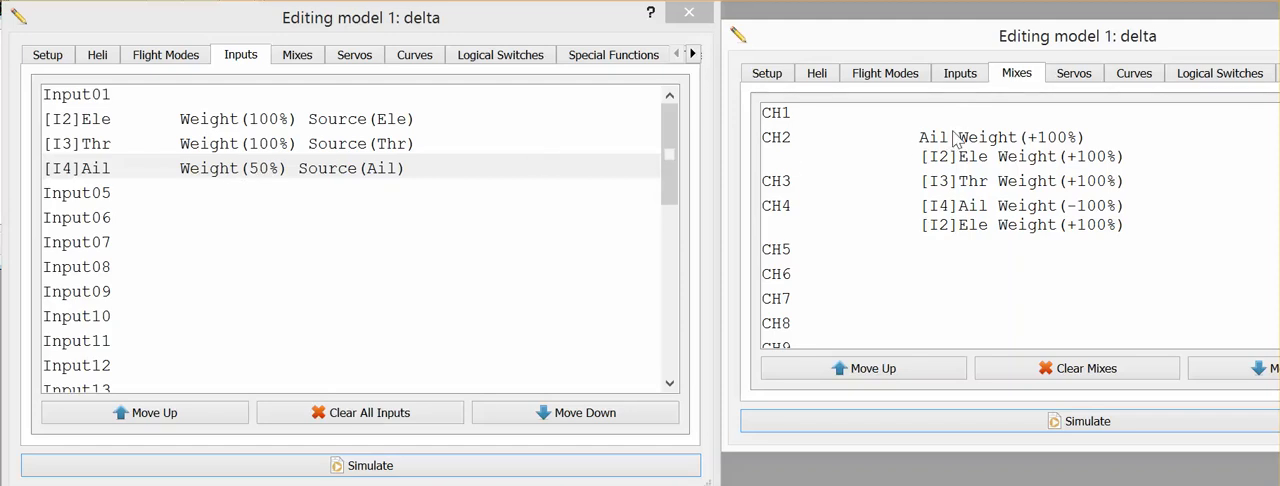
mouse_move(949, 133)
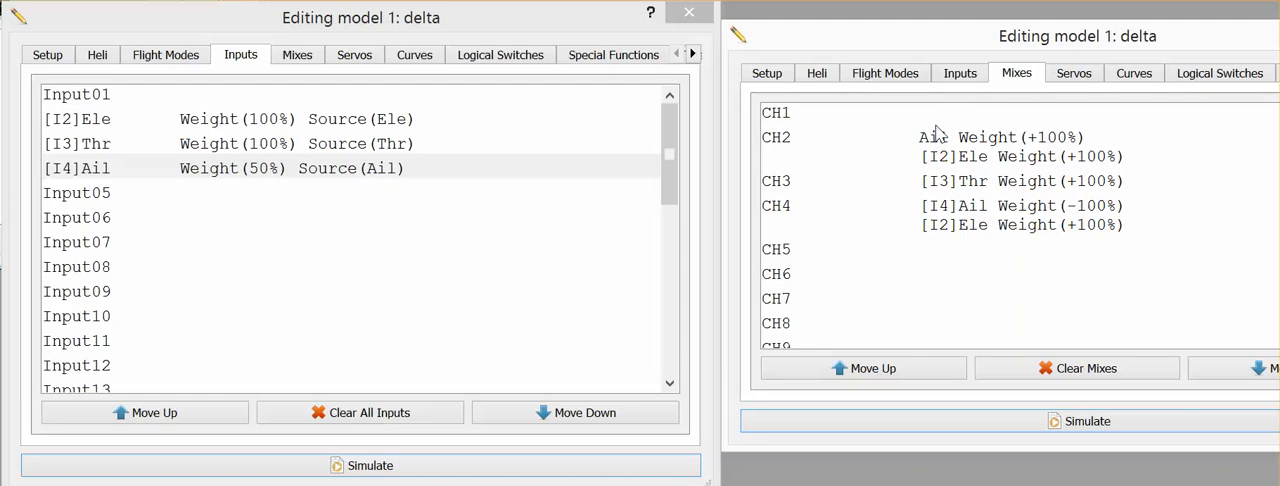
mouse_move(1060, 147)
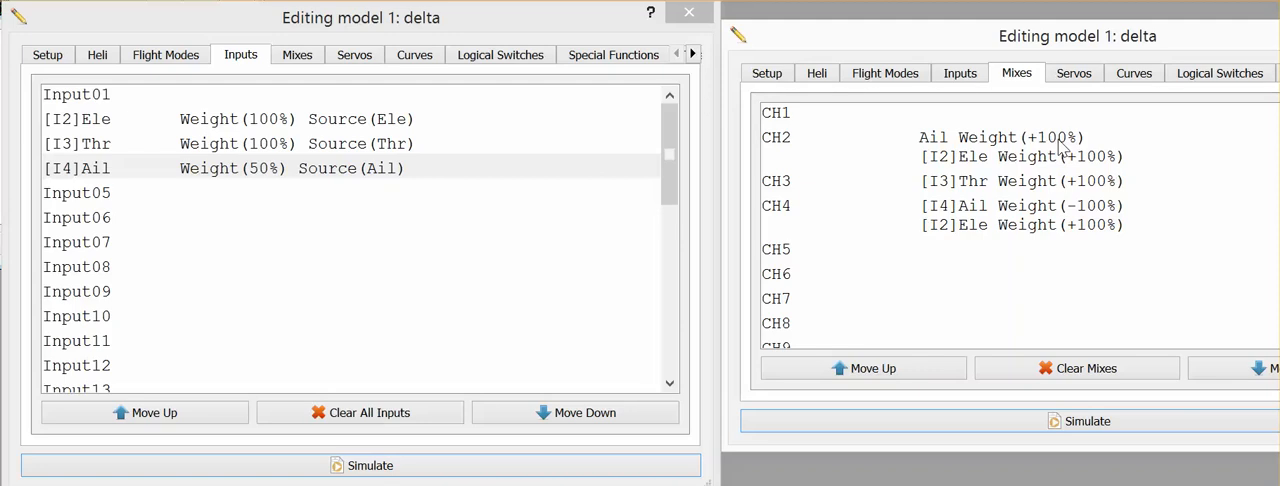
mouse_move(997, 163)
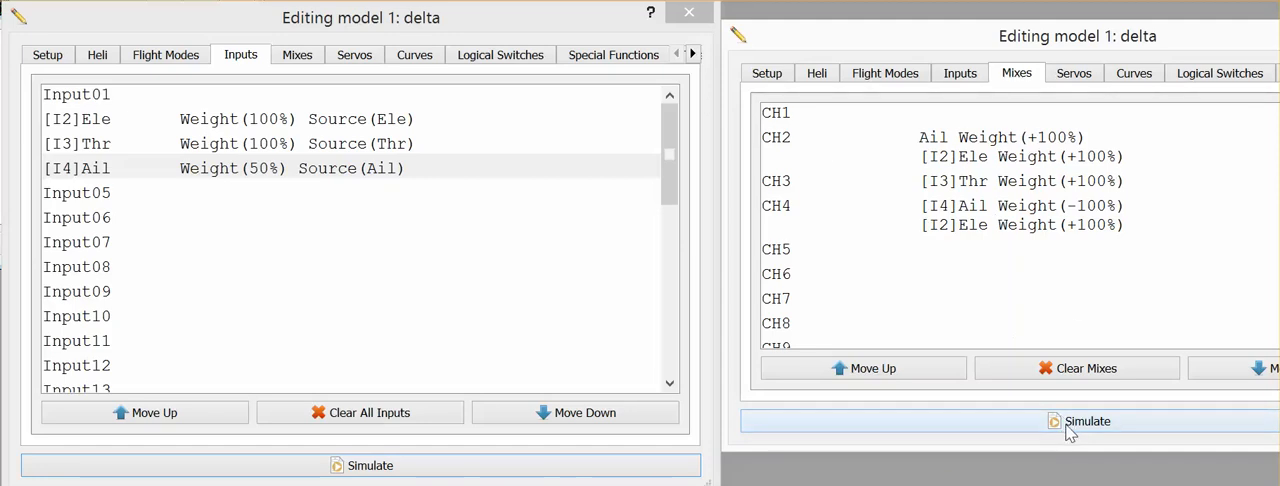
Simulate full left and right aileron, seeing CH2 reach ±100 while CH4 stays ±50.
click(1087, 421)
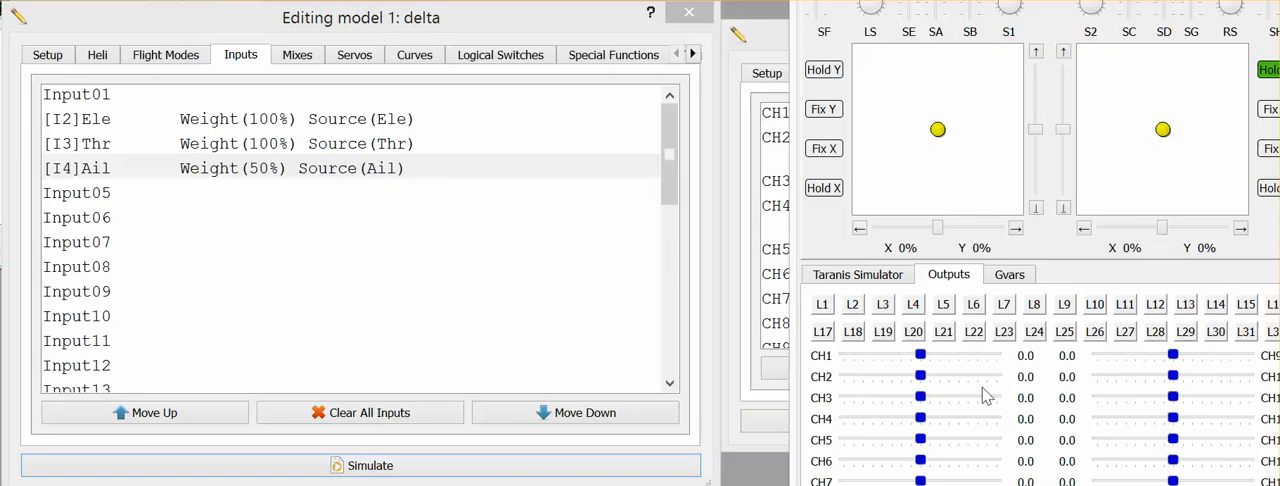
drag(1163, 129, 1241, 129)
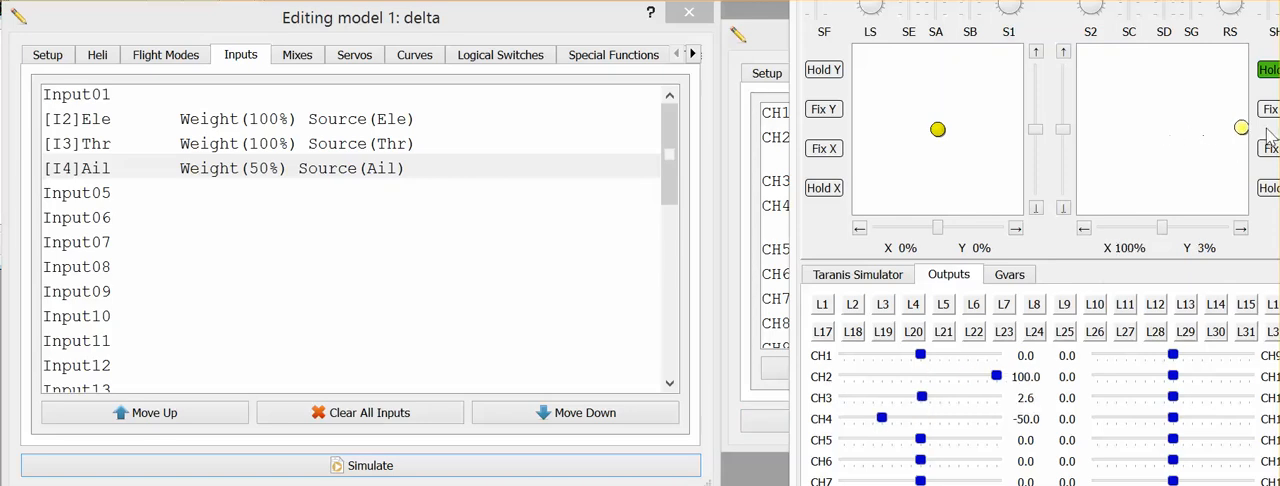
drag(1241, 128, 1085, 130)
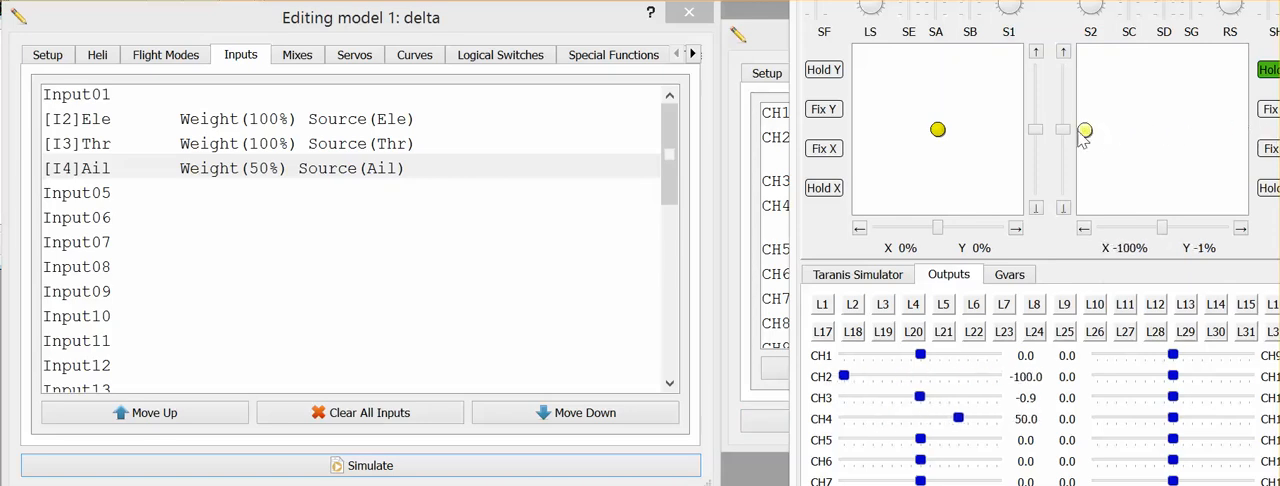
drag(1085, 131, 1240, 134)
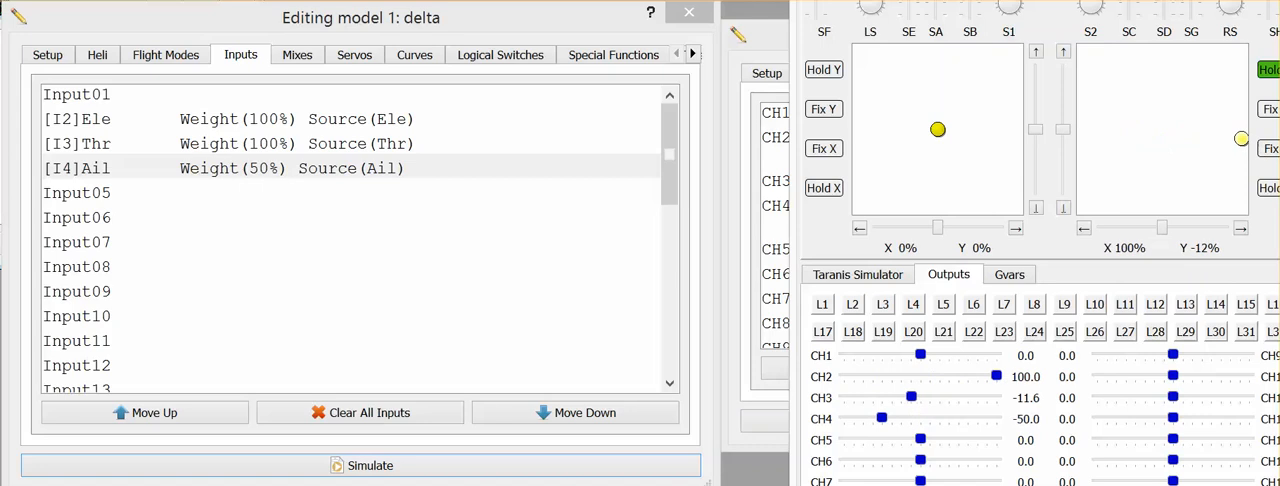
drag(1241, 138, 1162, 154)
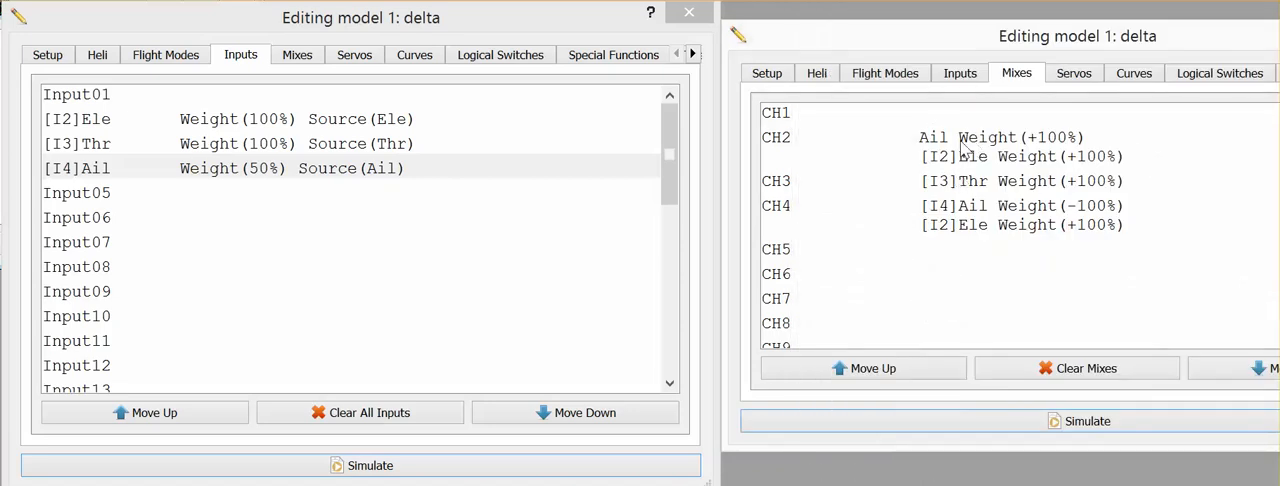
mouse_move(985, 147)
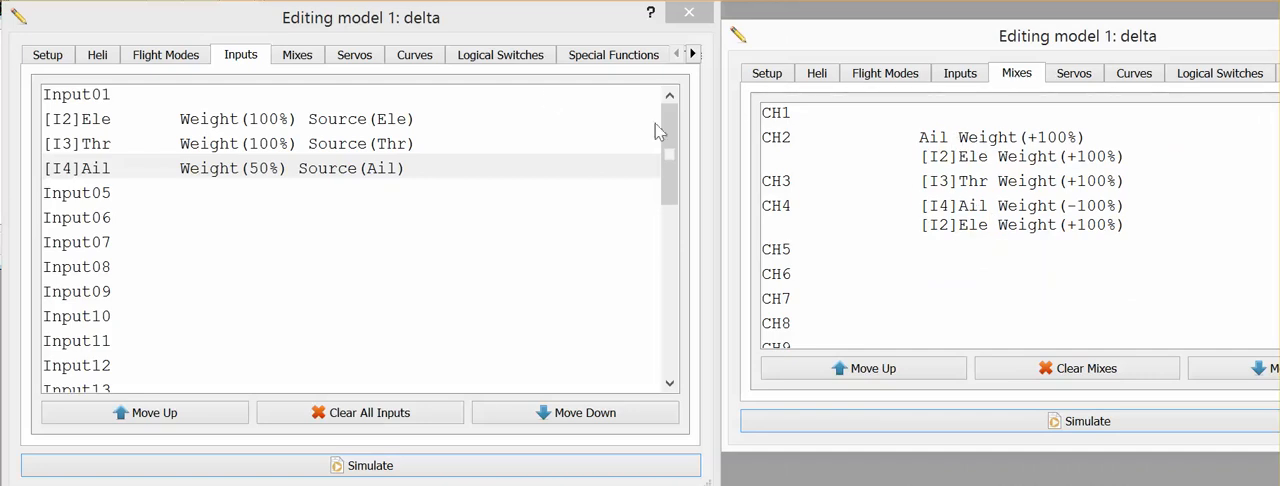
mouse_move(1005, 150)
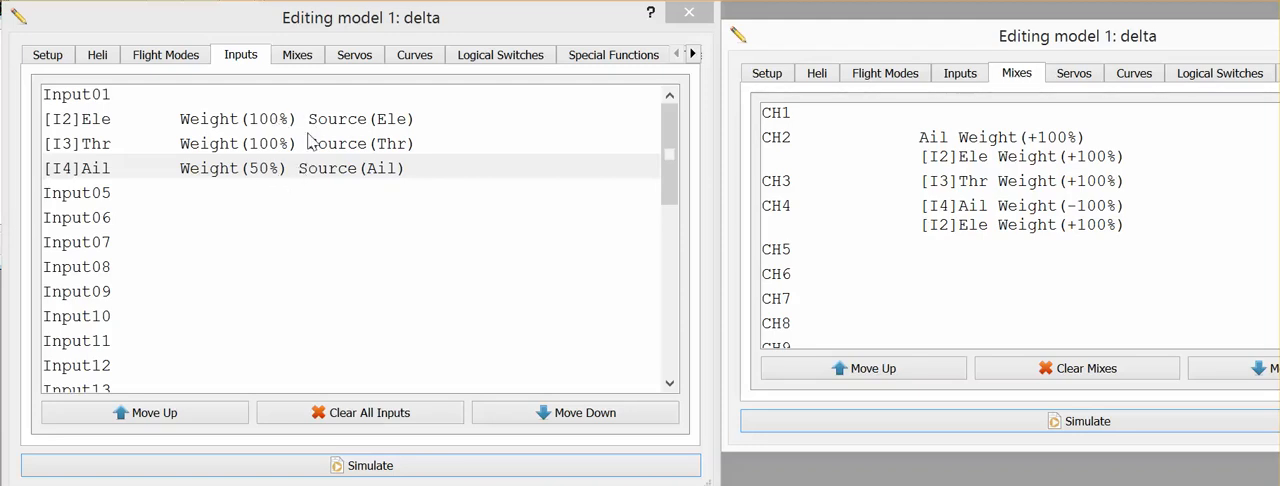
mouse_move(1024, 170)
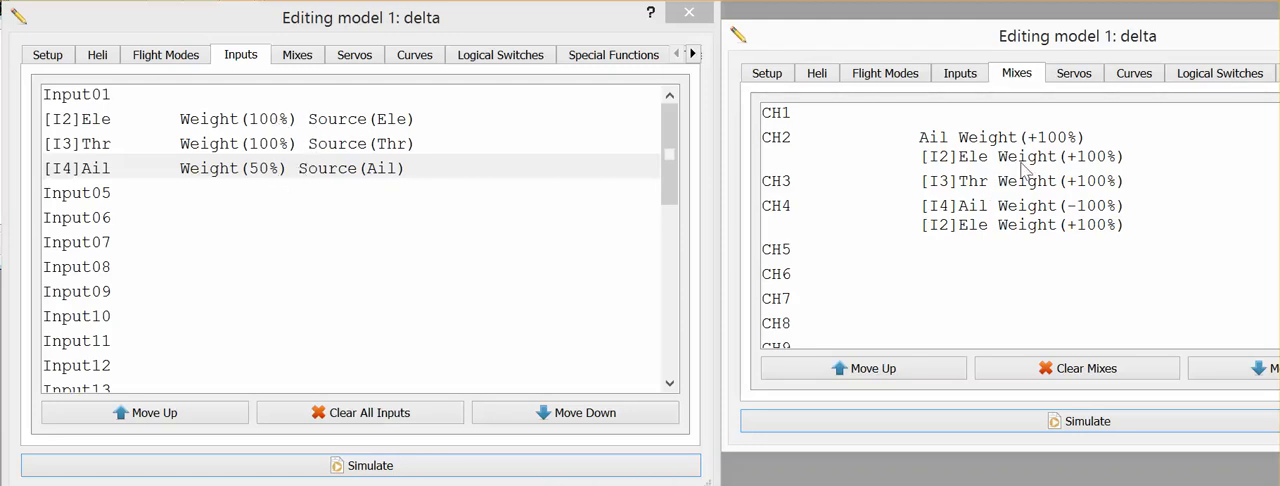
click(990, 137)
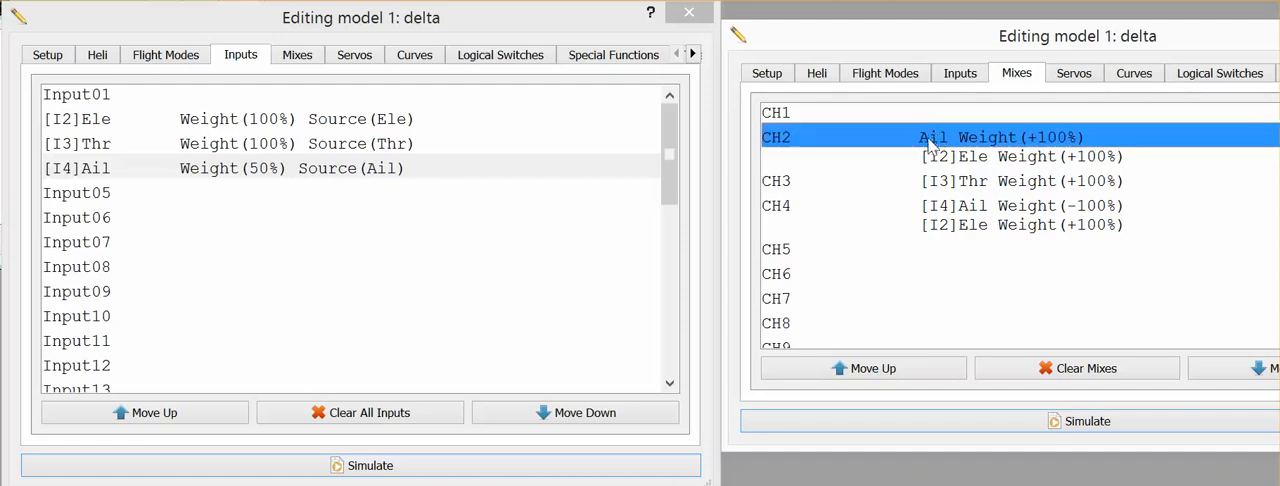
mouse_move(960, 149)
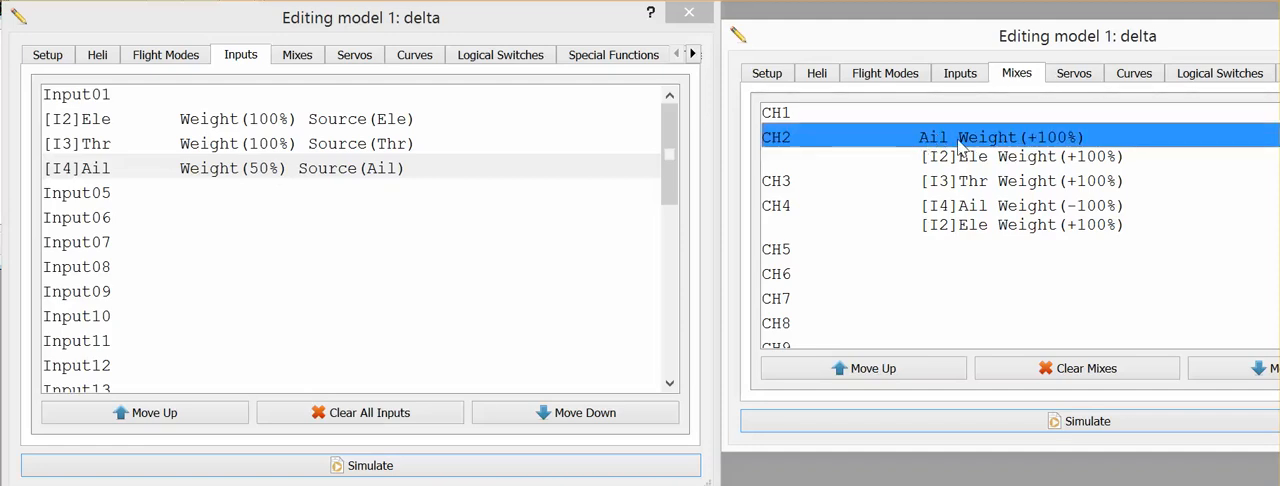
mouse_move(990, 140)
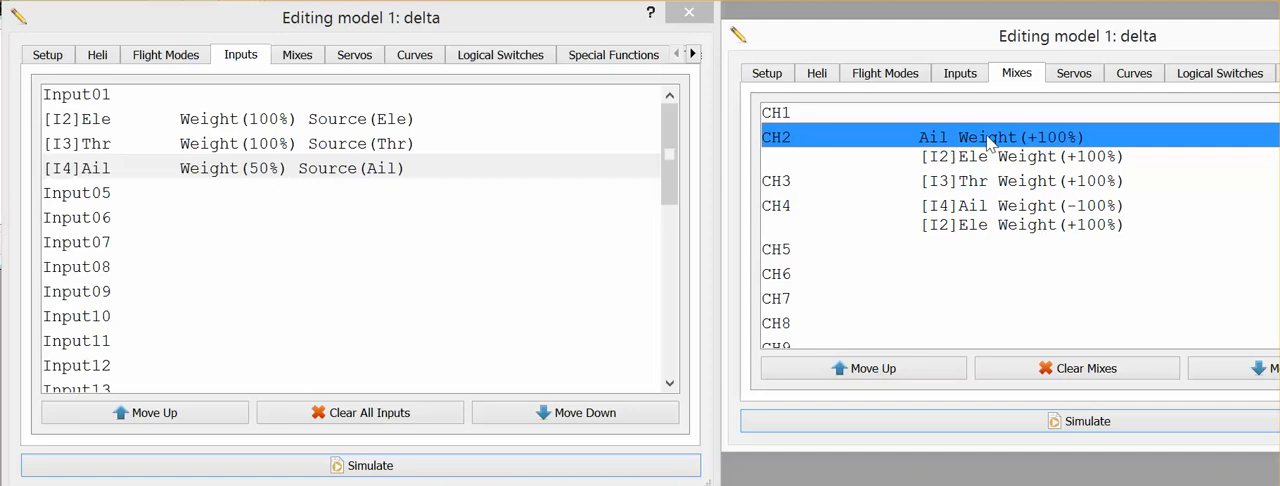
mouse_move(1040, 147)
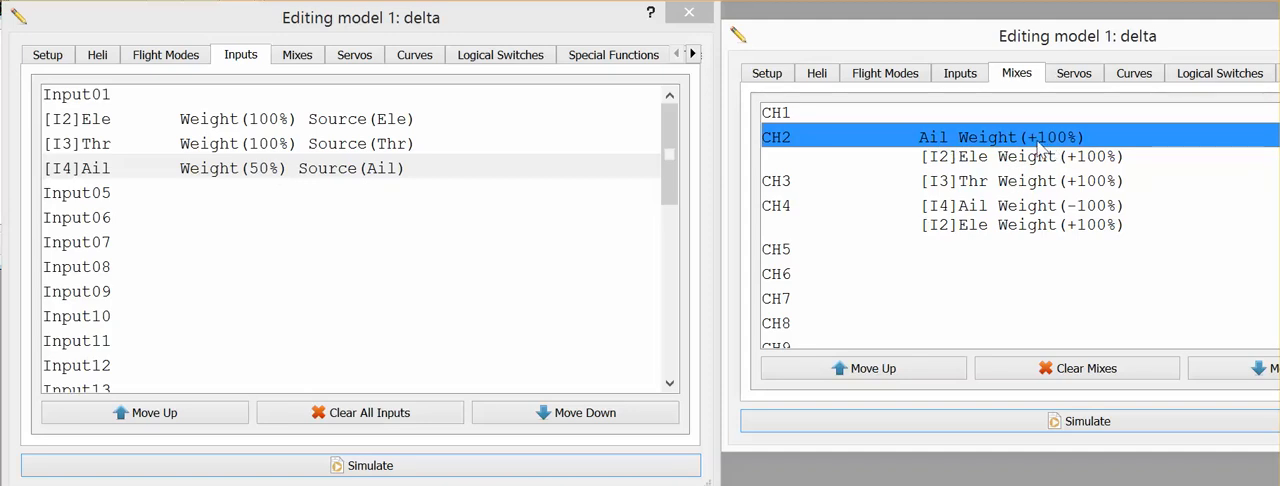
mouse_move(1015, 191)
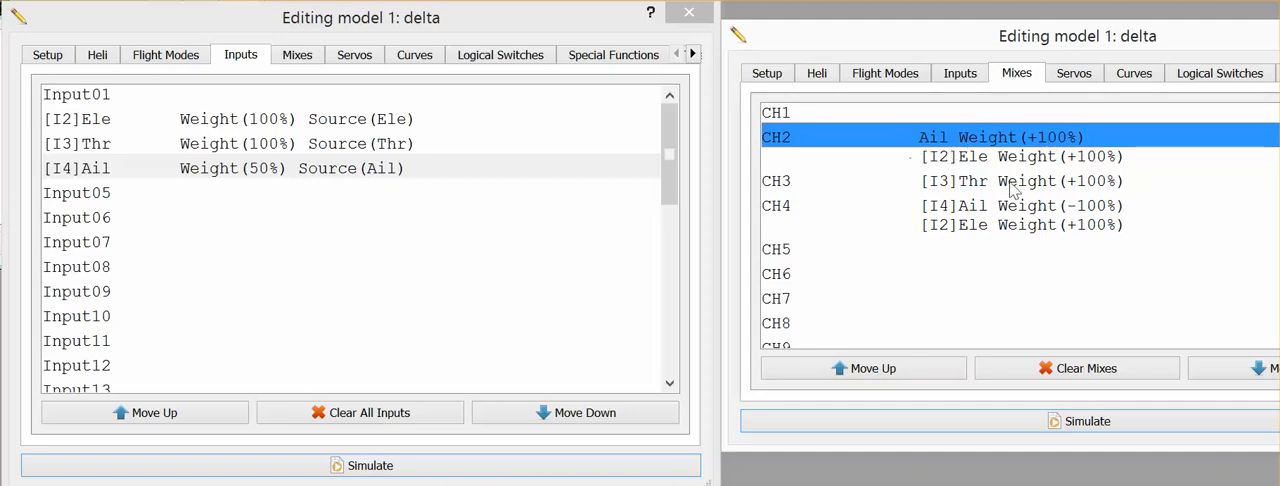
mouse_move(1018, 263)
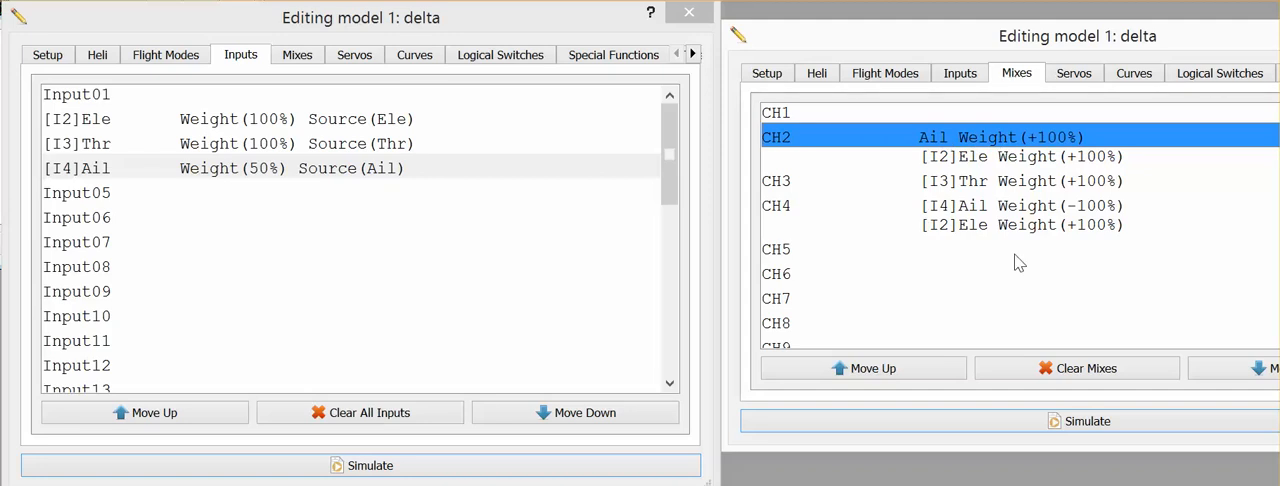
mouse_move(975, 142)
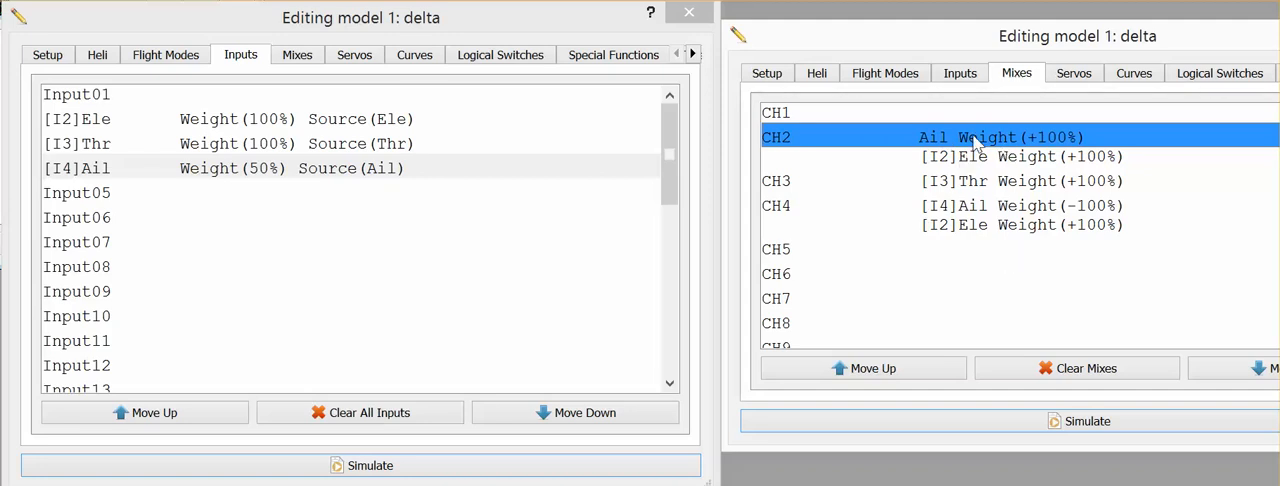
Switch the CH2 mix source from raw Ail back to [I4]Ail and confirm.
double_click(975, 137)
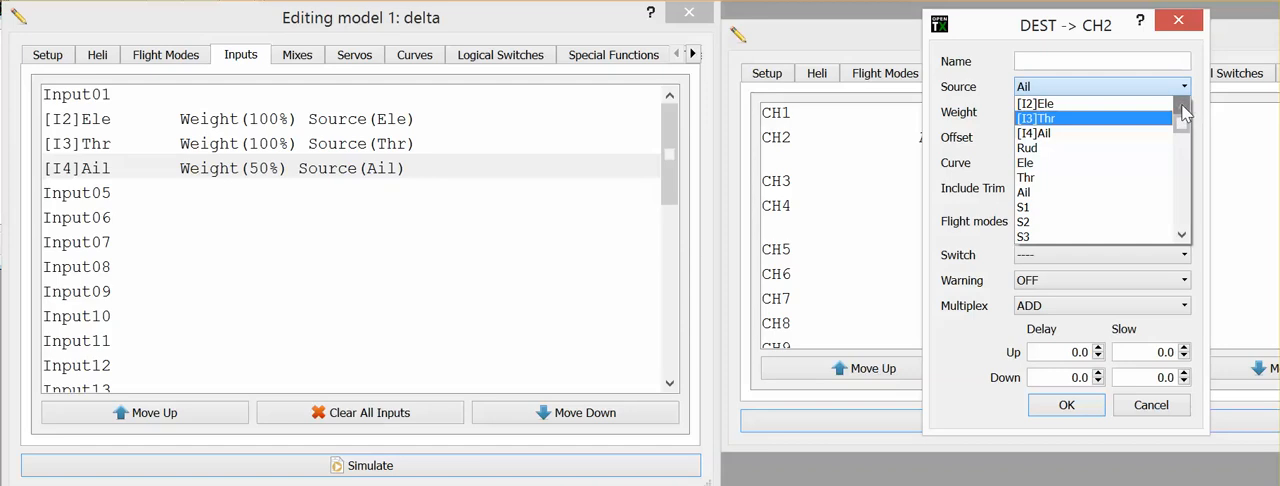
click(1034, 132)
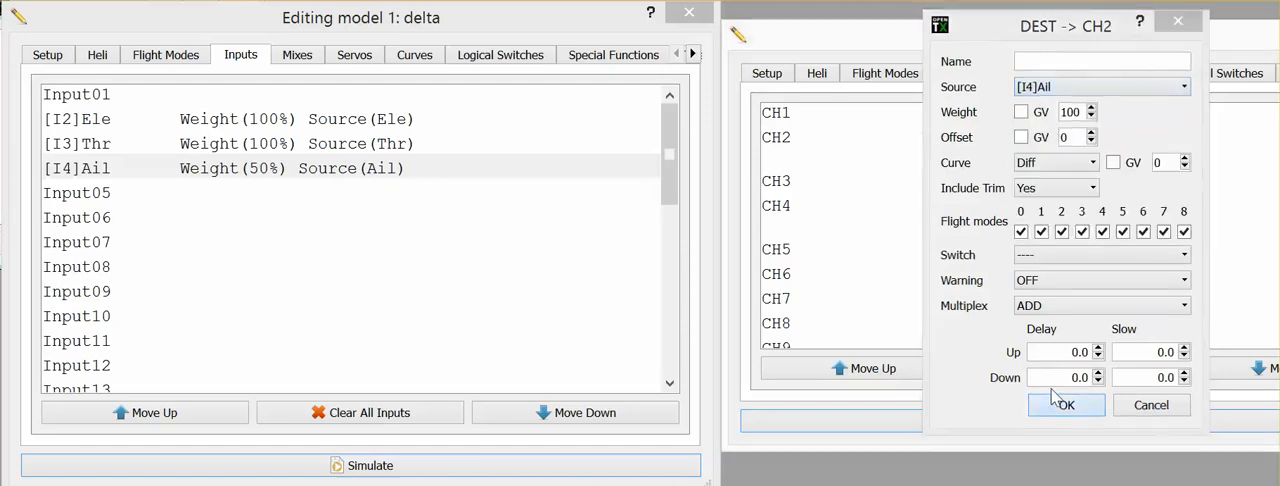
click(1065, 404)
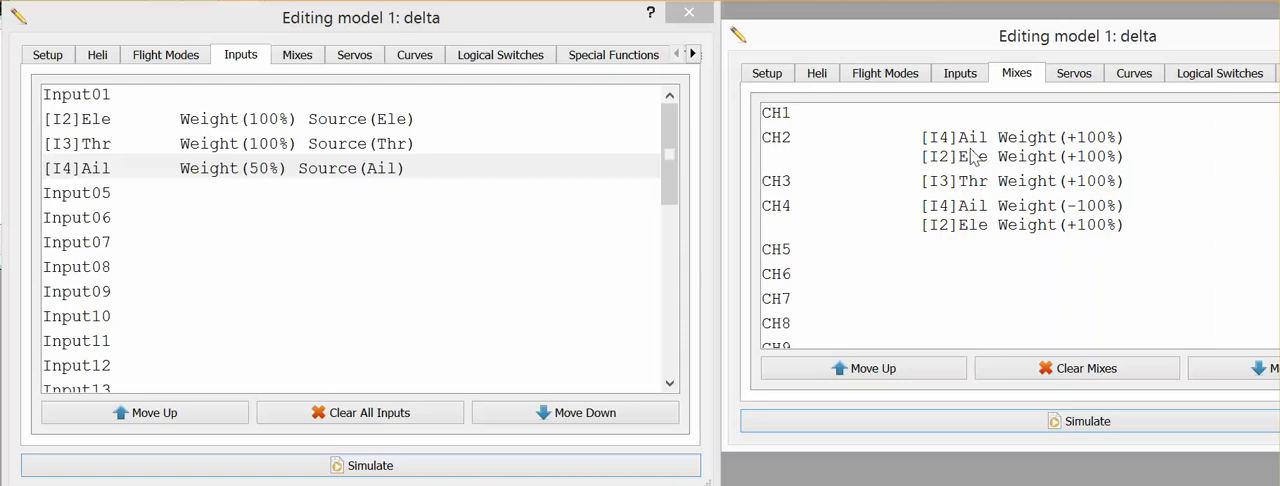
mouse_move(915, 166)
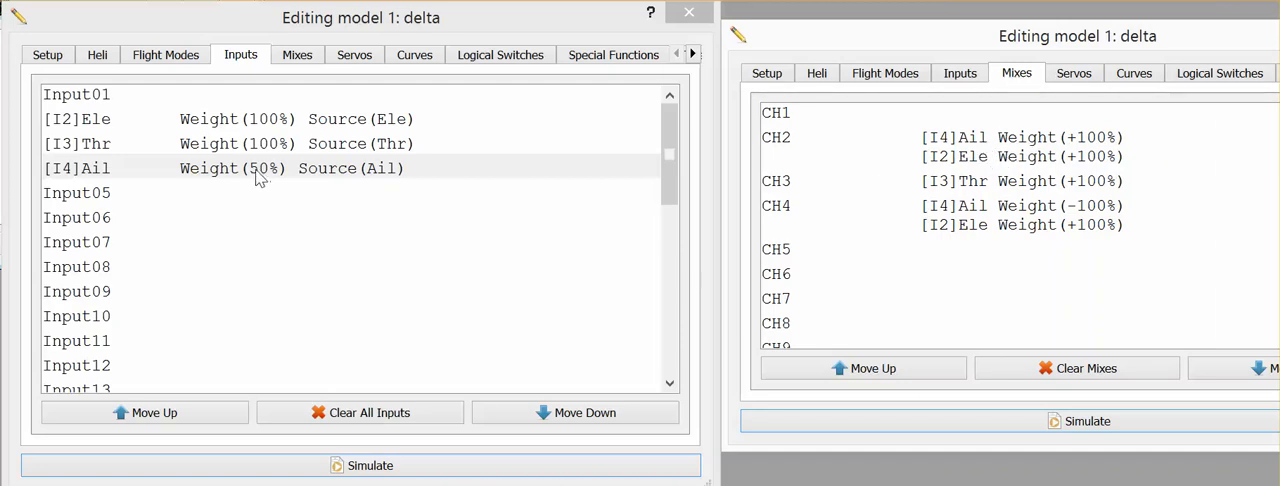
click(85, 168)
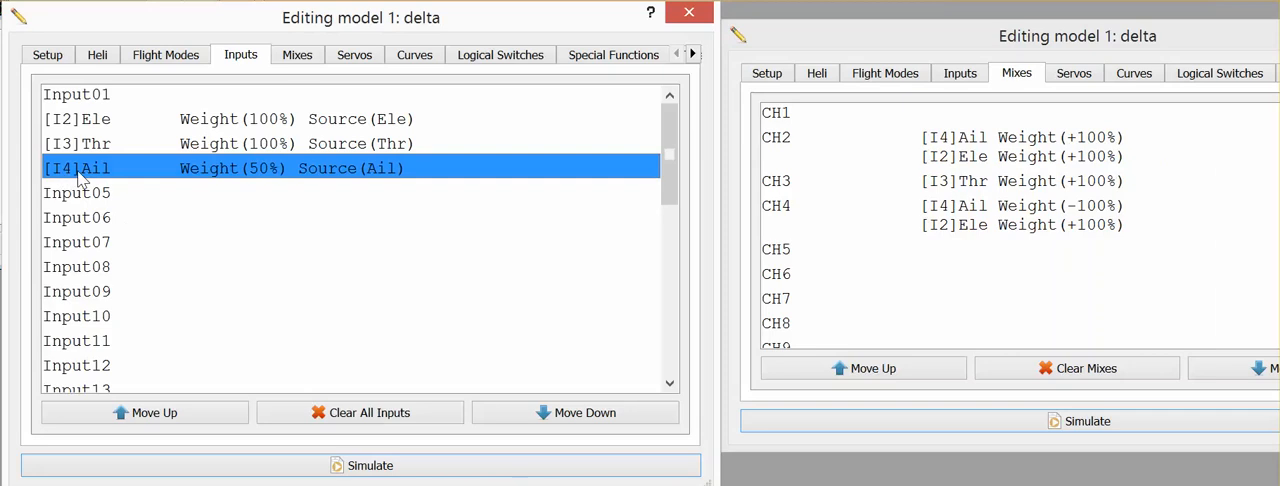
mouse_move(983, 140)
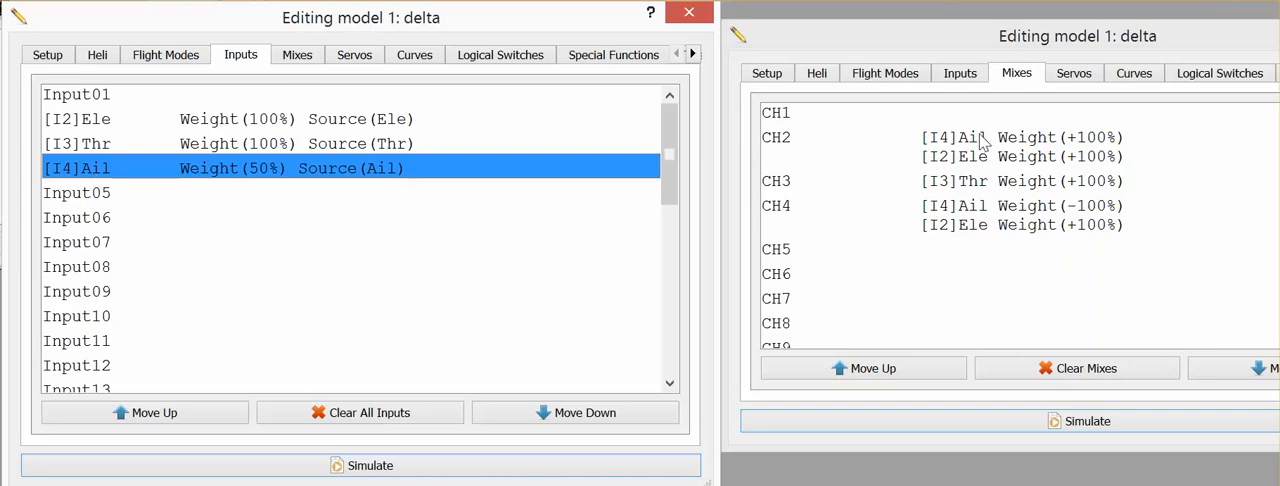
mouse_move(815, 160)
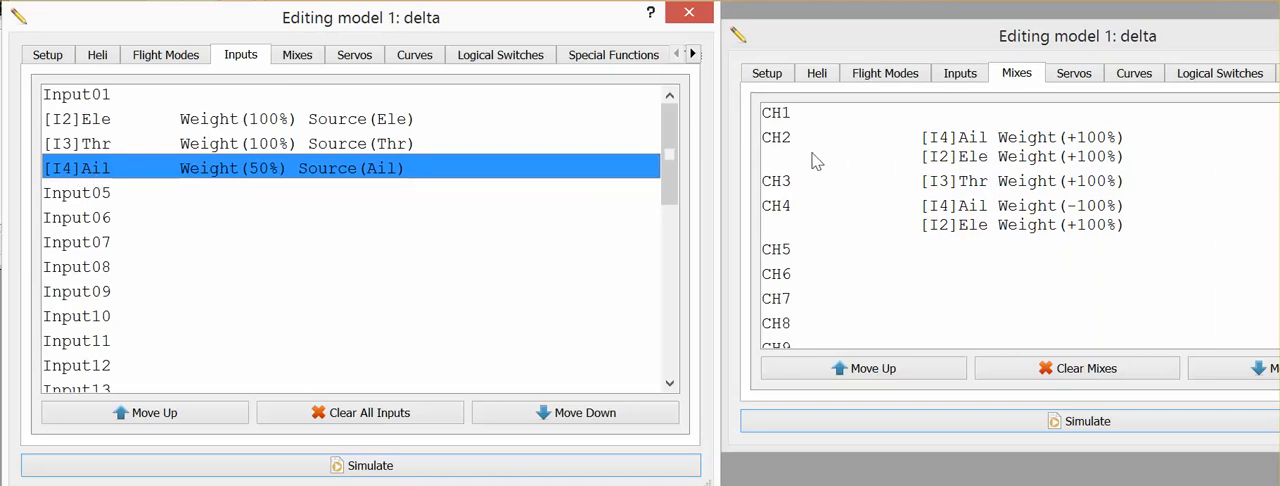
click(955, 137)
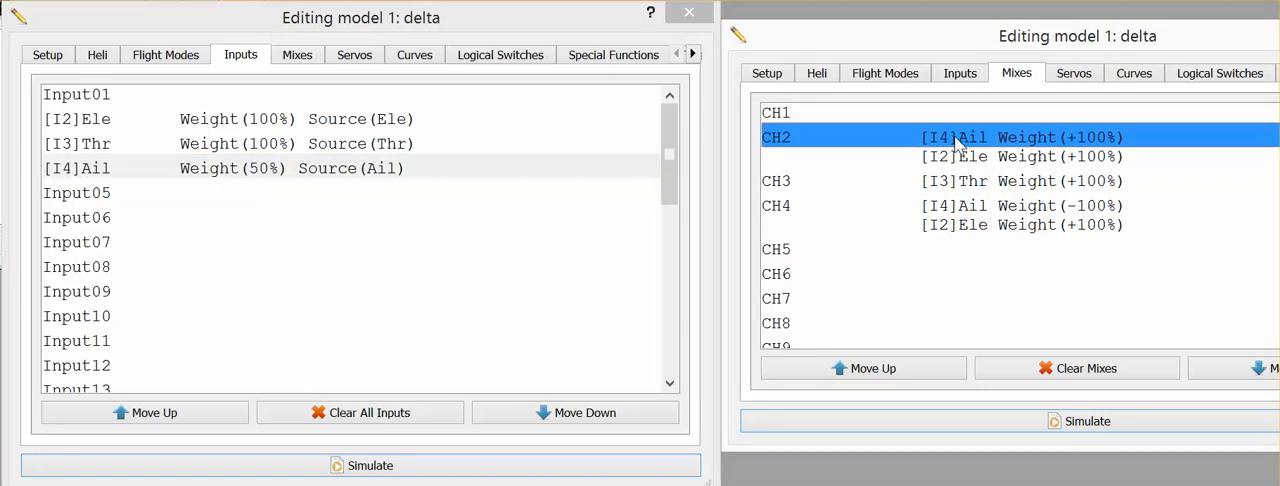
mouse_move(780, 250)
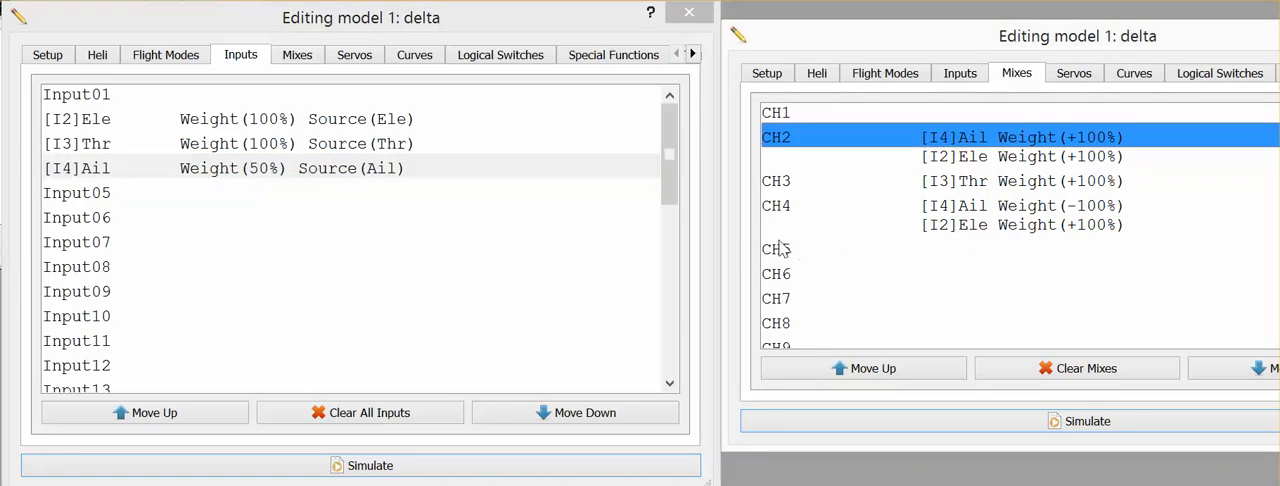
mouse_move(1030, 166)
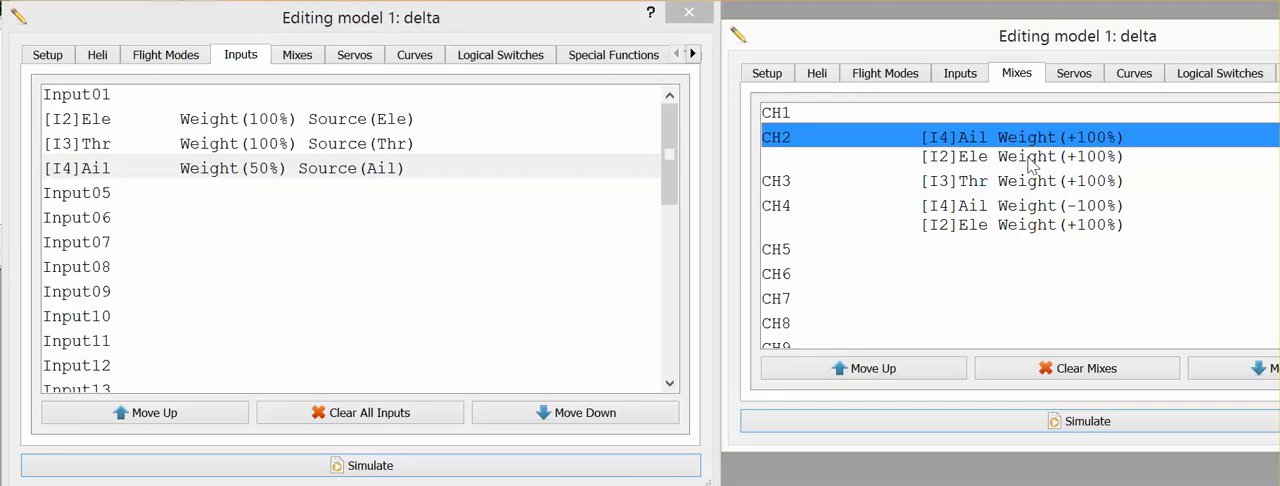
mouse_move(933, 163)
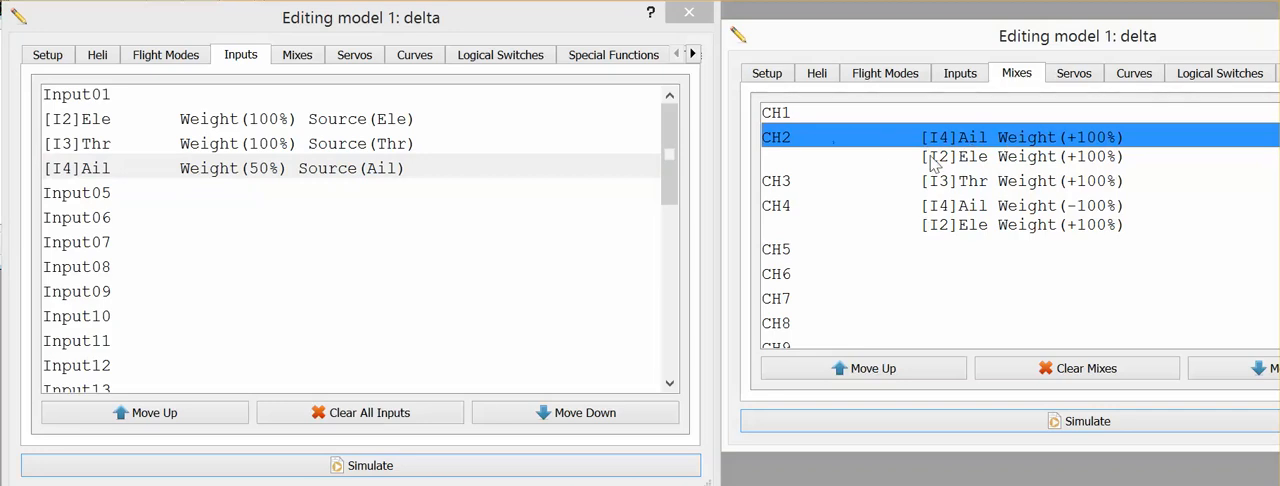
mouse_move(1010, 147)
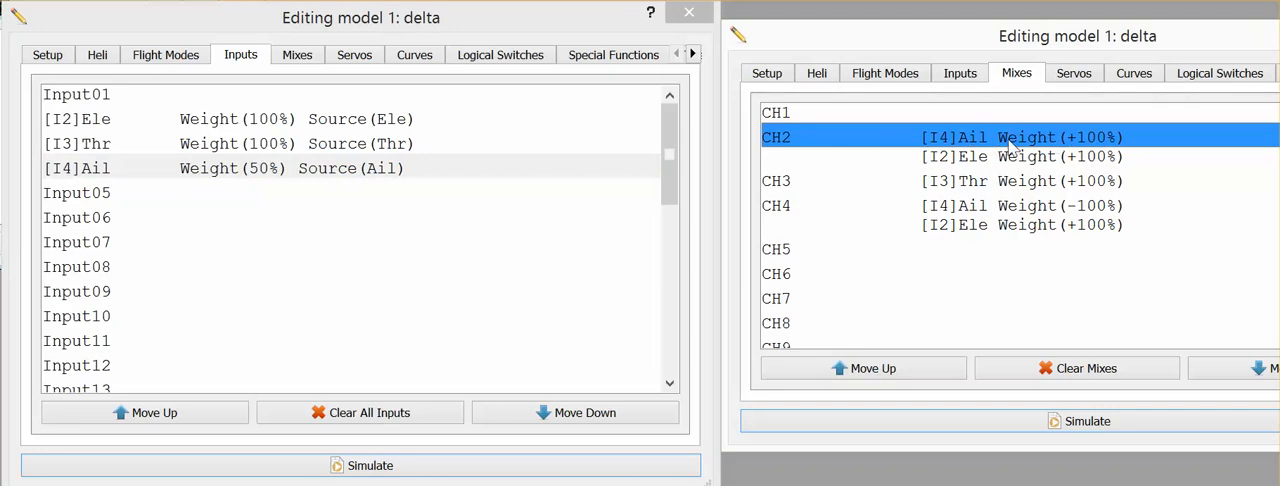
mouse_move(1060, 234)
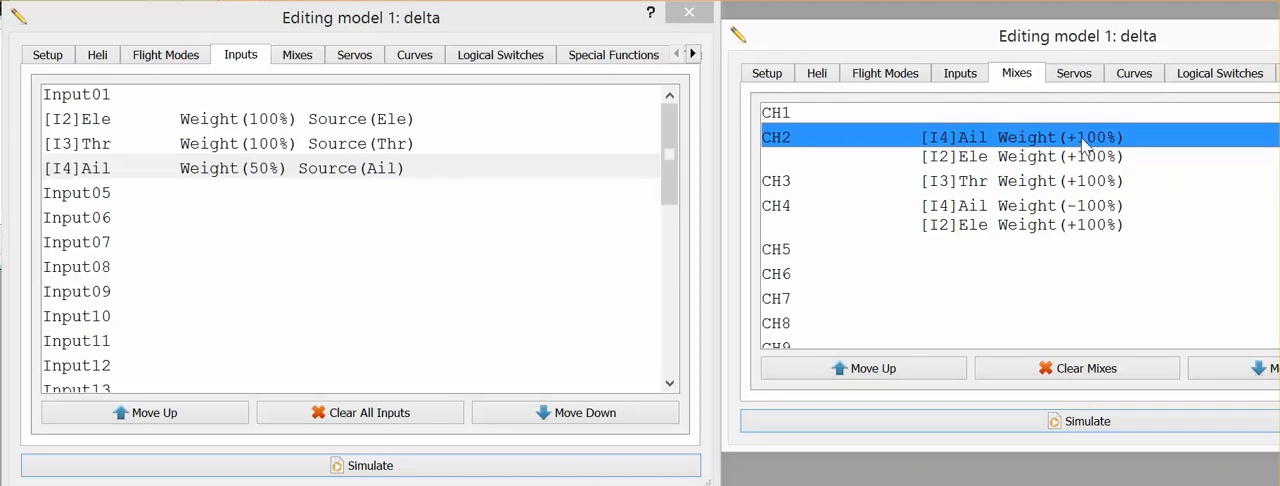
mouse_move(265, 178)
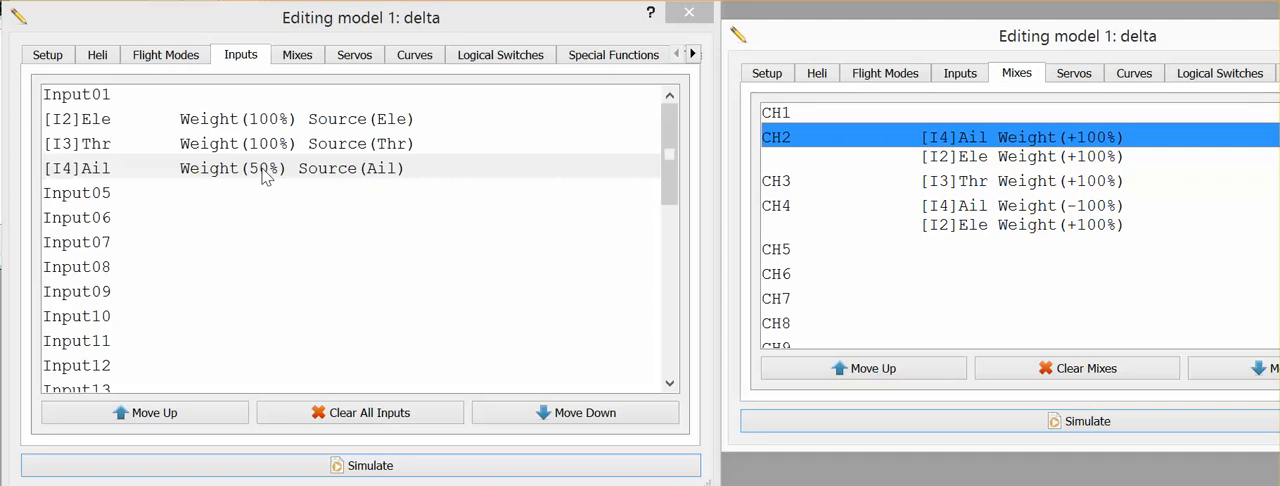
mouse_move(322, 170)
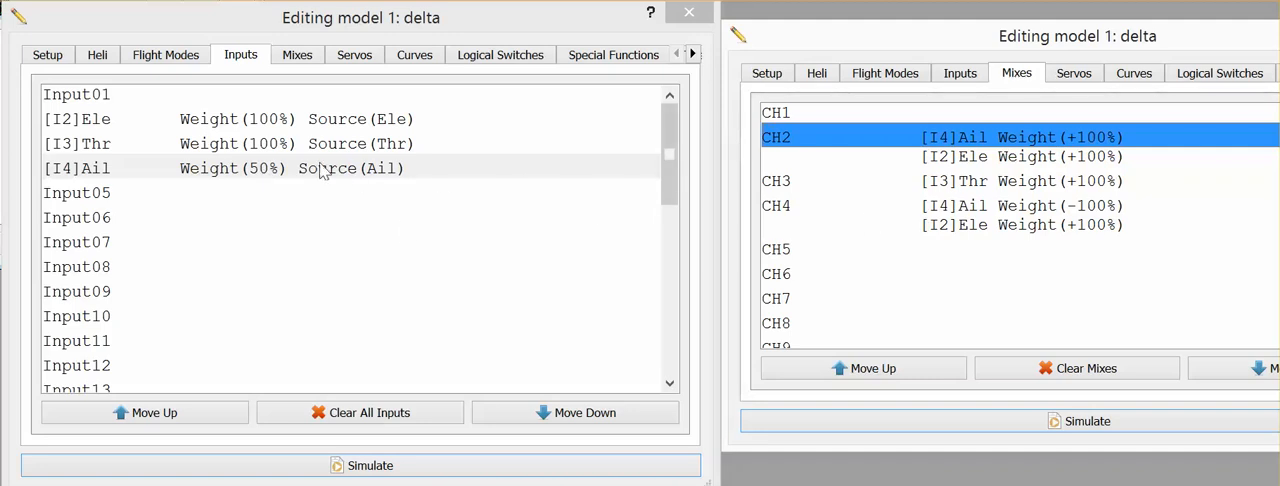
click(76, 167)
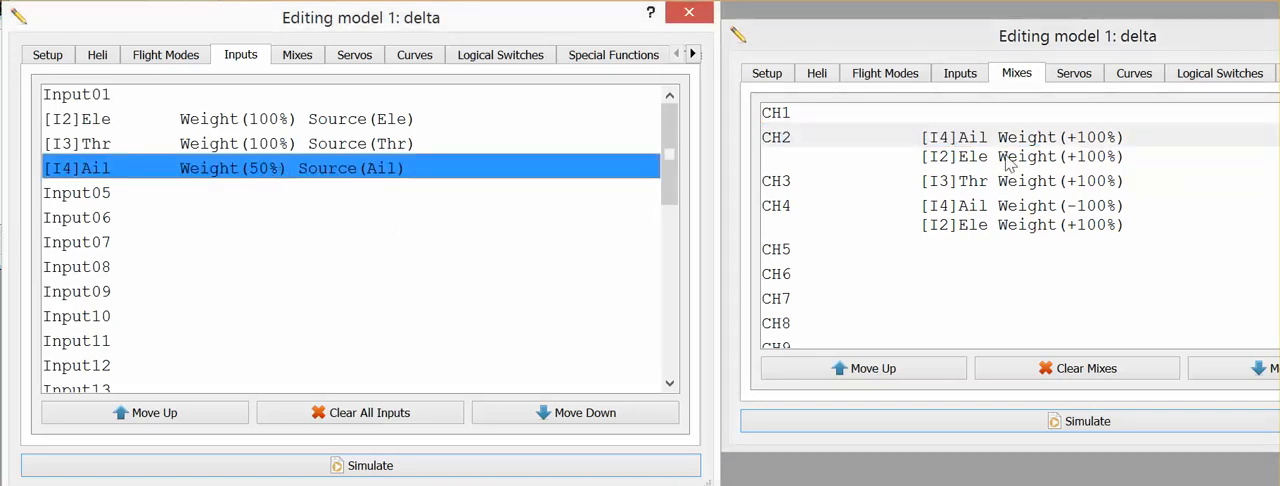
click(1000, 137)
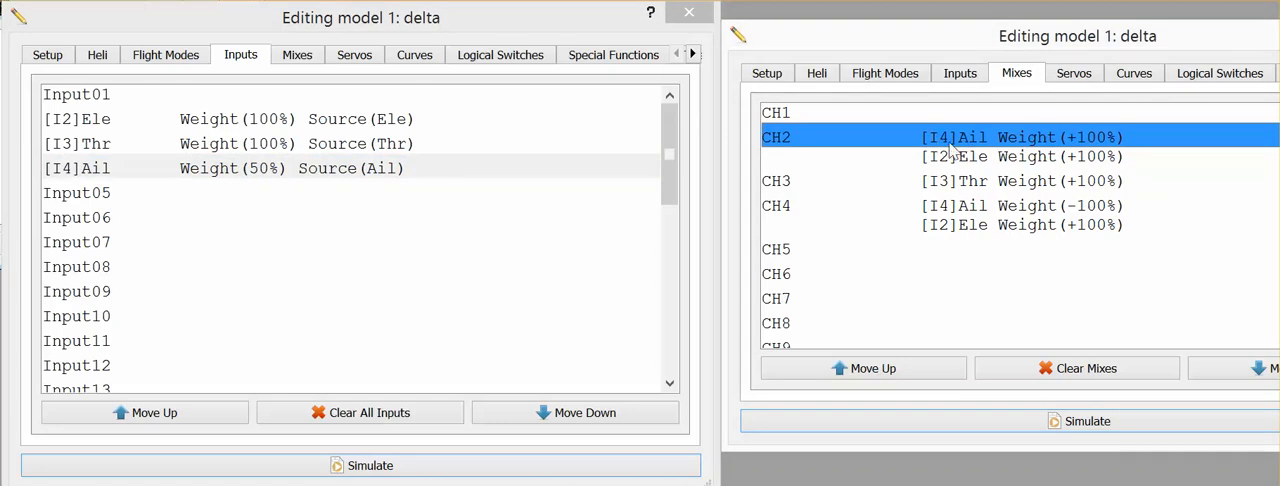
mouse_move(1075, 135)
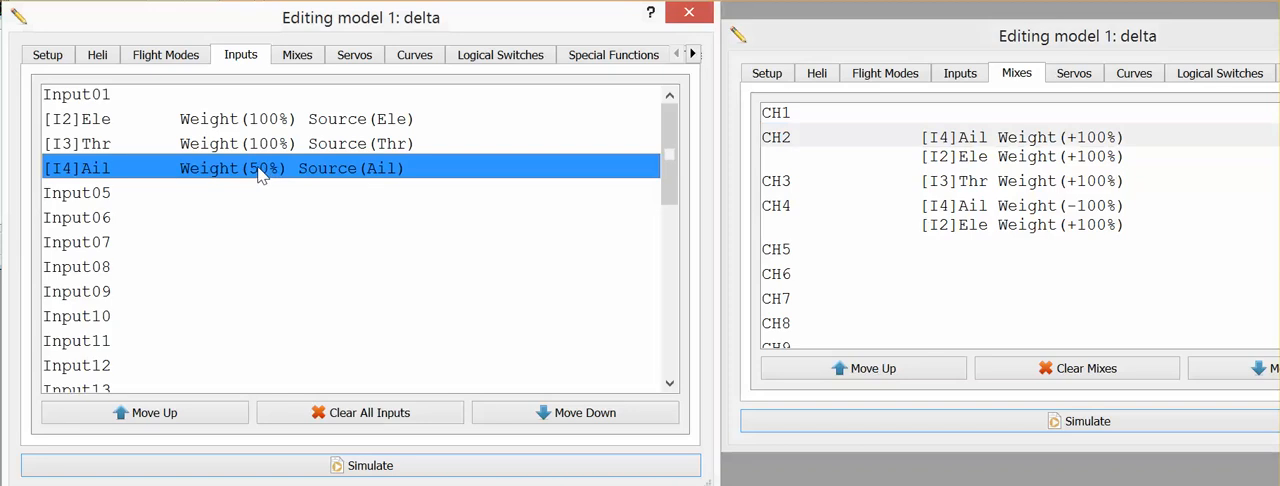
click(1020, 137)
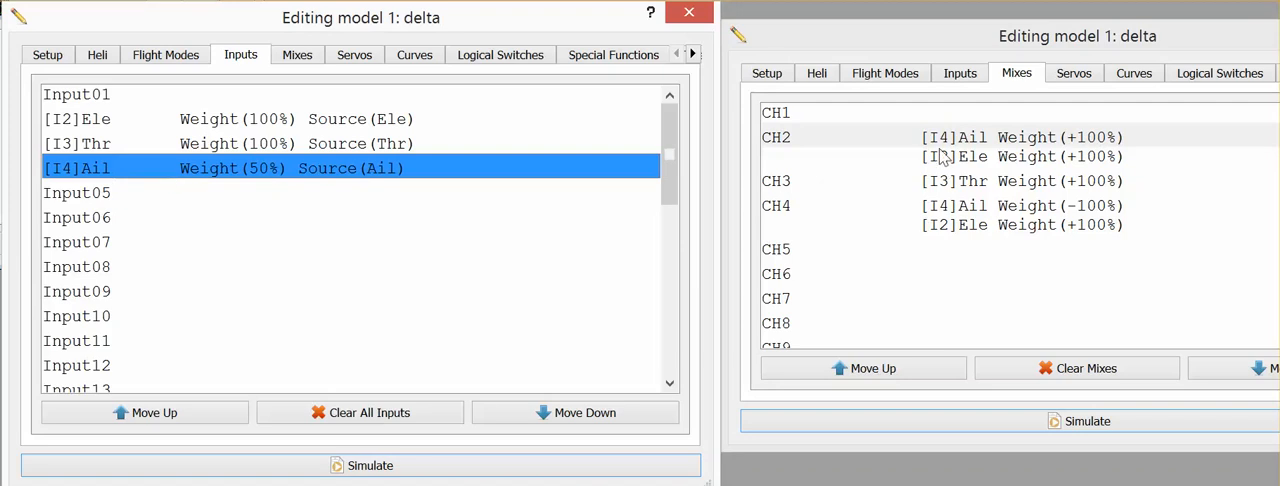
mouse_move(948, 215)
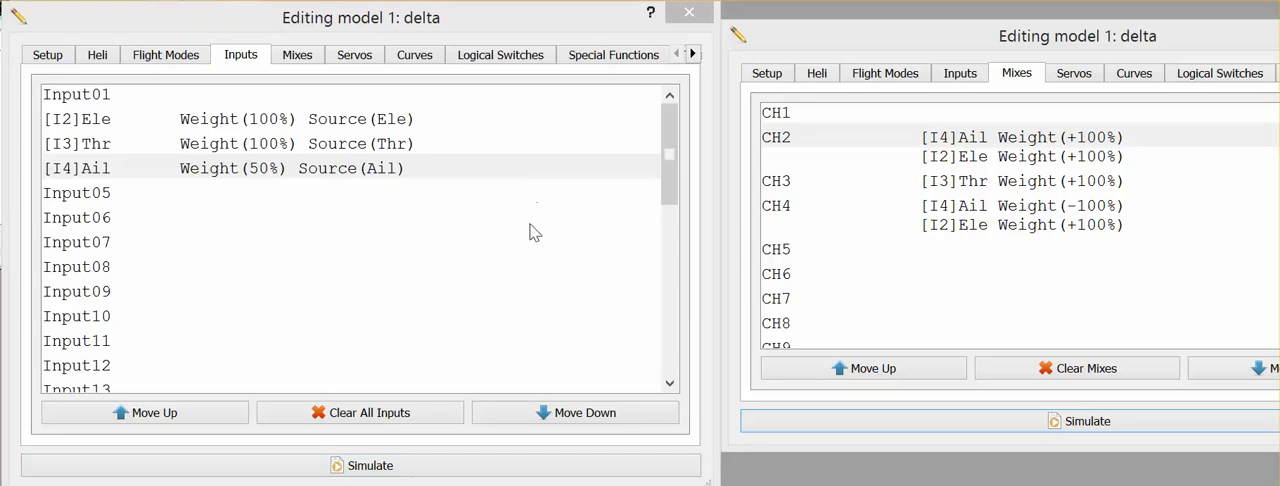
mouse_move(615, 221)
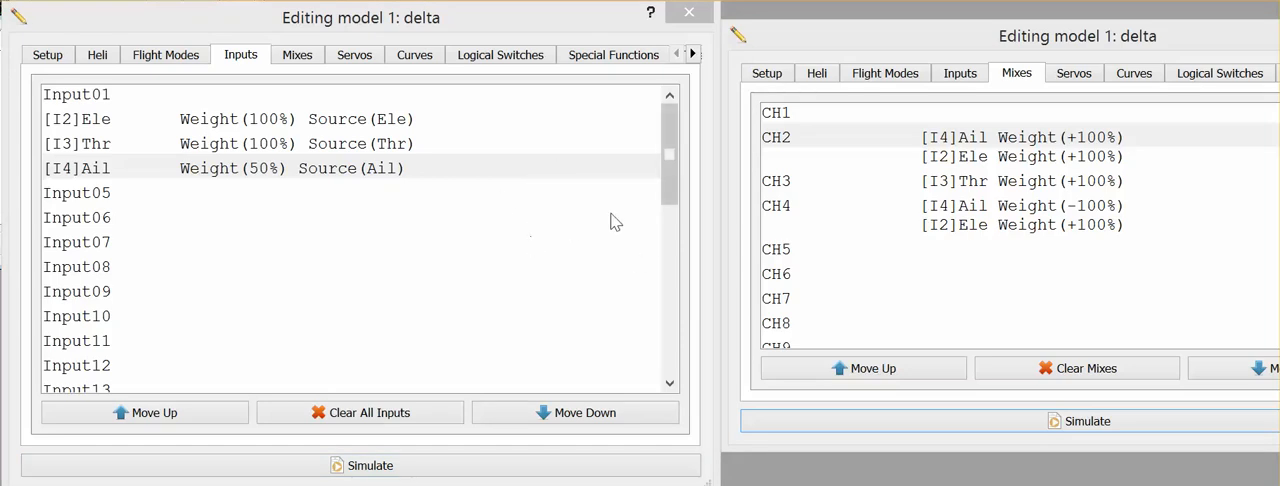
mouse_move(615, 181)
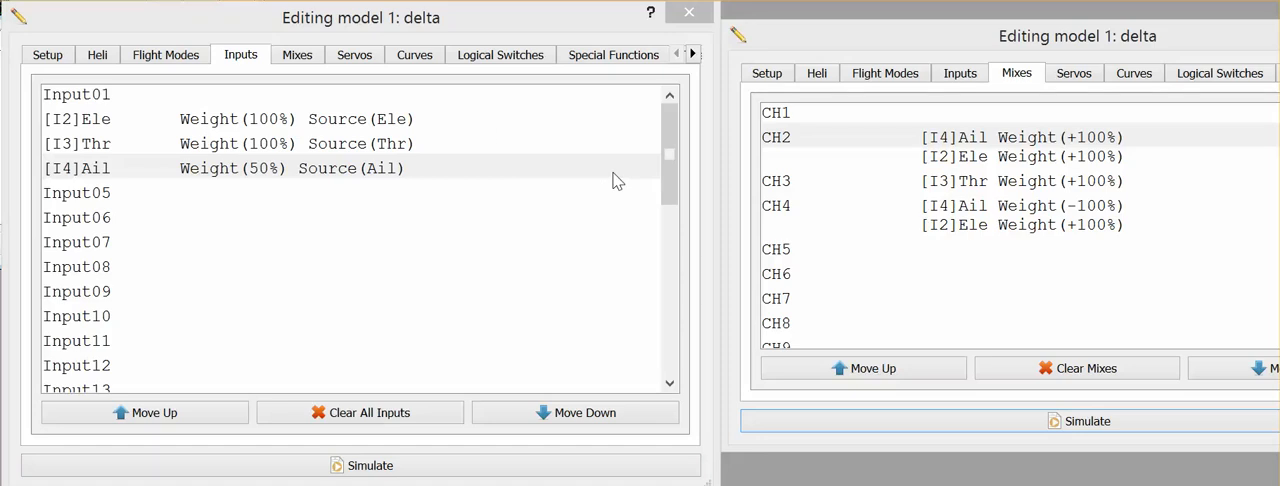